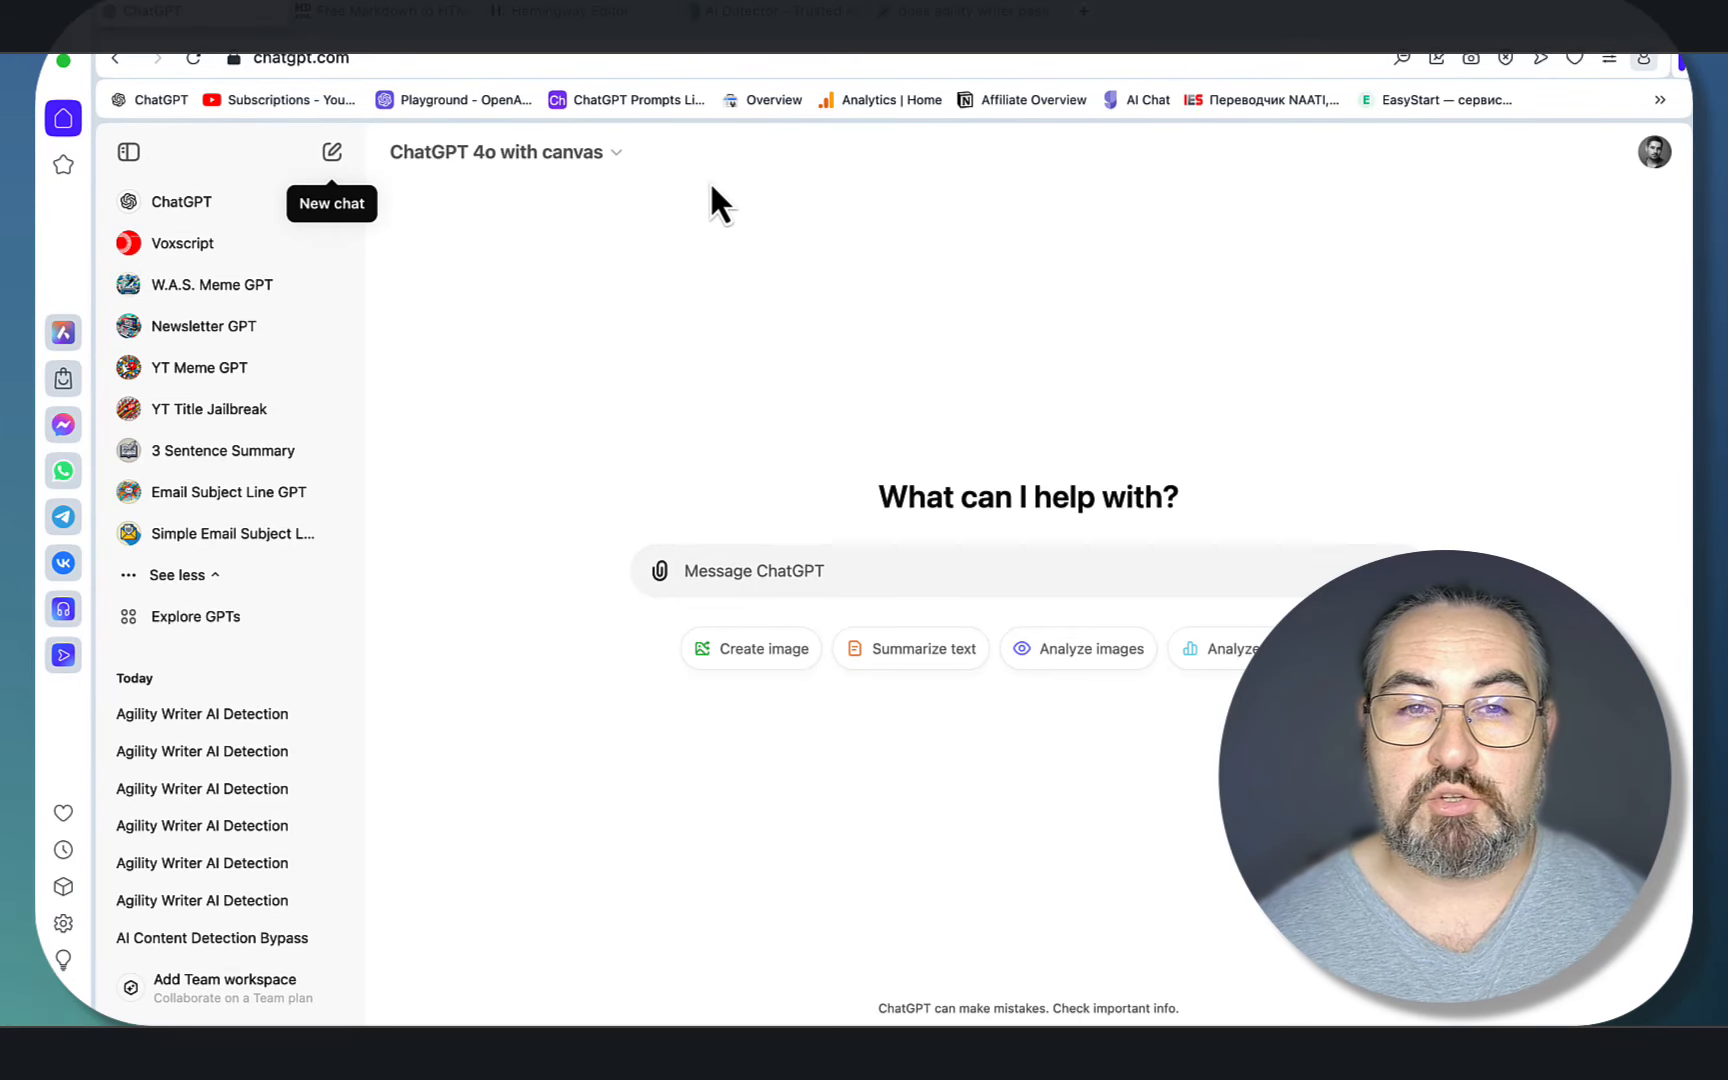
mouse_move(931, 44)
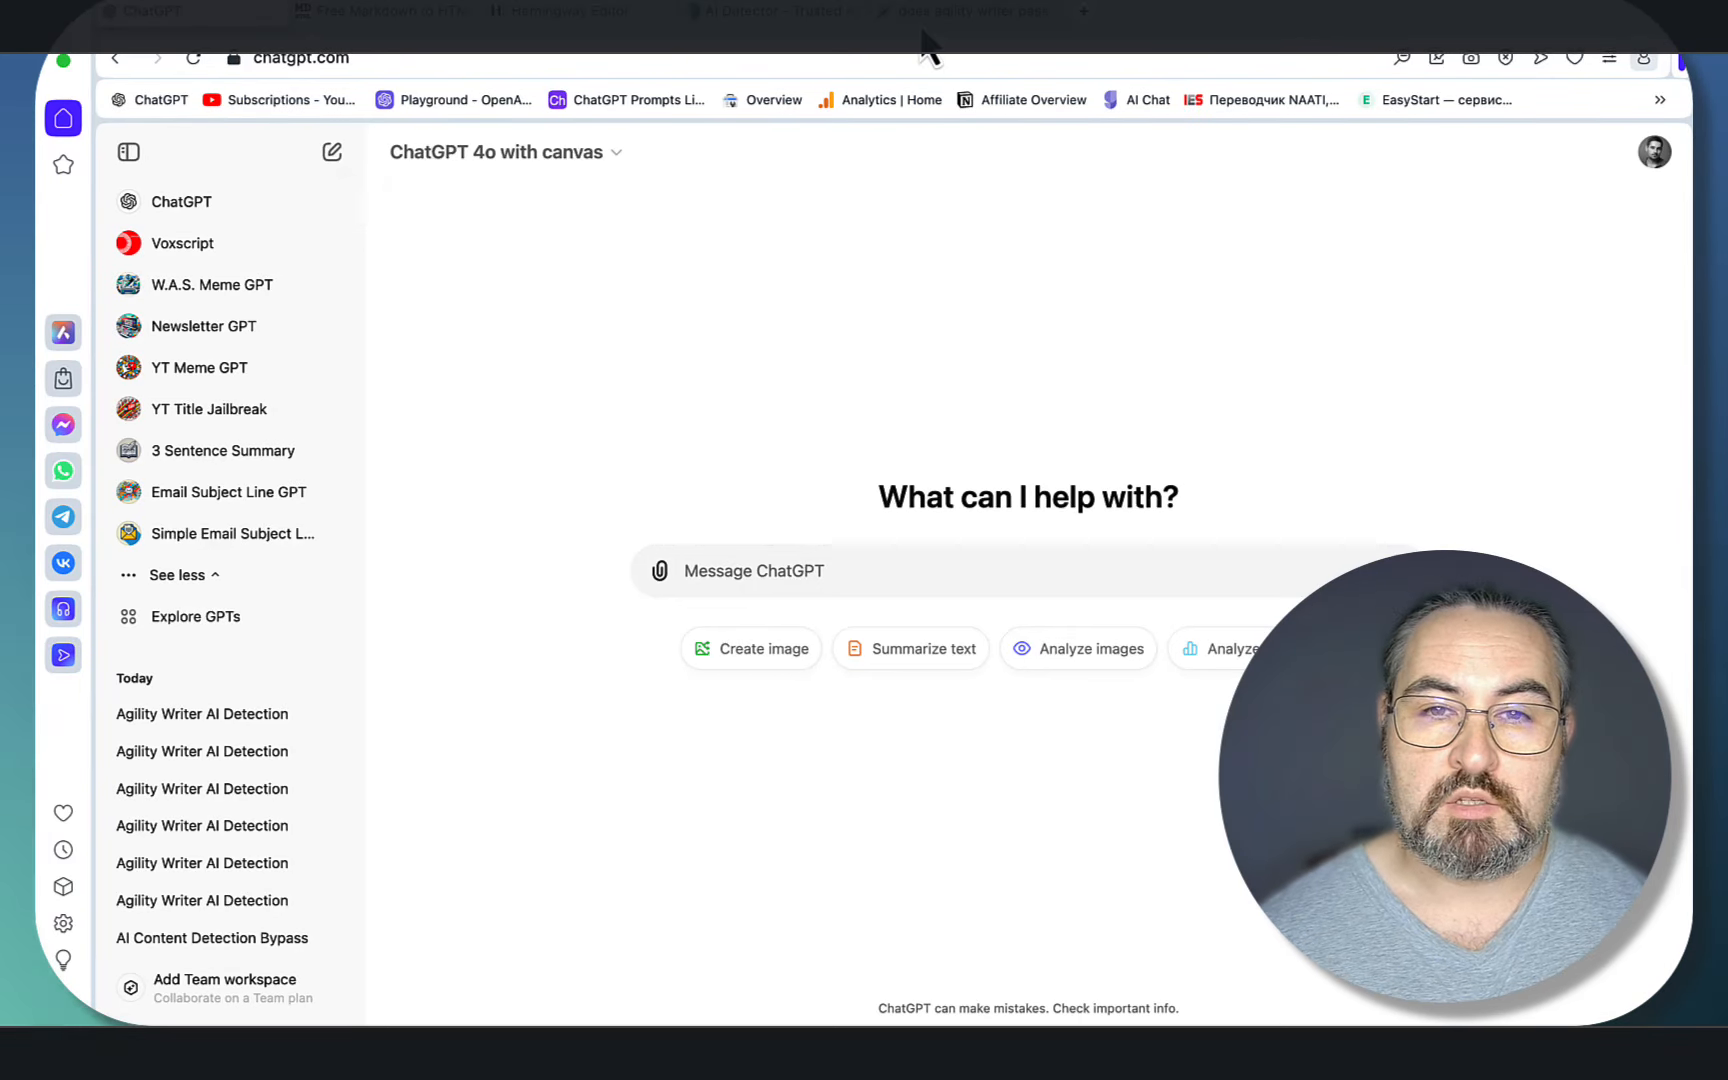
Step: Back in the empty chat, request 100 LSI keywords and 50 entities for 'does agility writer pass ai detection'
left_click(964, 11)
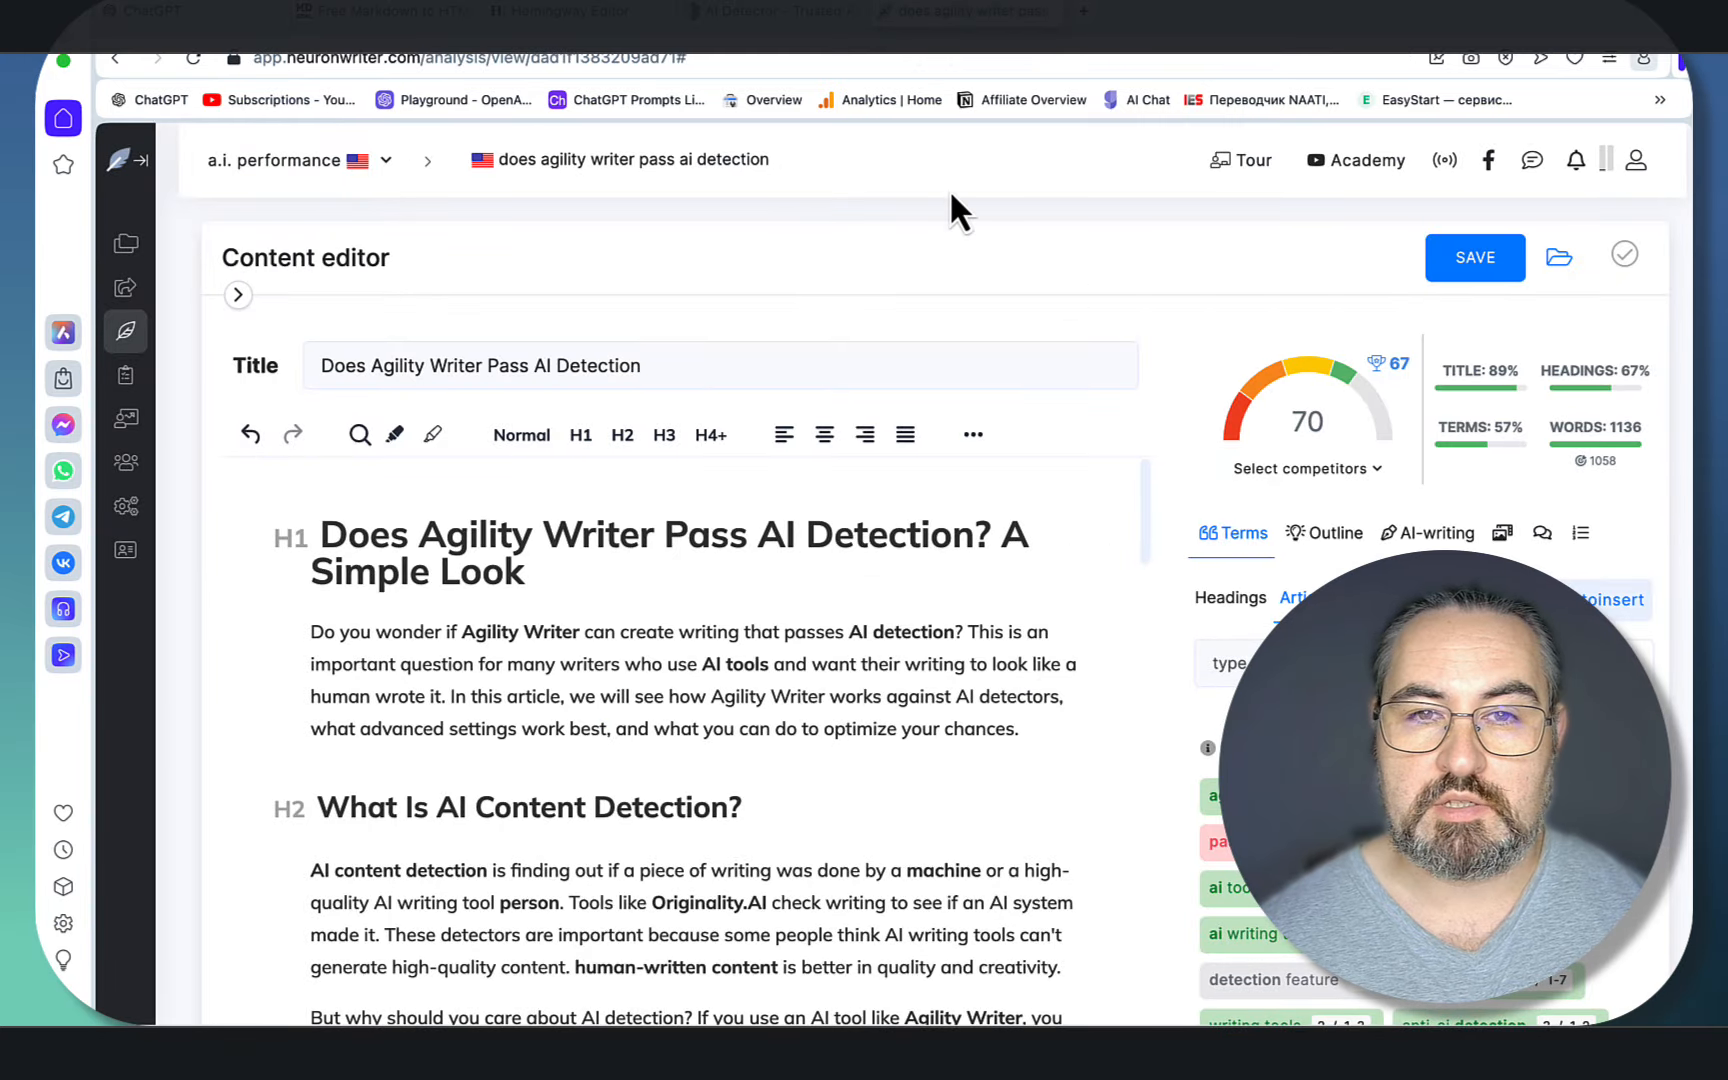
left_click(560, 11)
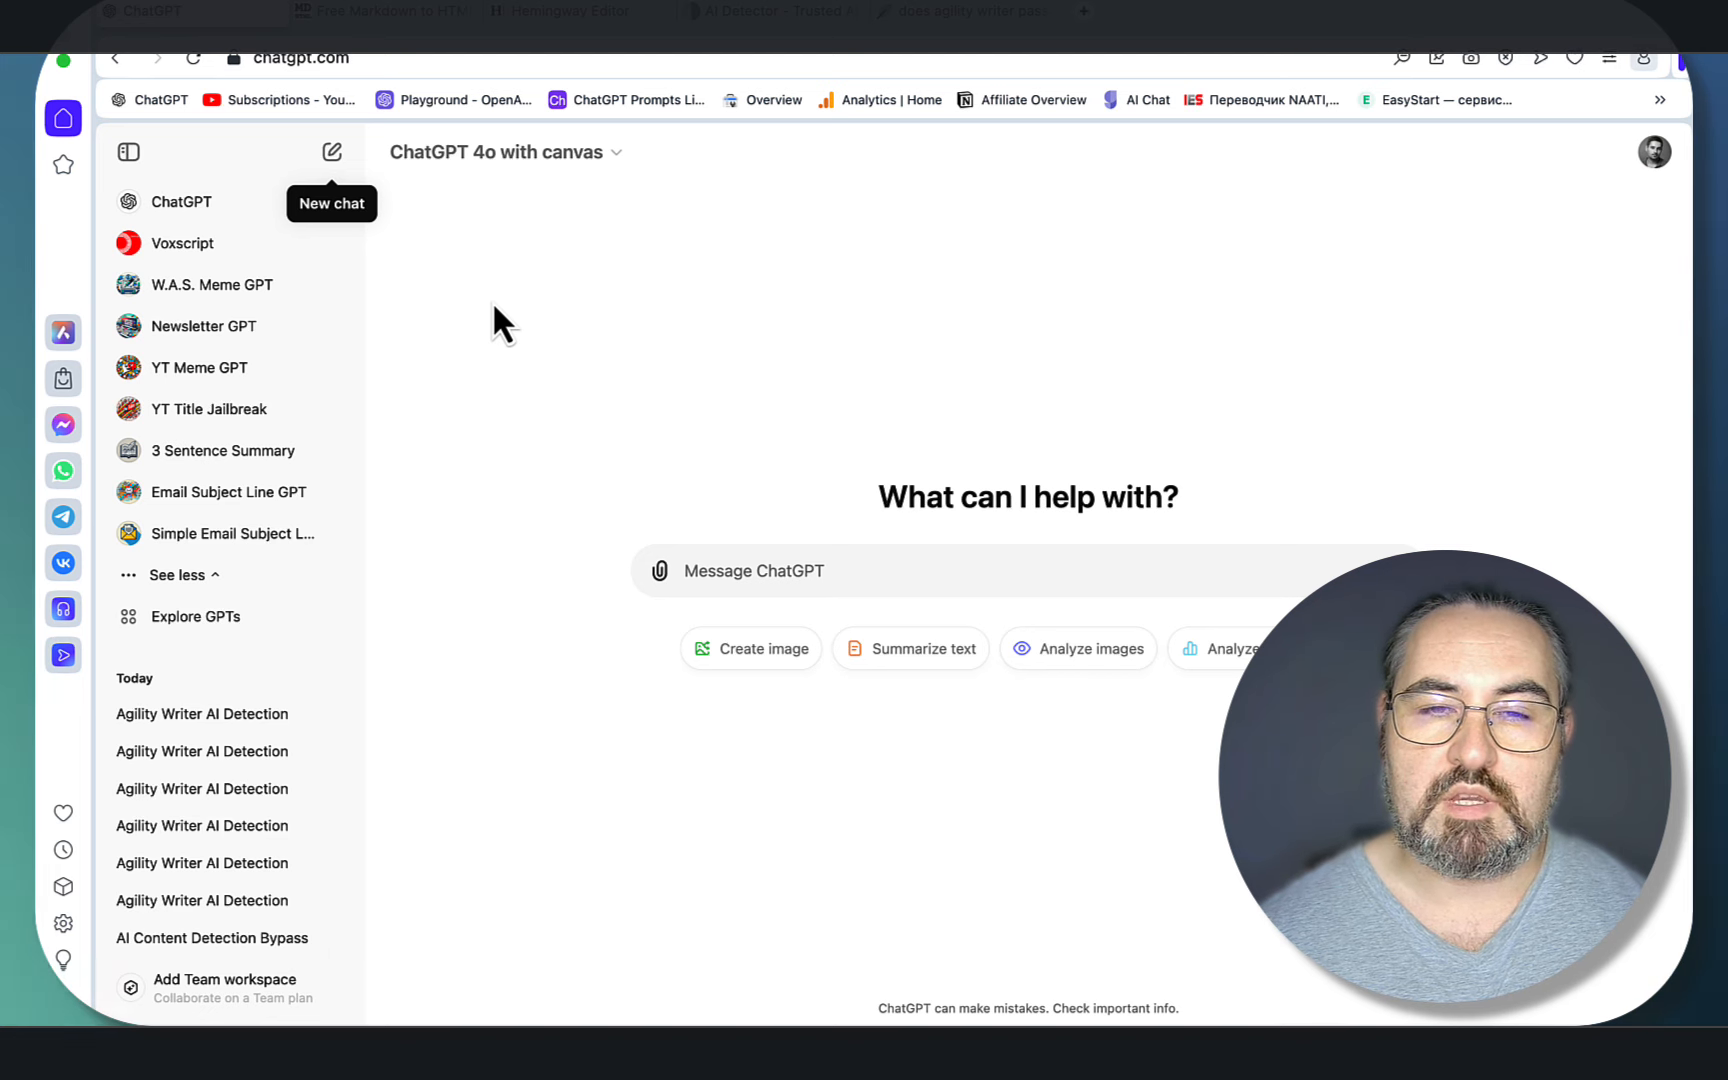
mouse_move(755, 336)
type("/")
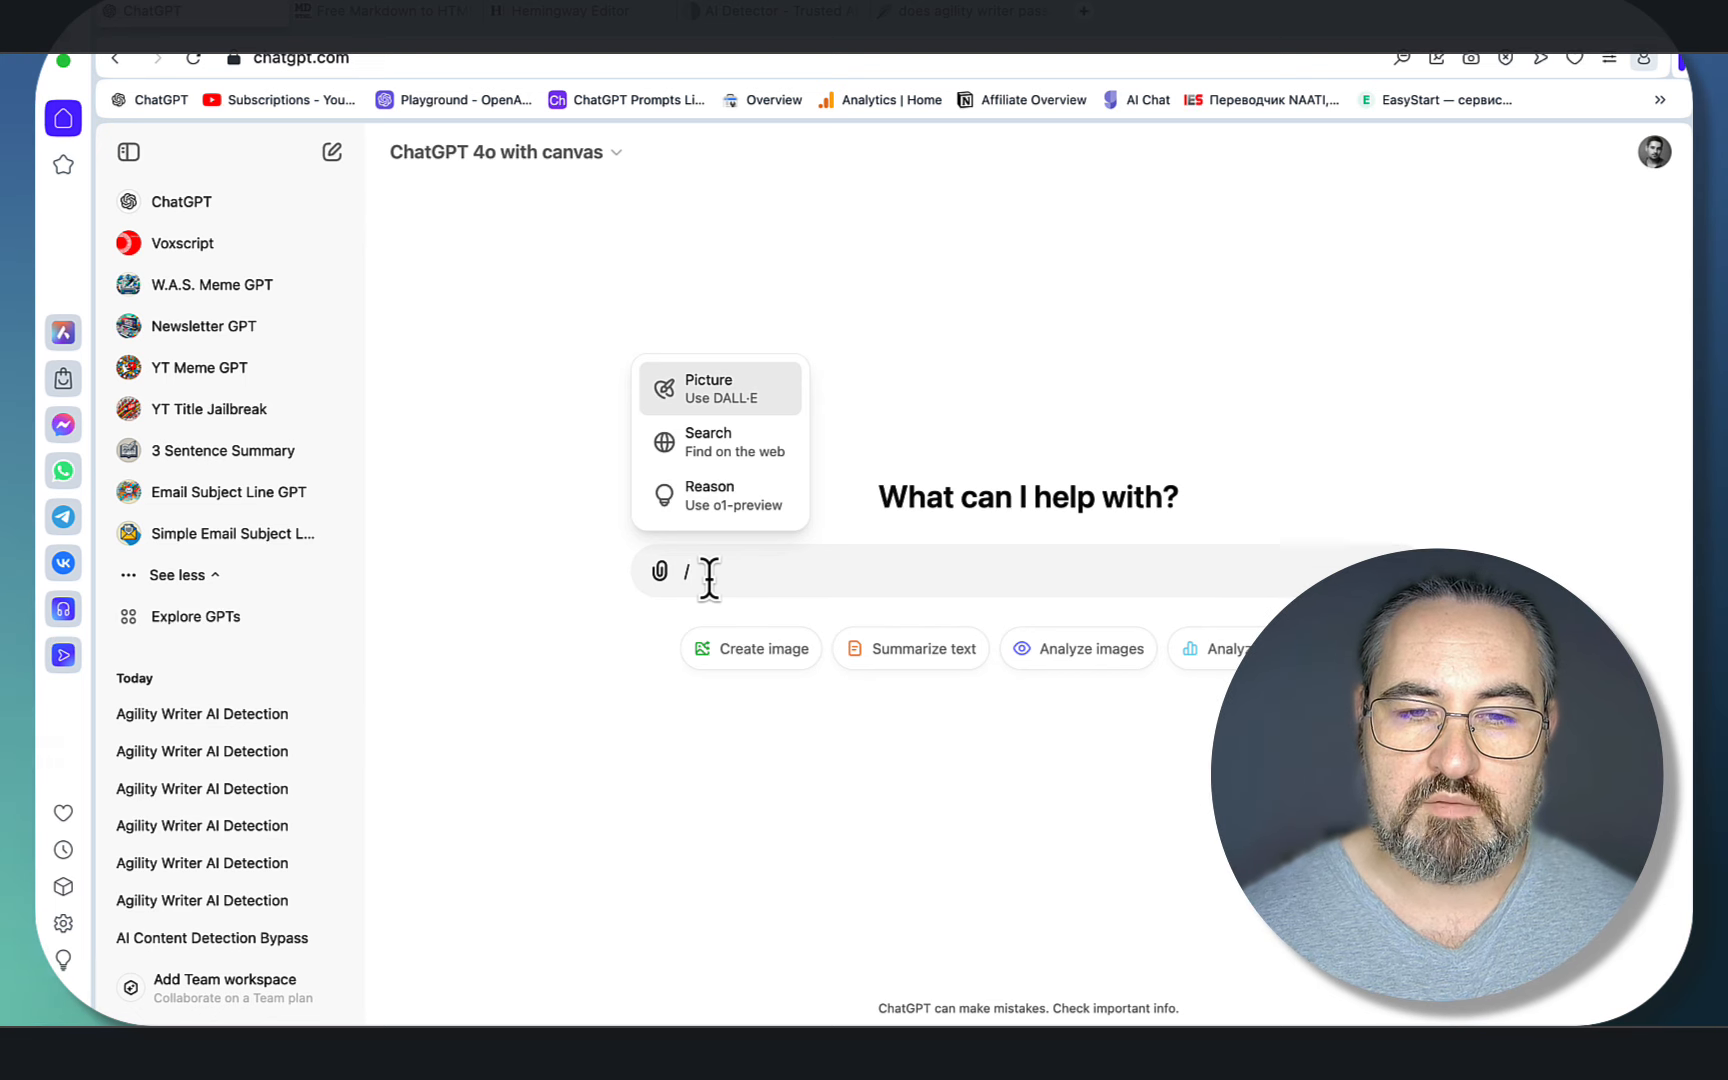
mouse_move(771, 397)
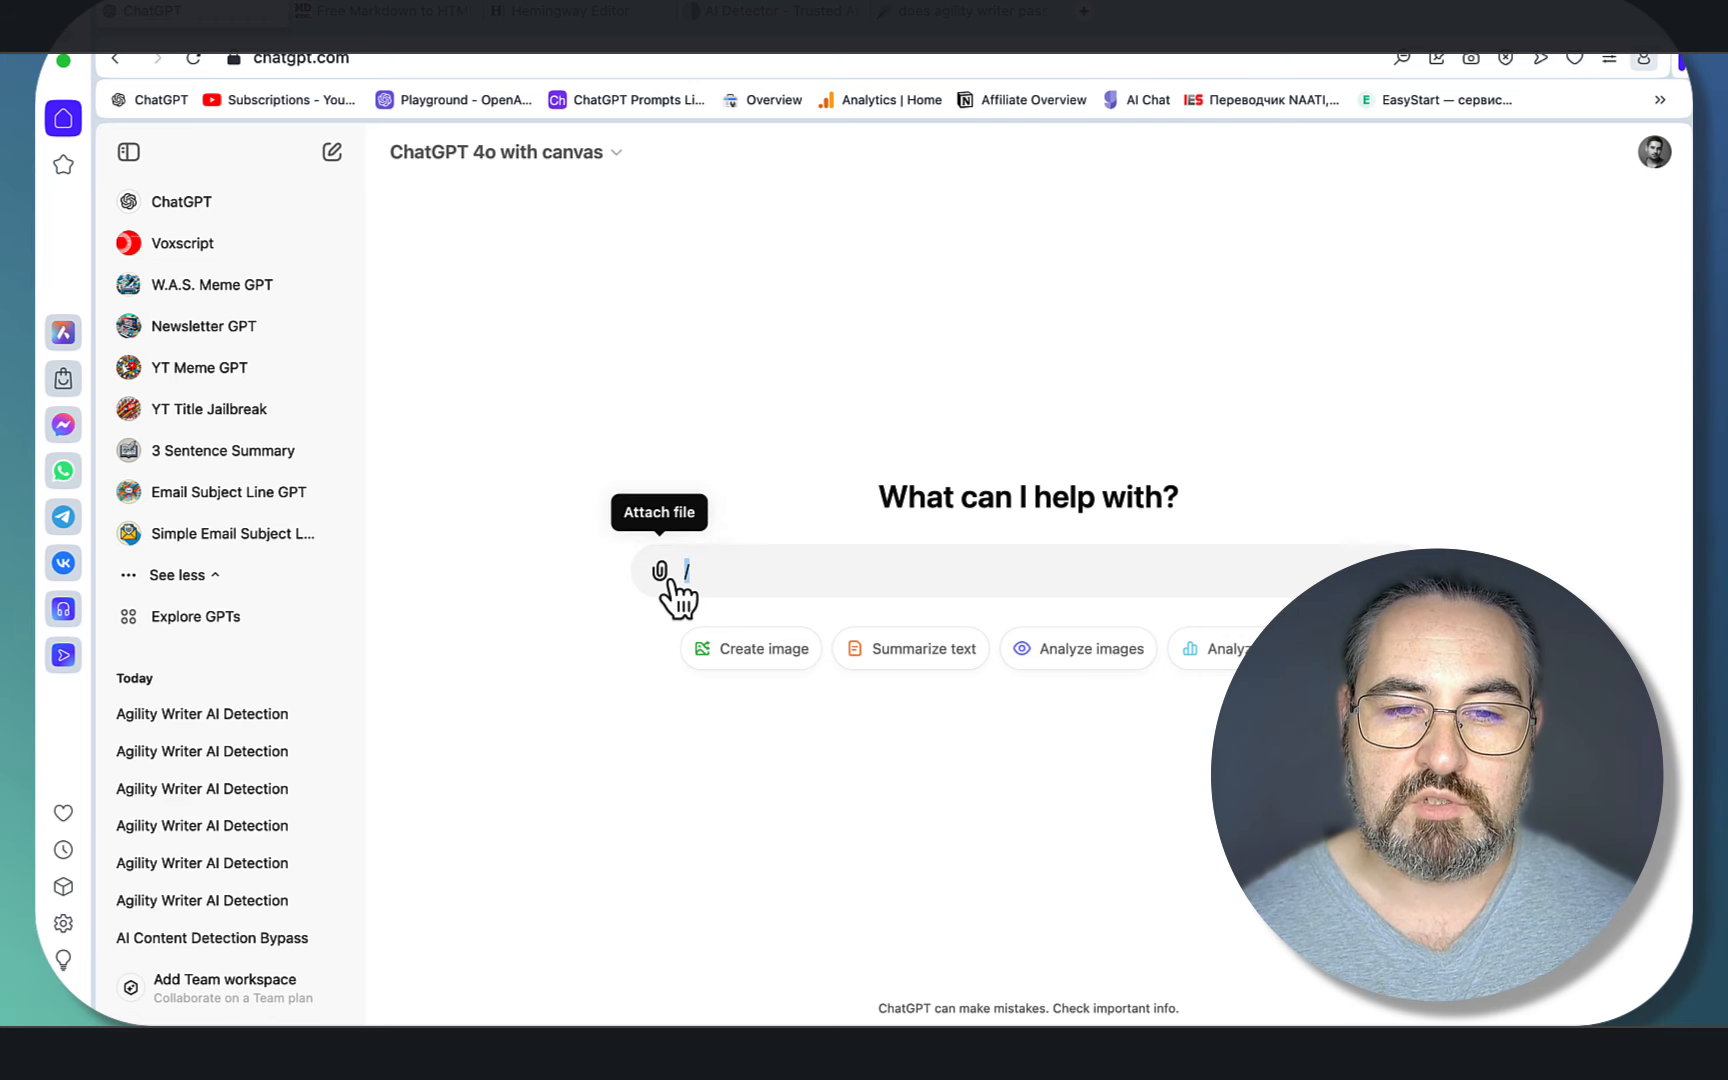
mouse_move(849, 518)
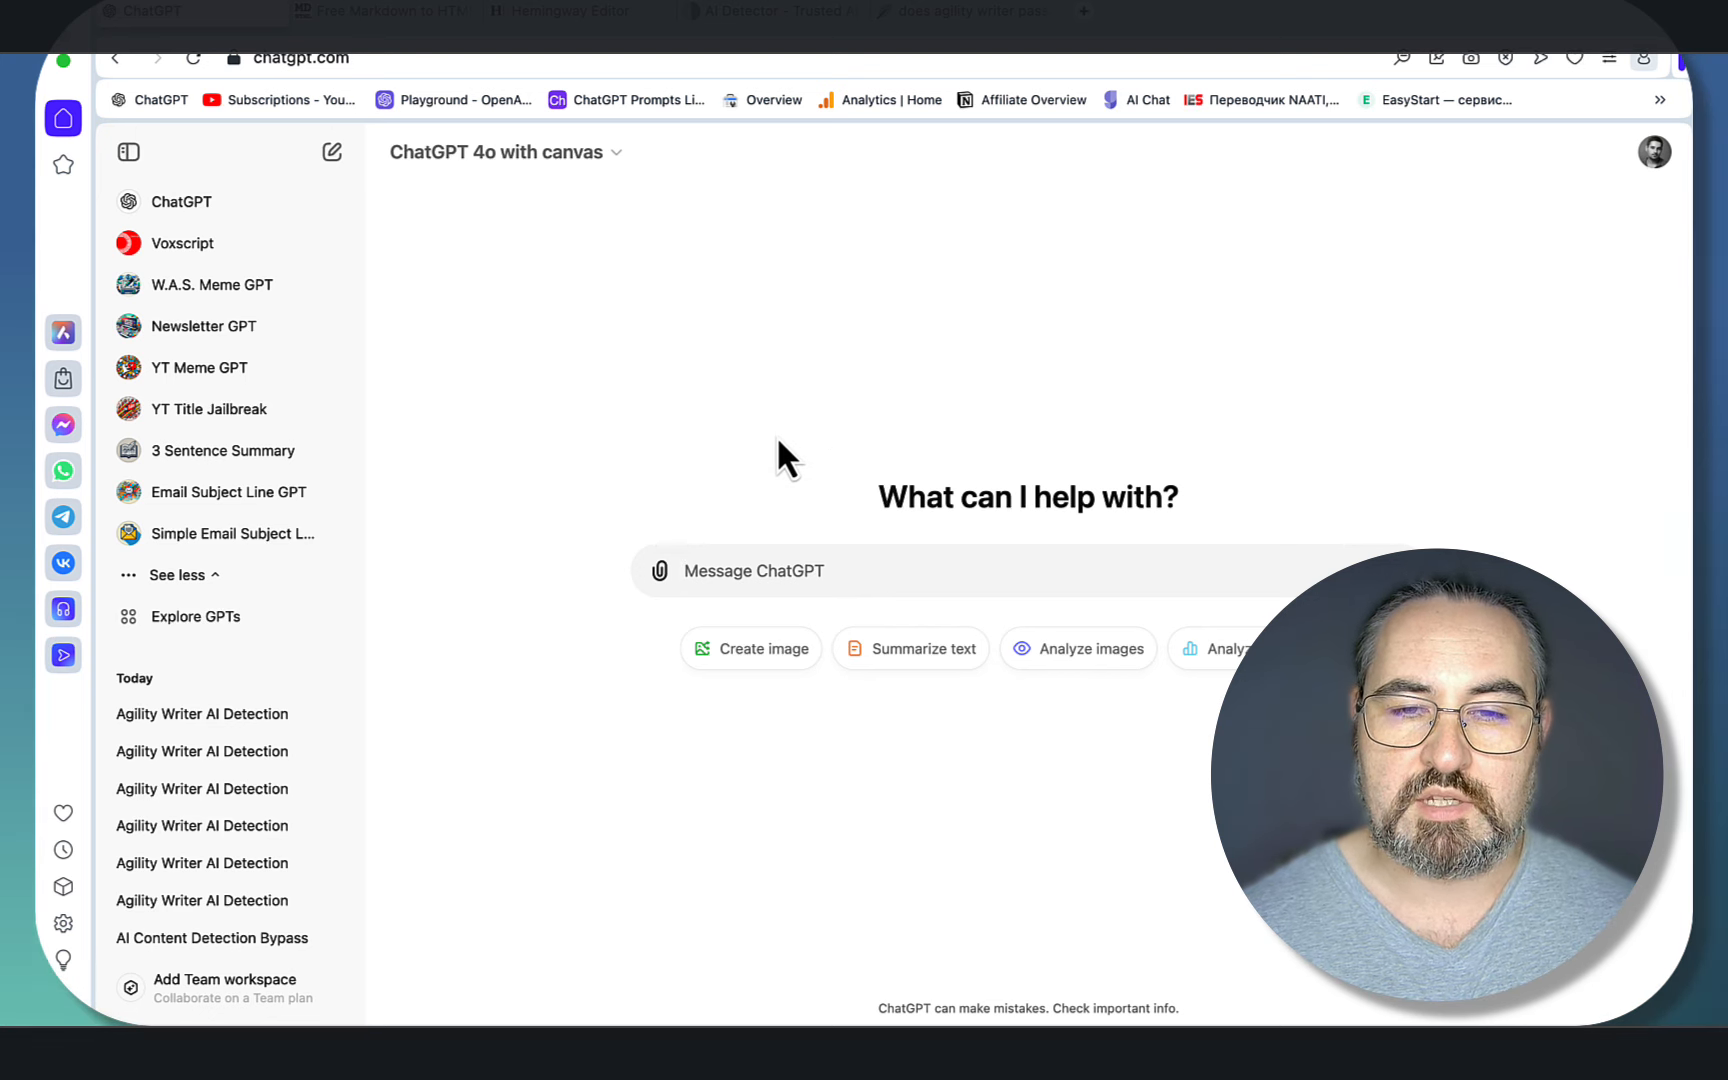
left_click(754, 571)
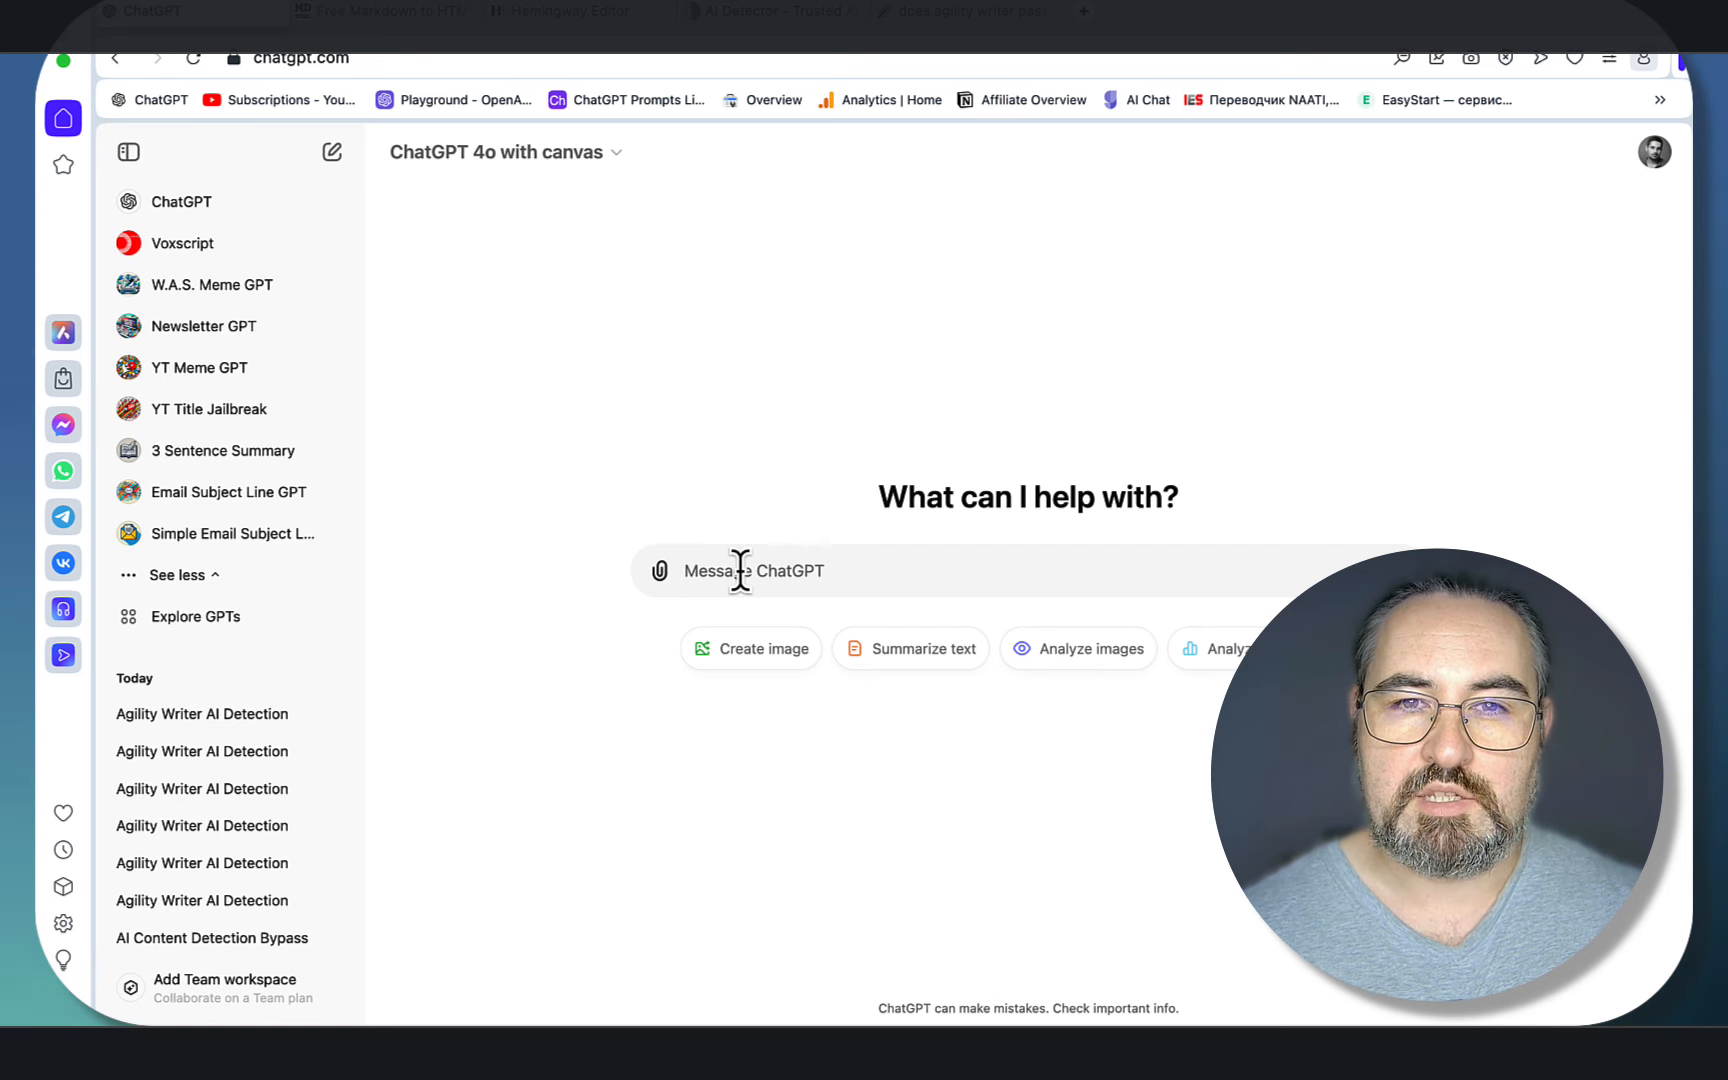
type("search for 100 highly semantically relevant LSI keywords and 50 entities for the keyword \"does agility writer pass ai detection\"")
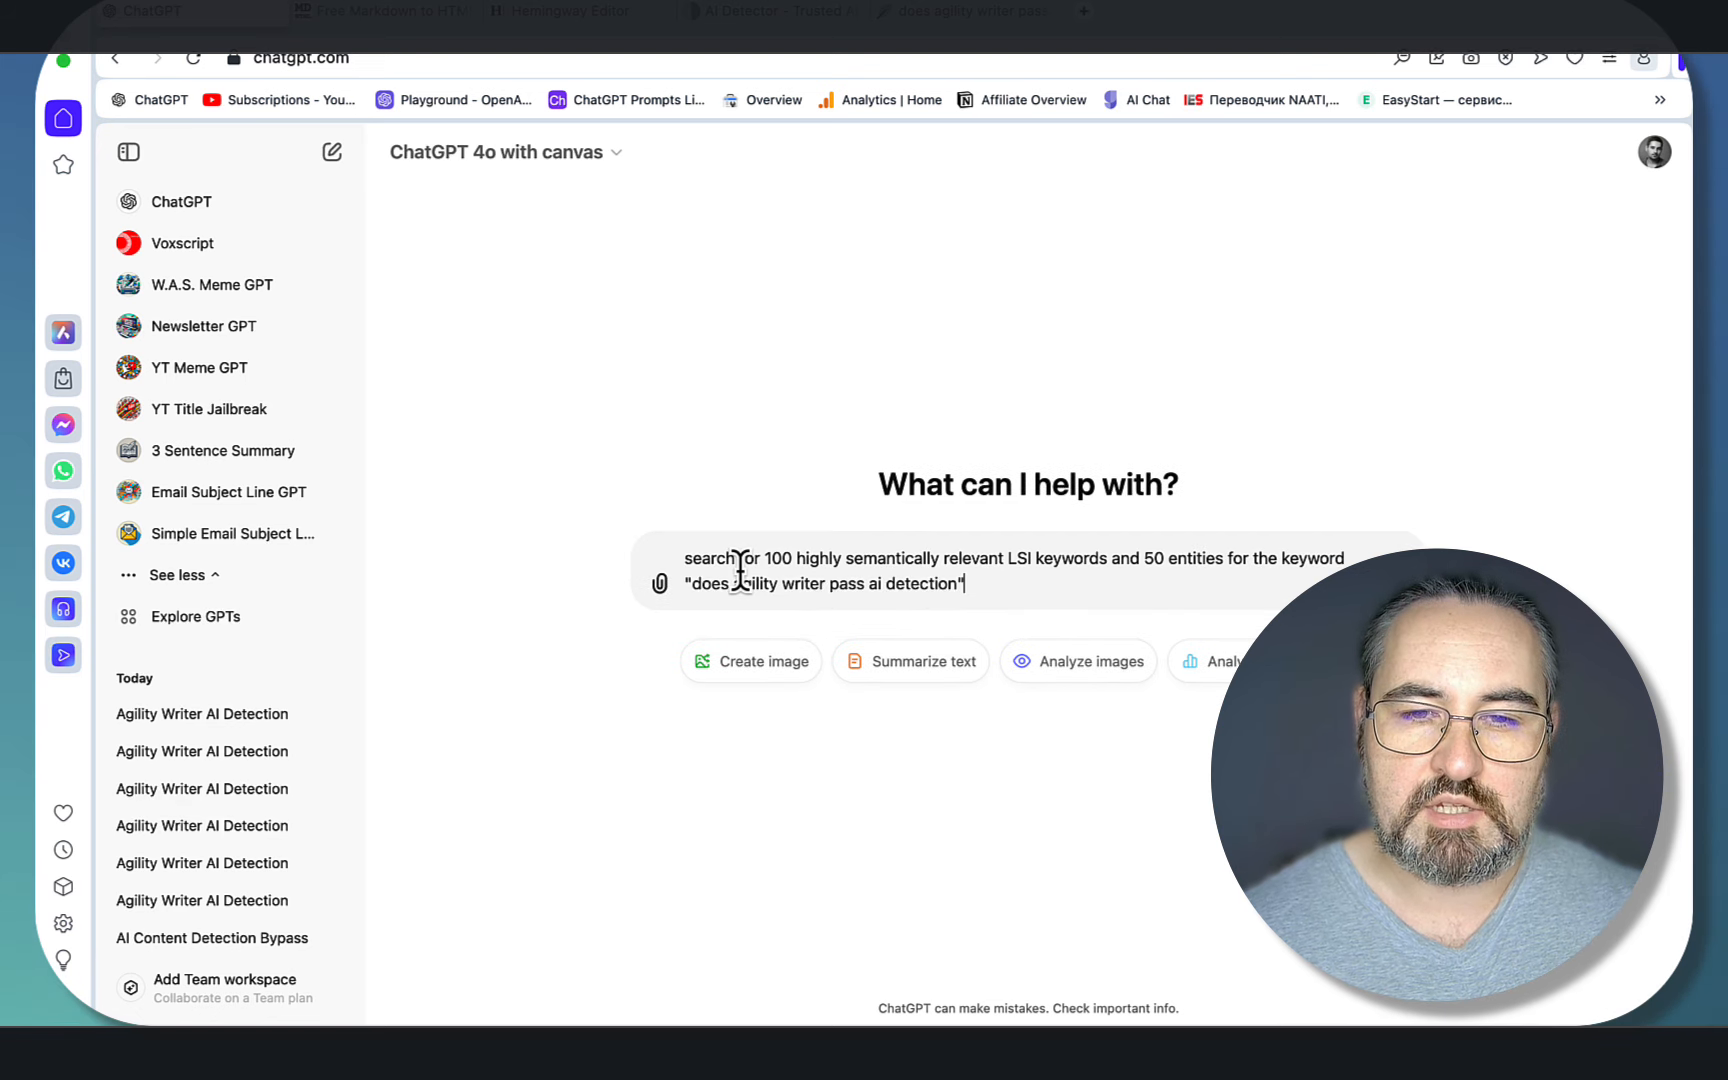
mouse_move(463, 154)
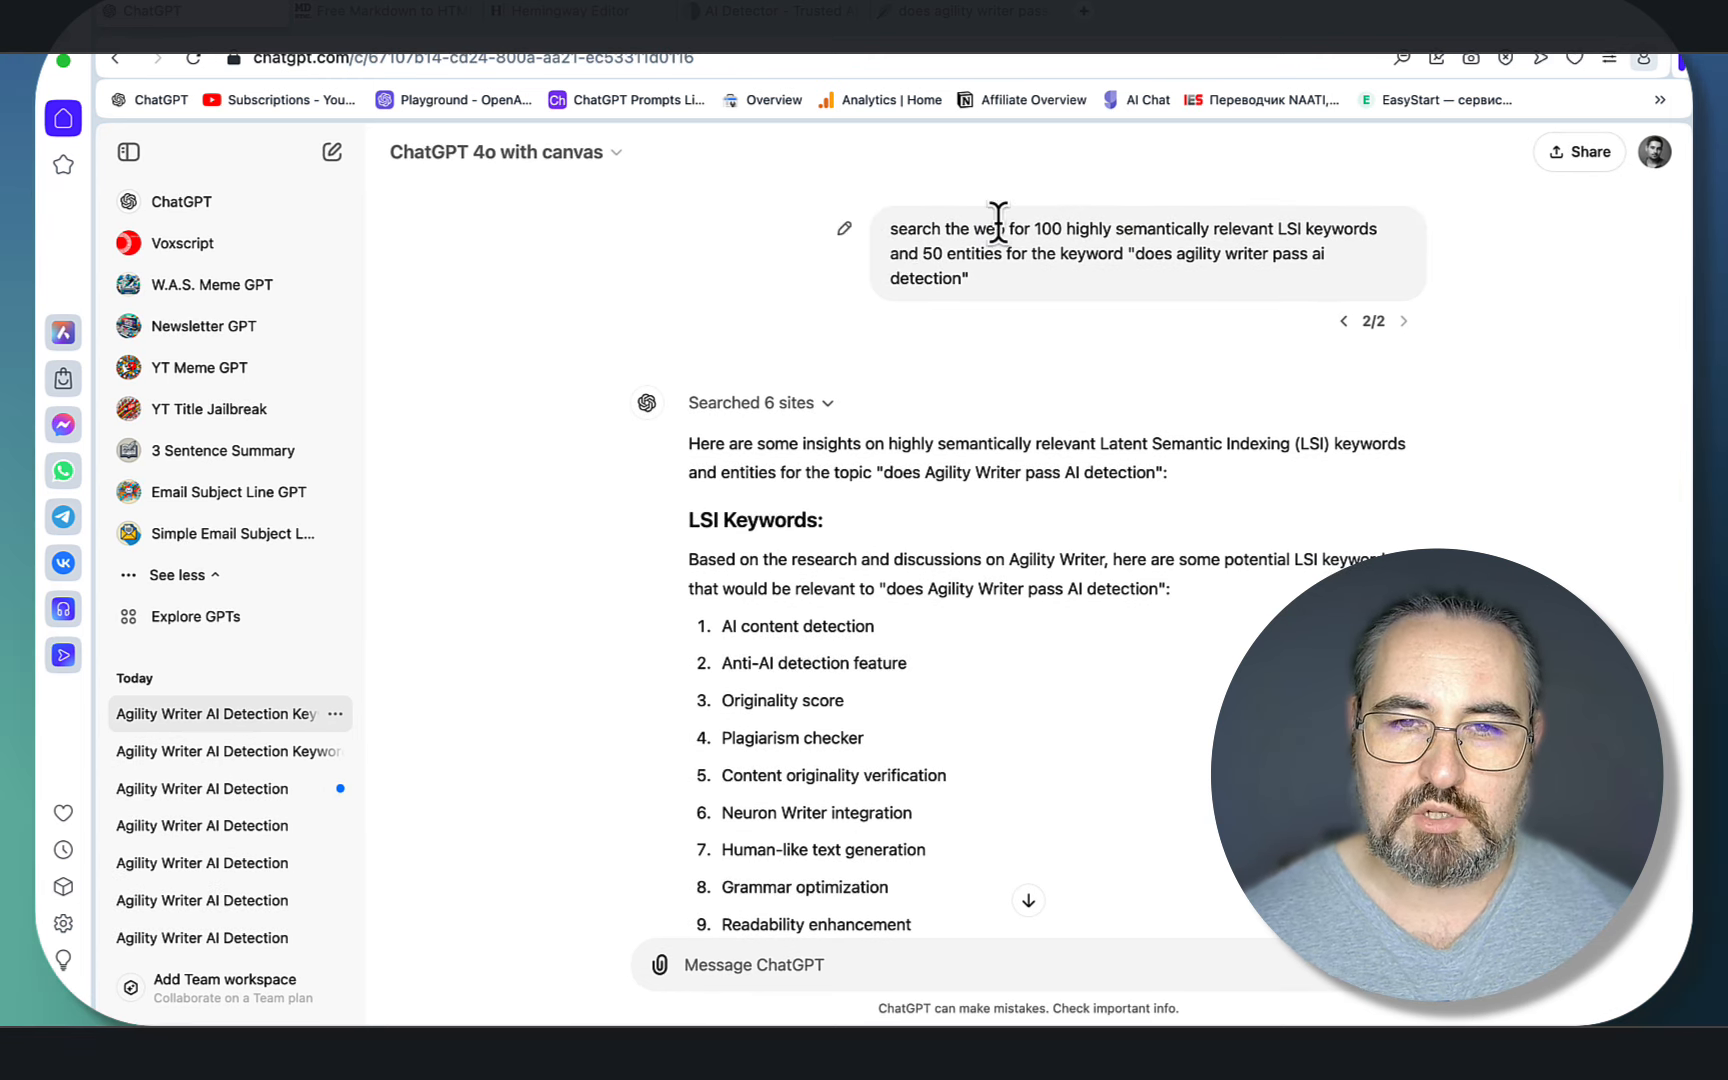
scroll("down", 3)
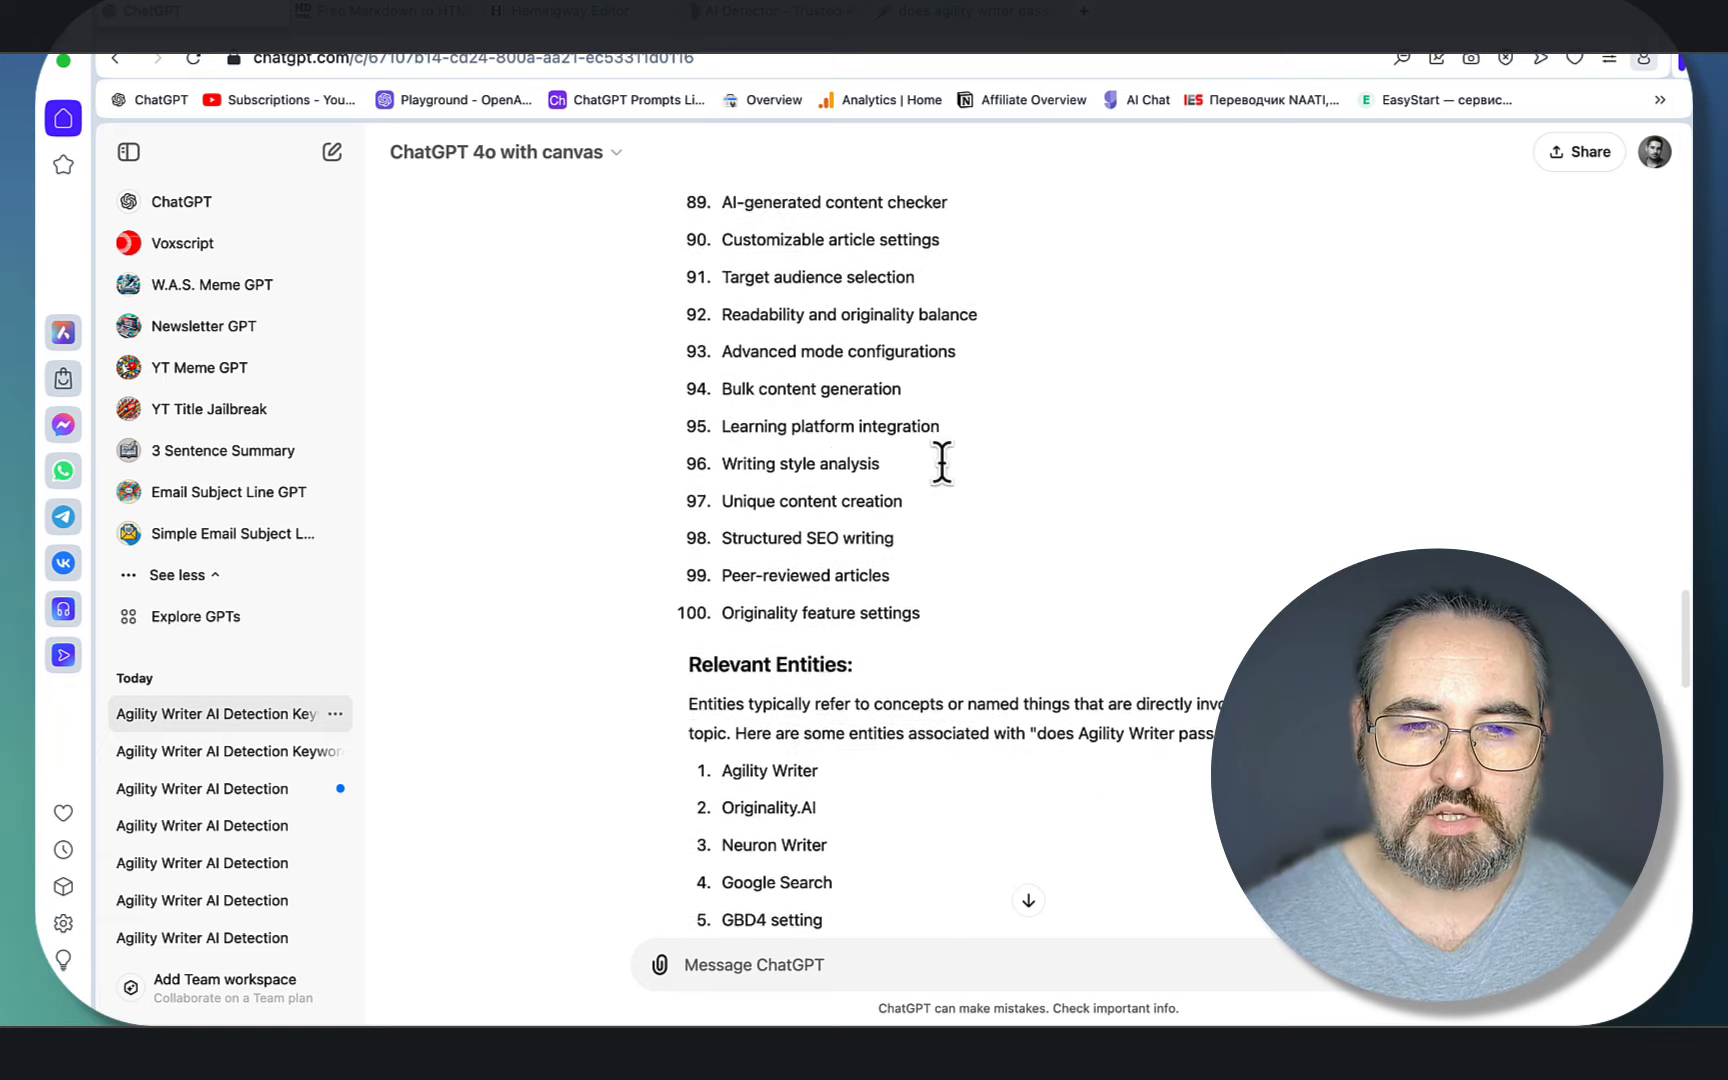
scroll("down", 3)
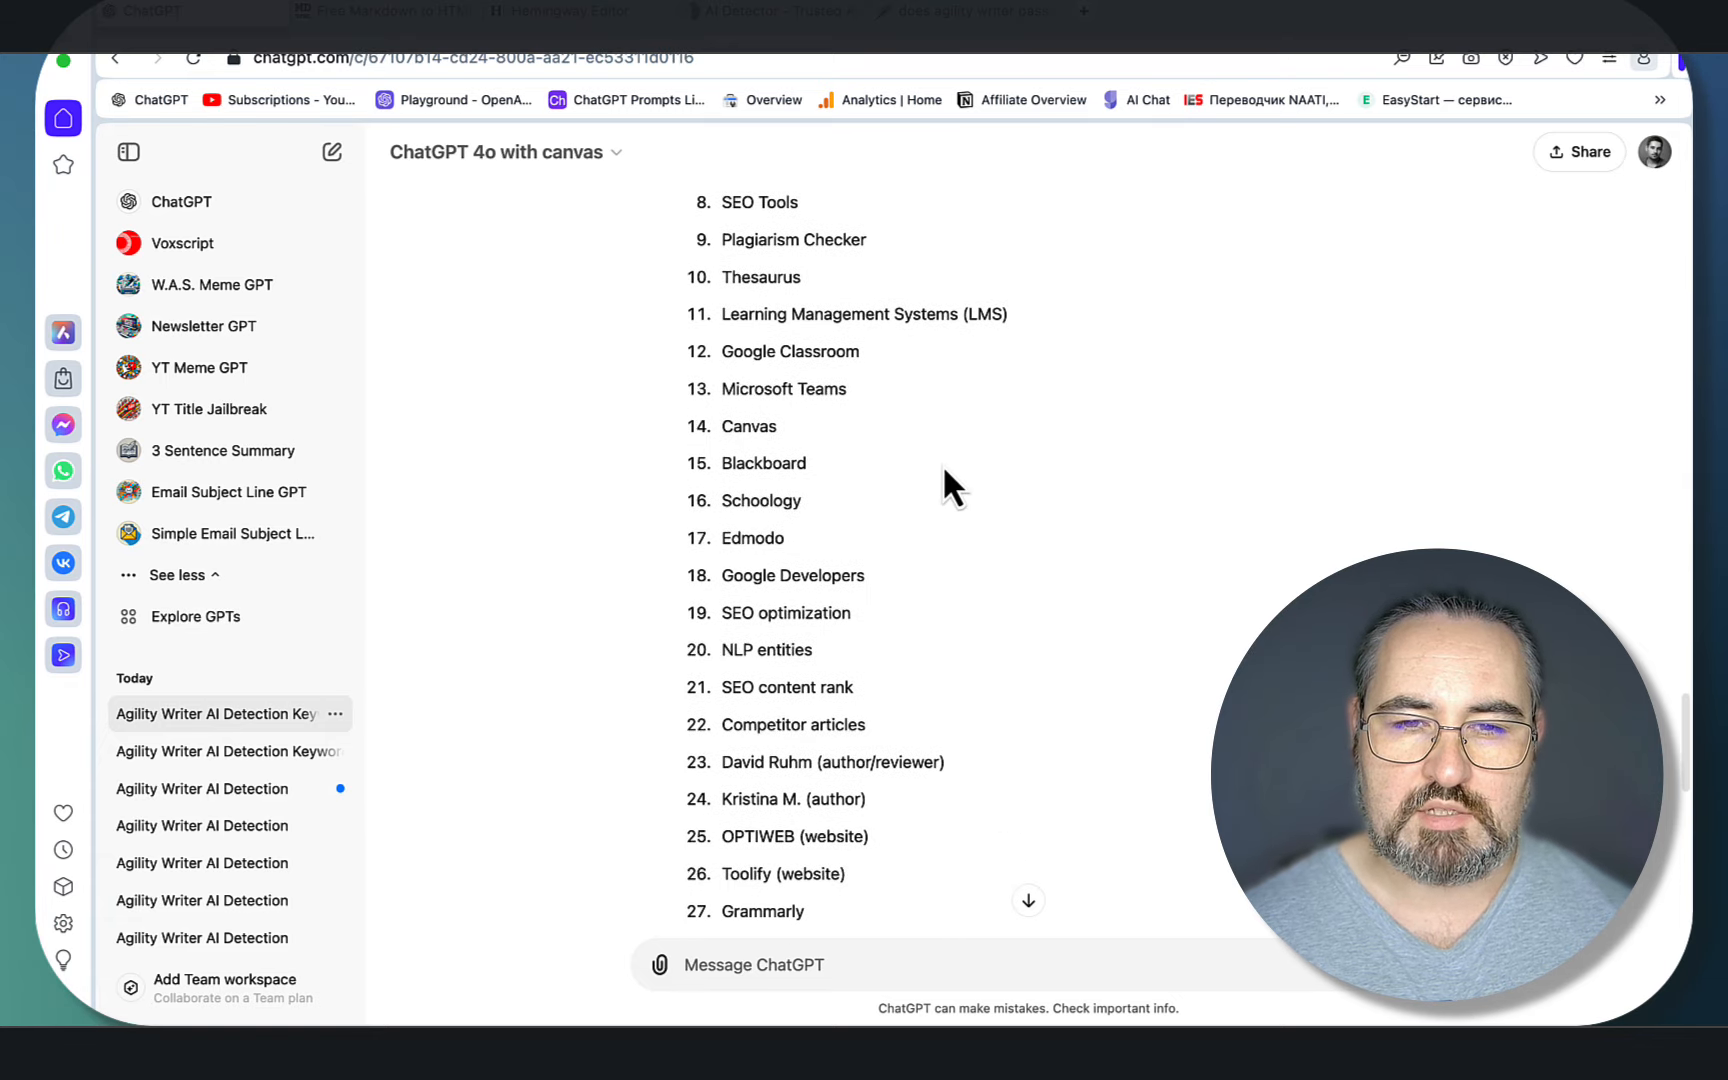
scroll("down", 3)
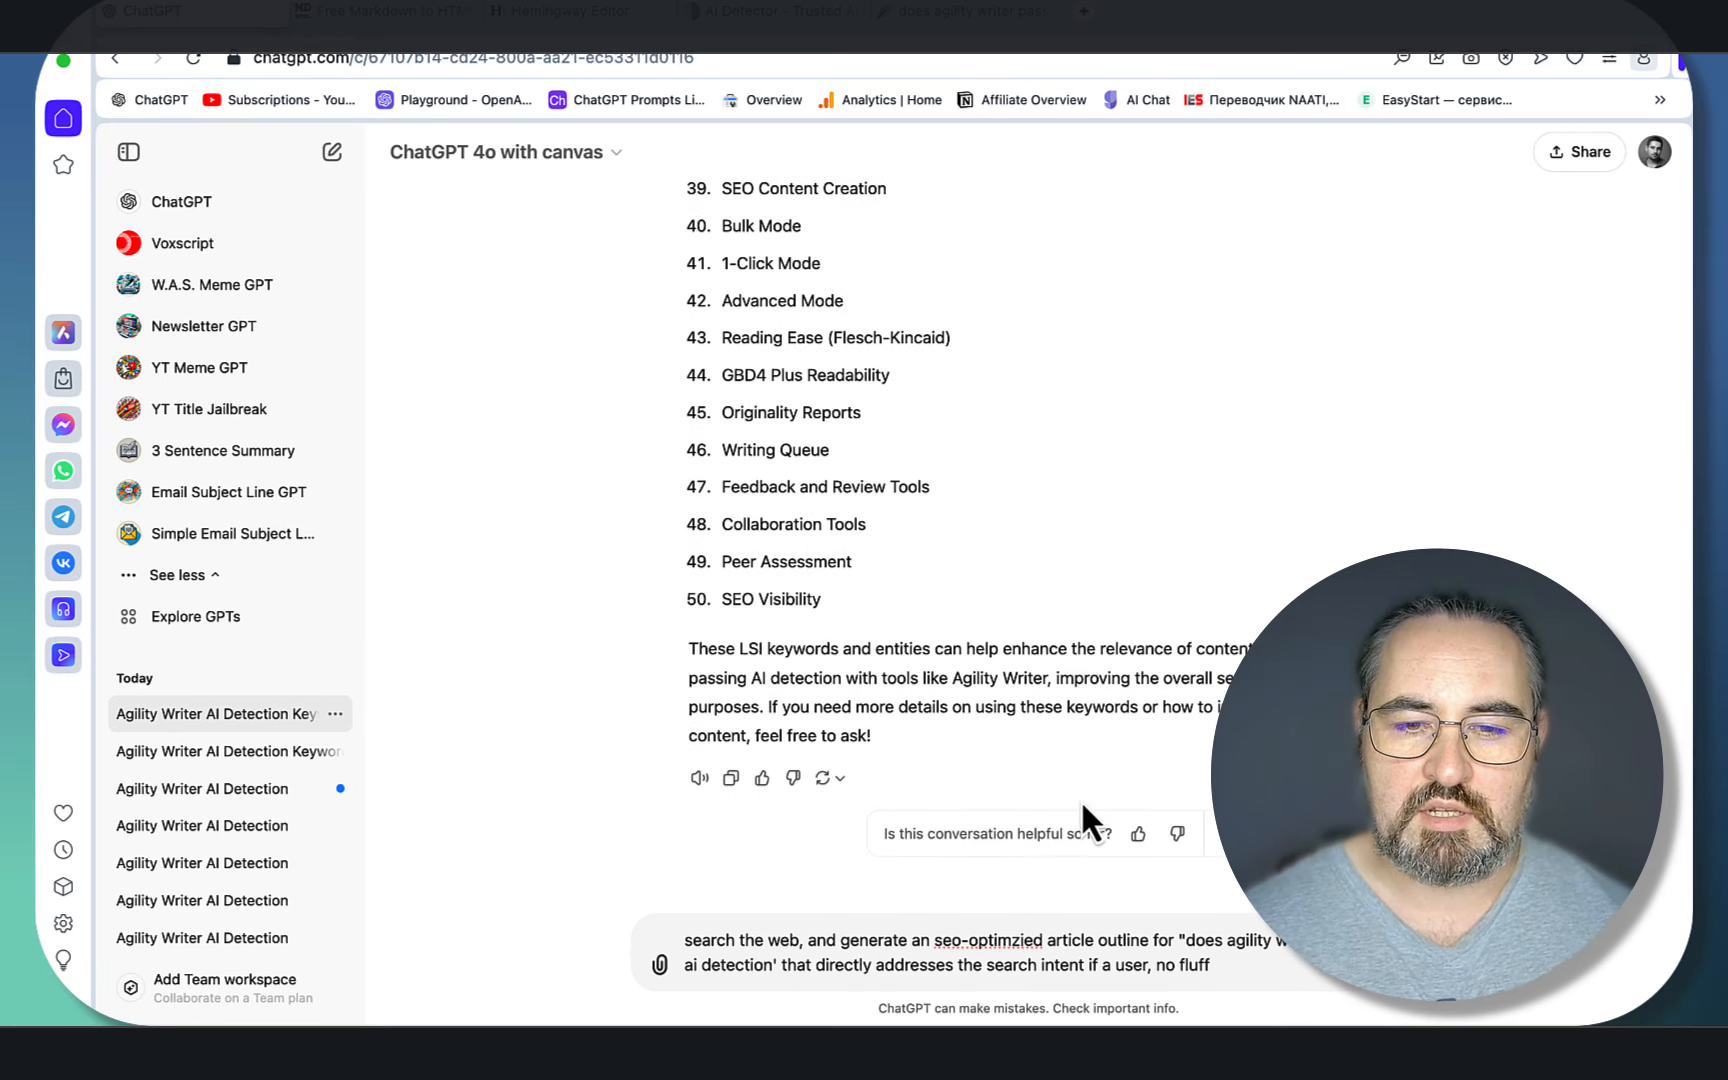
Step: Send the outline request and review the SEO outline and AI-detection results table
double_click(714, 940)
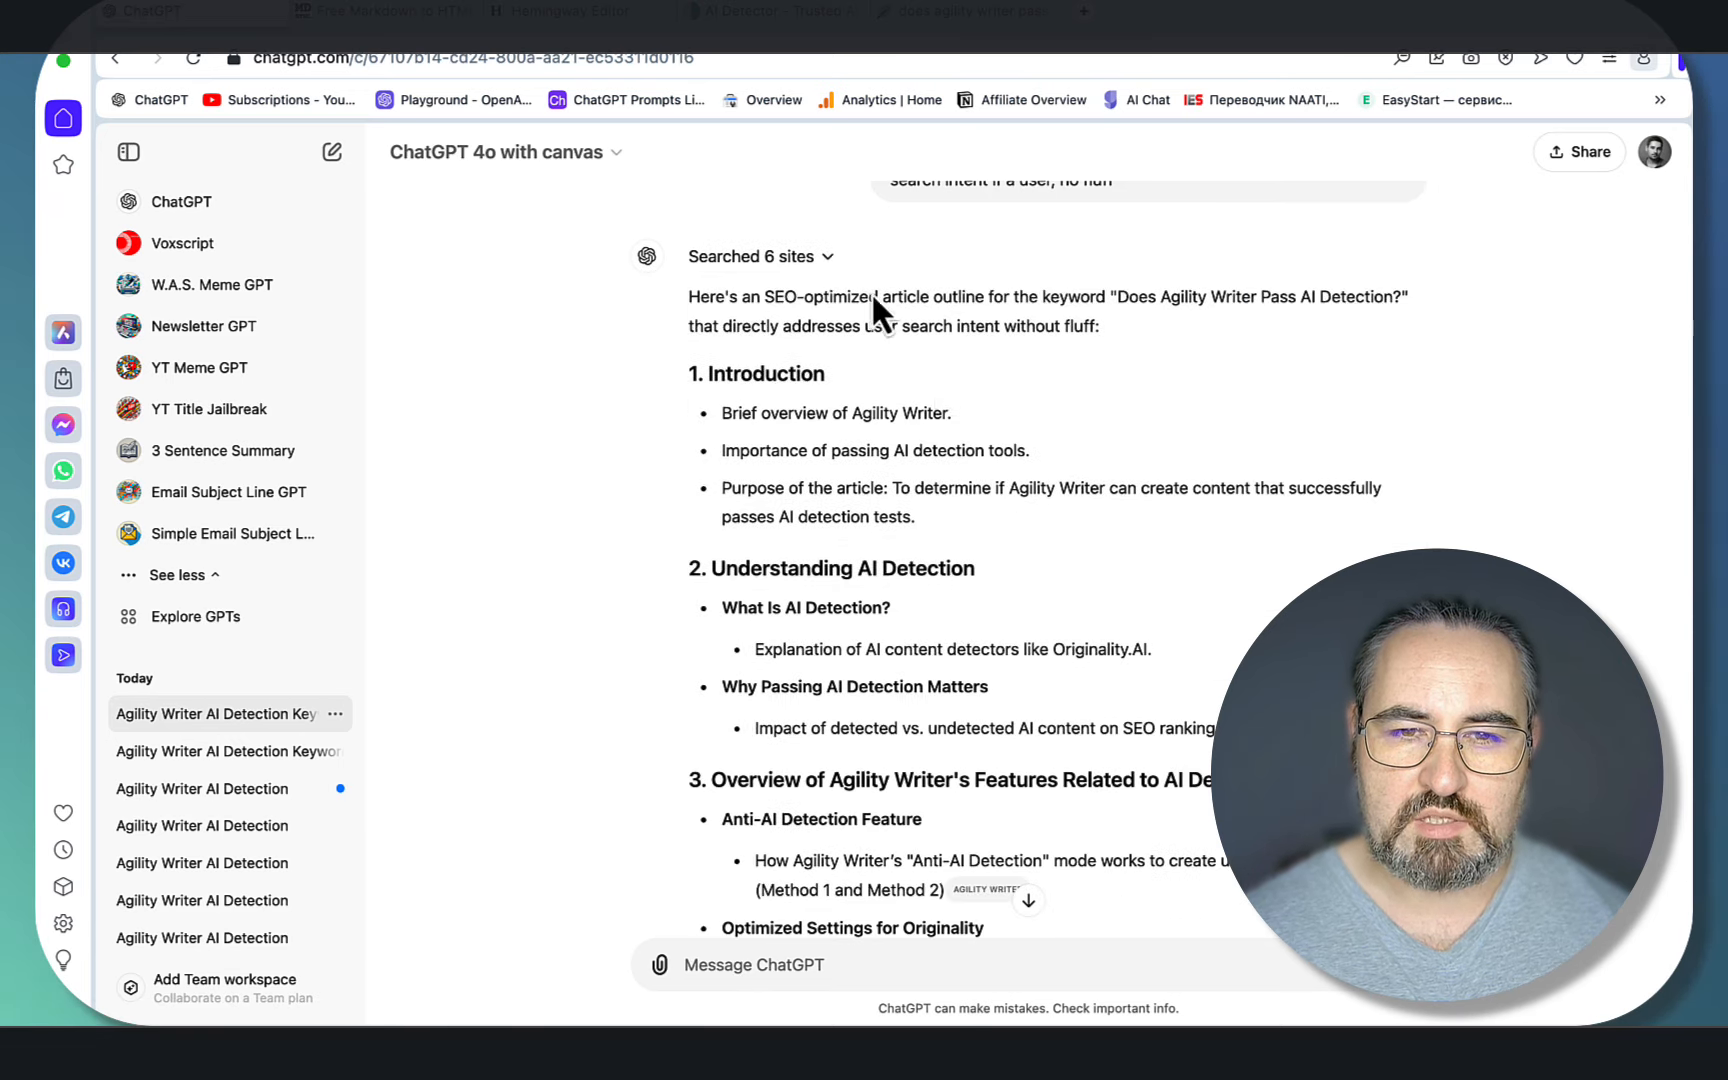
scroll("down", 3)
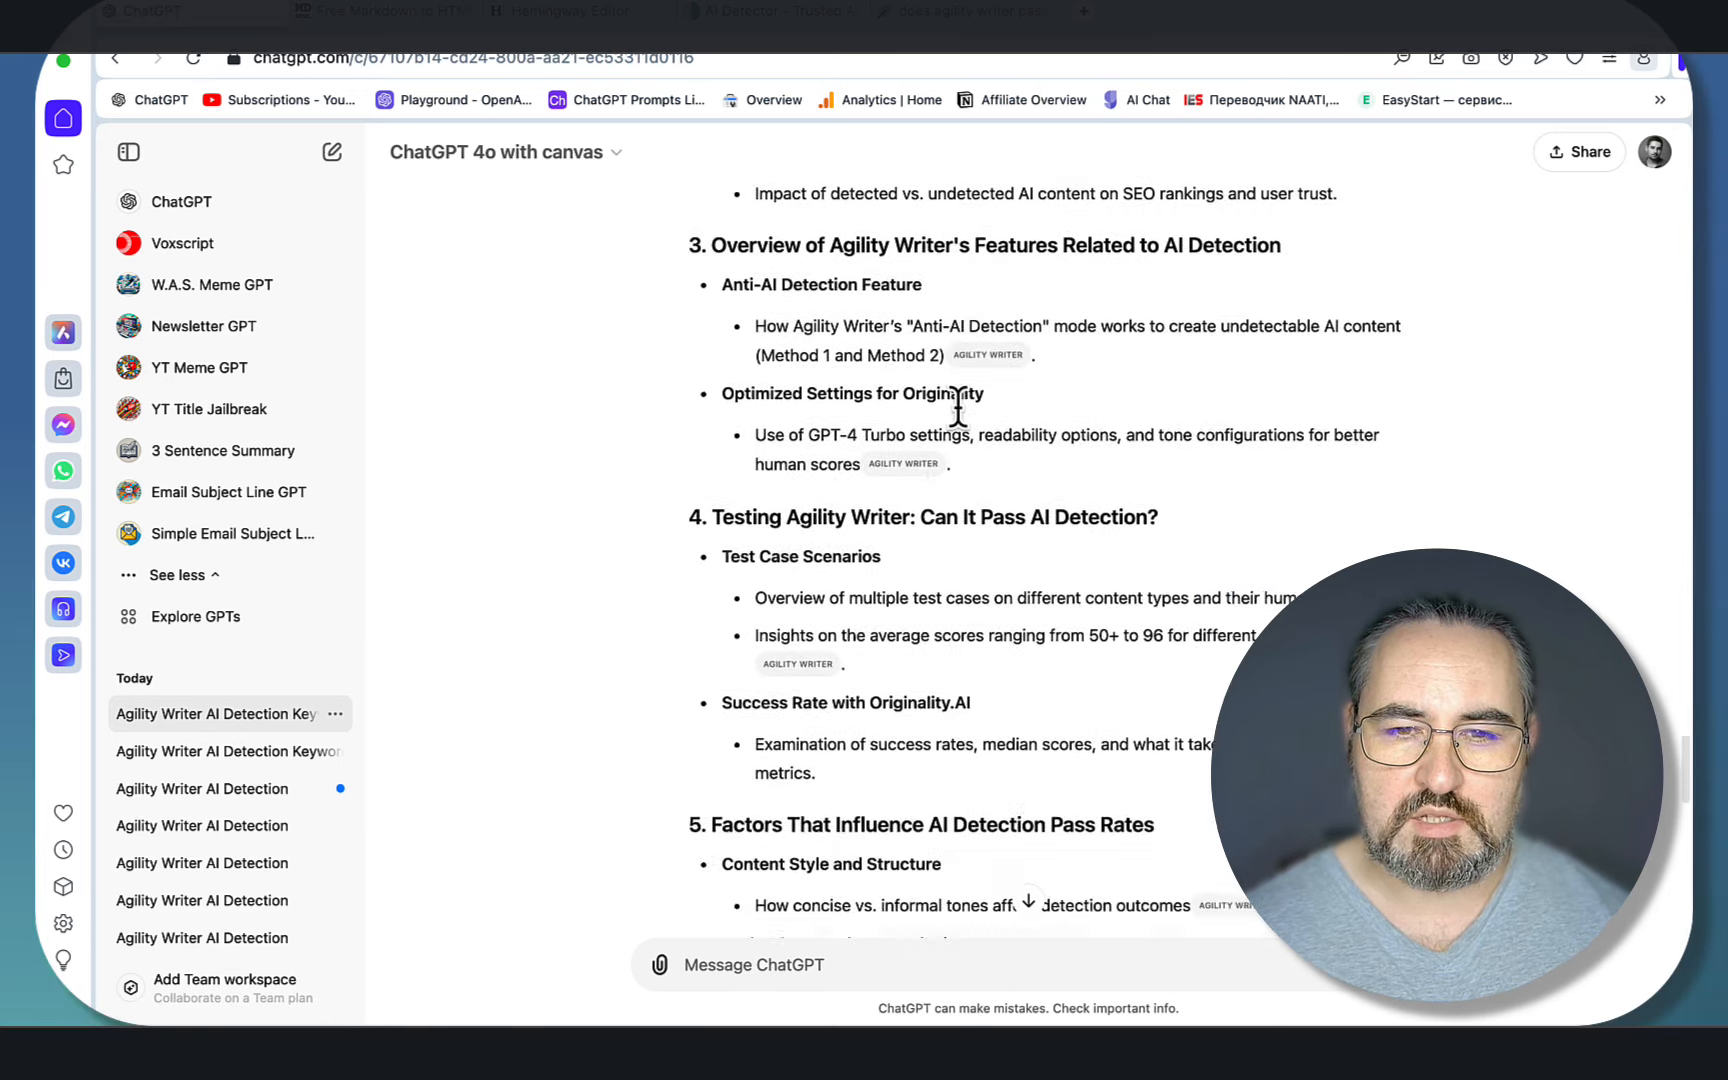
scroll("down", 3)
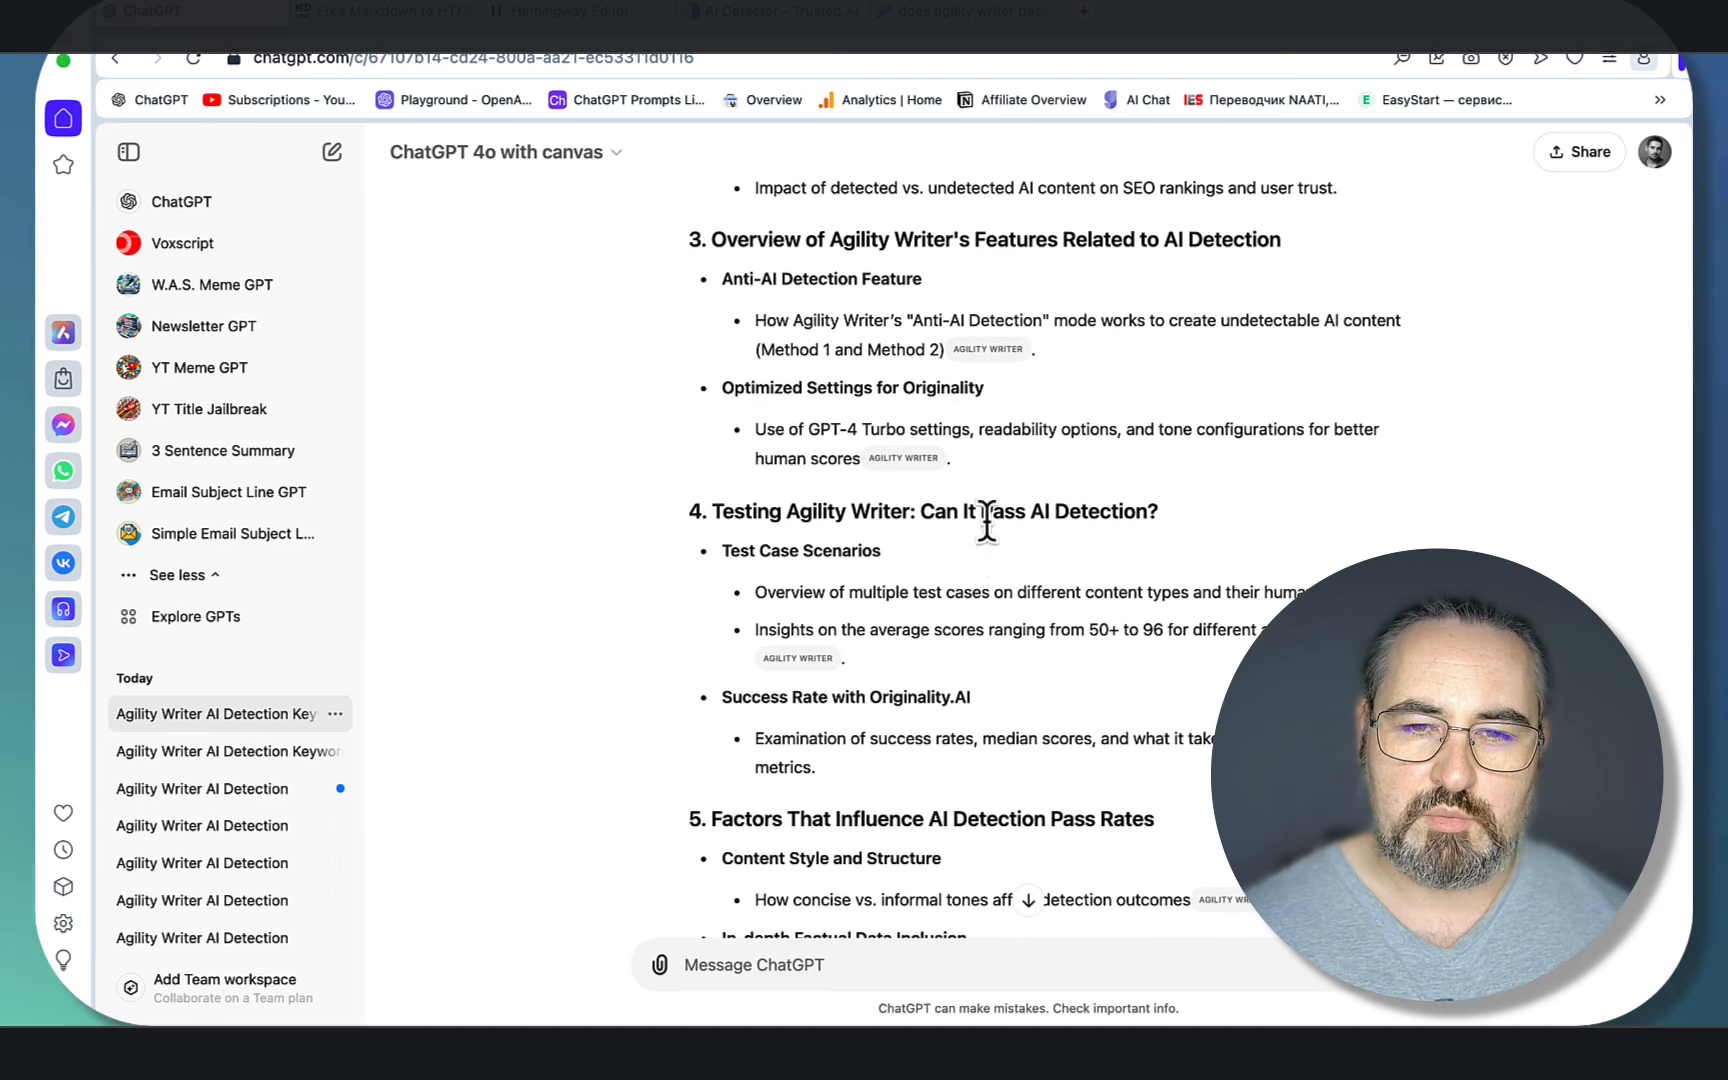
mouse_move(827, 629)
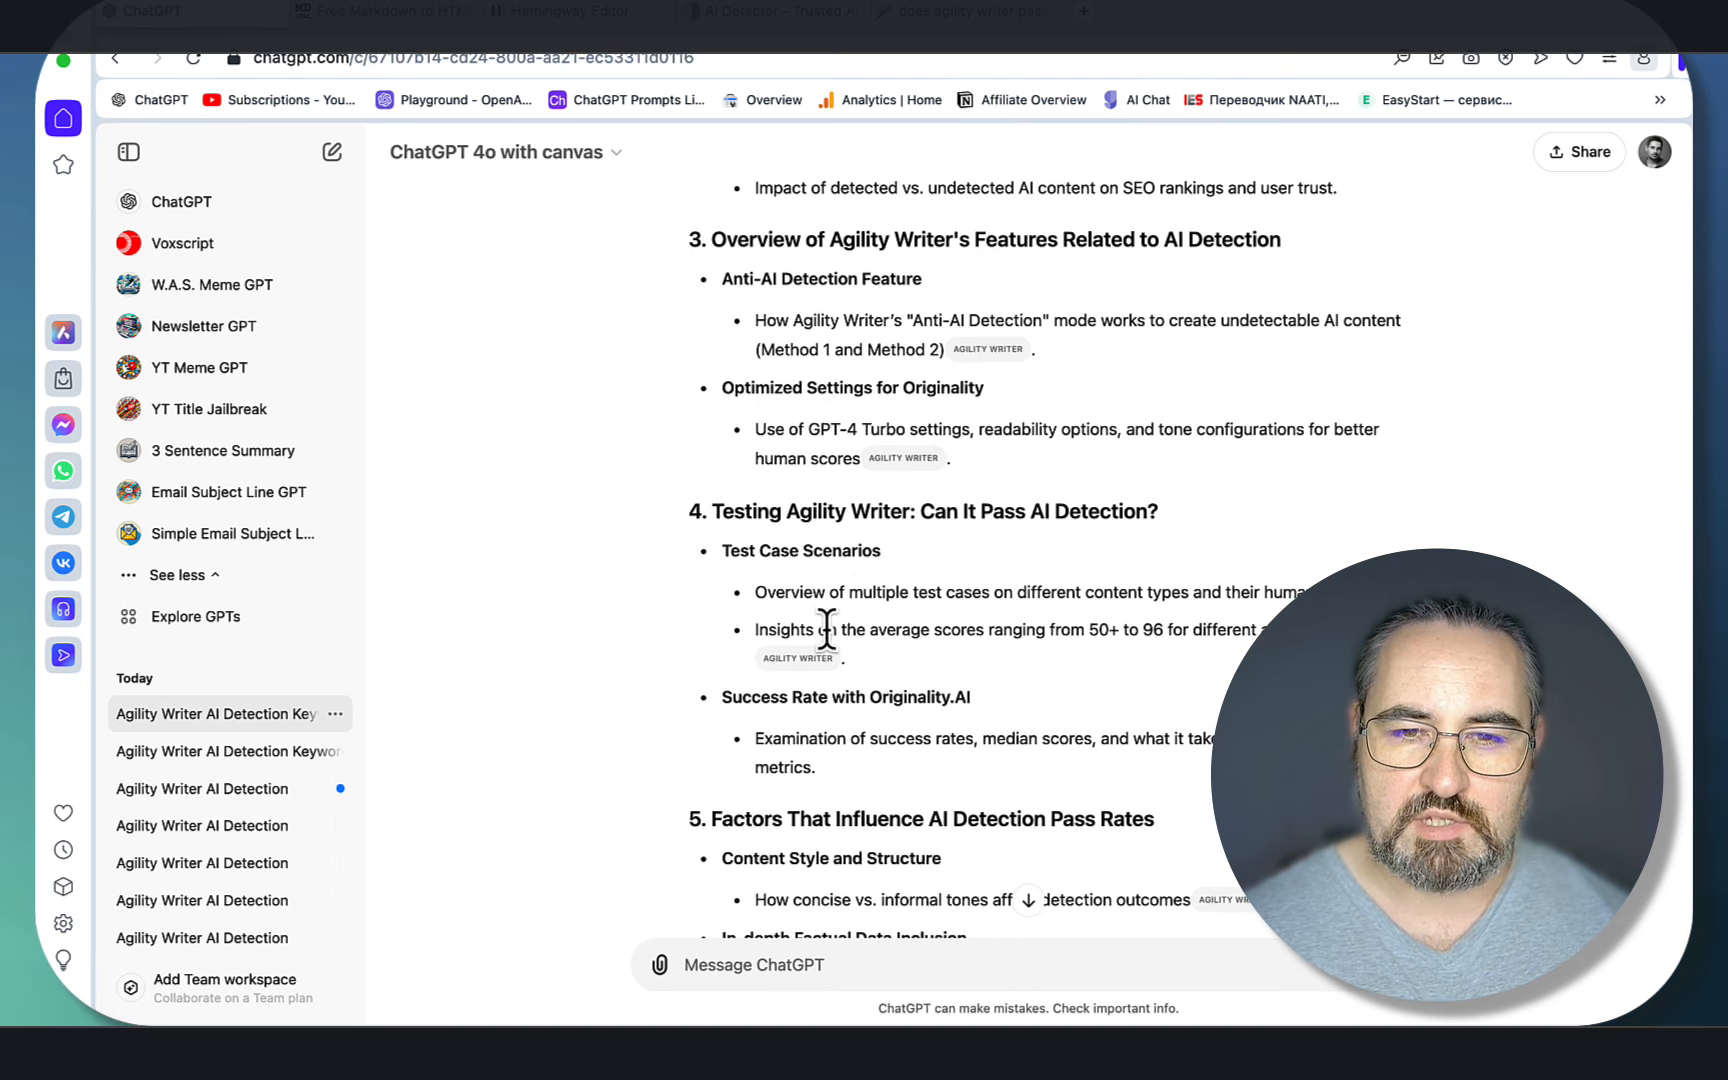
scroll("down", 3)
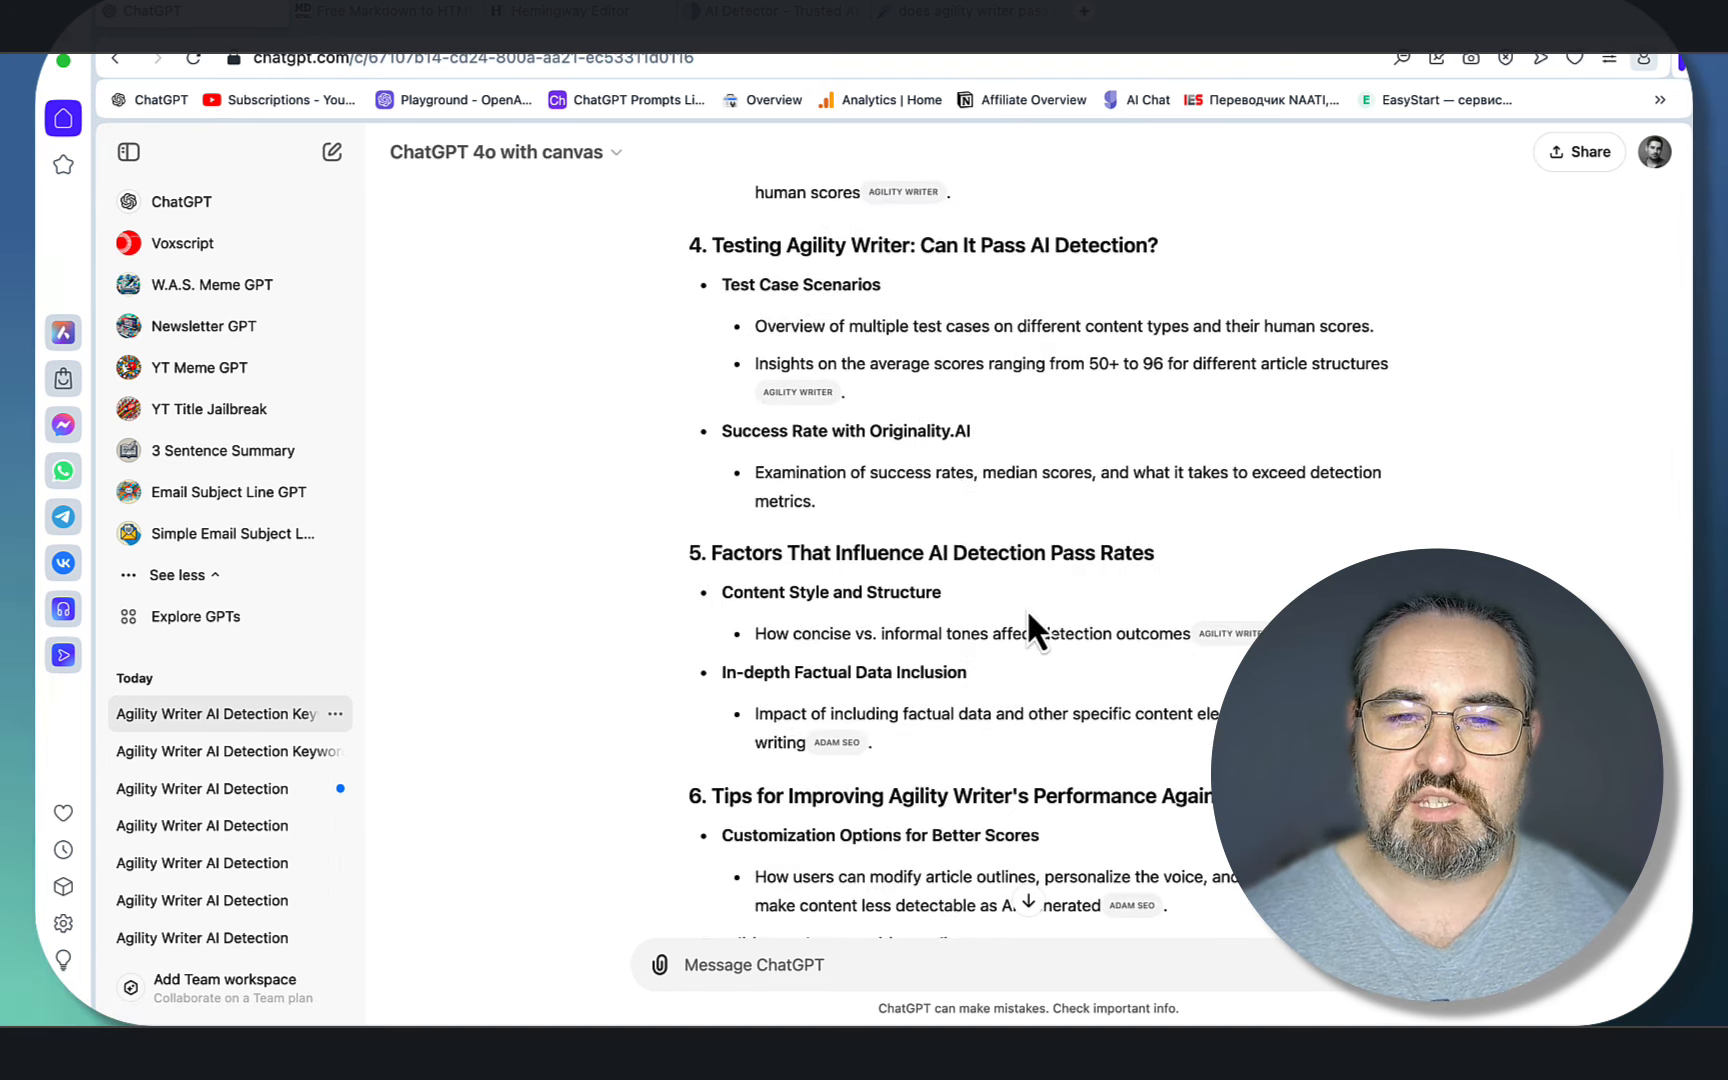
scroll("down", 3)
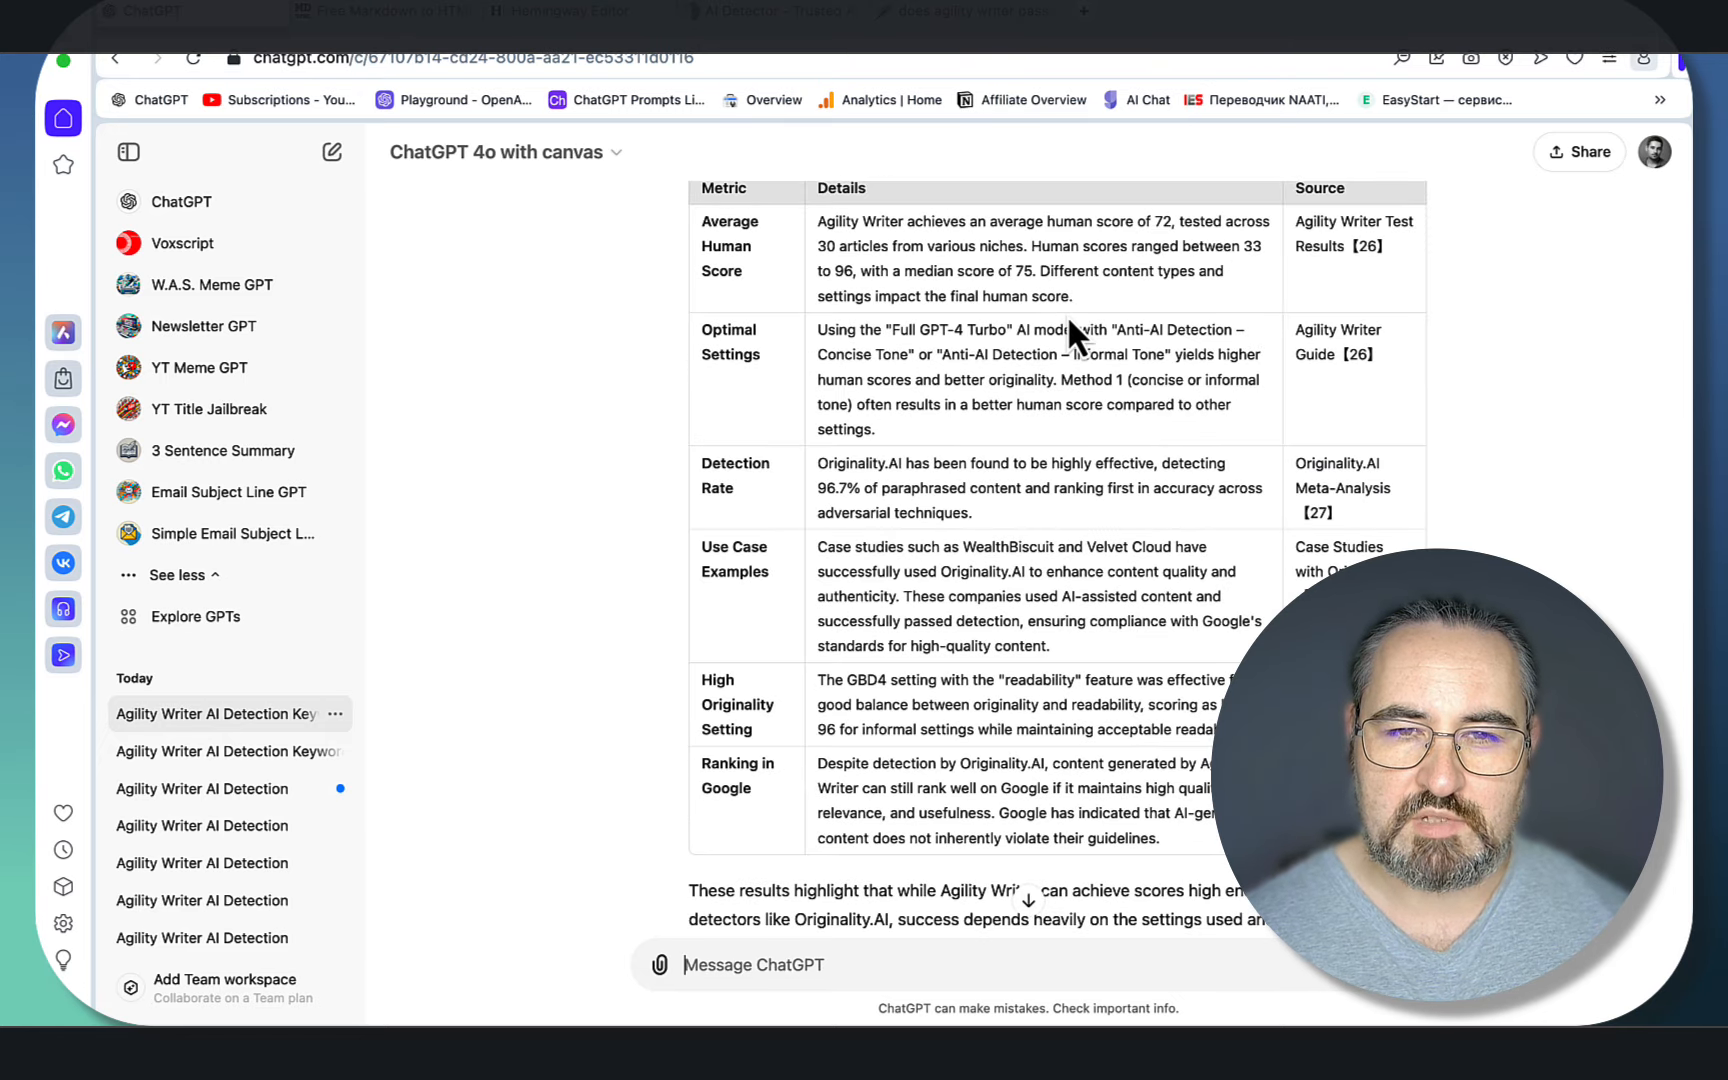
mouse_move(1119, 551)
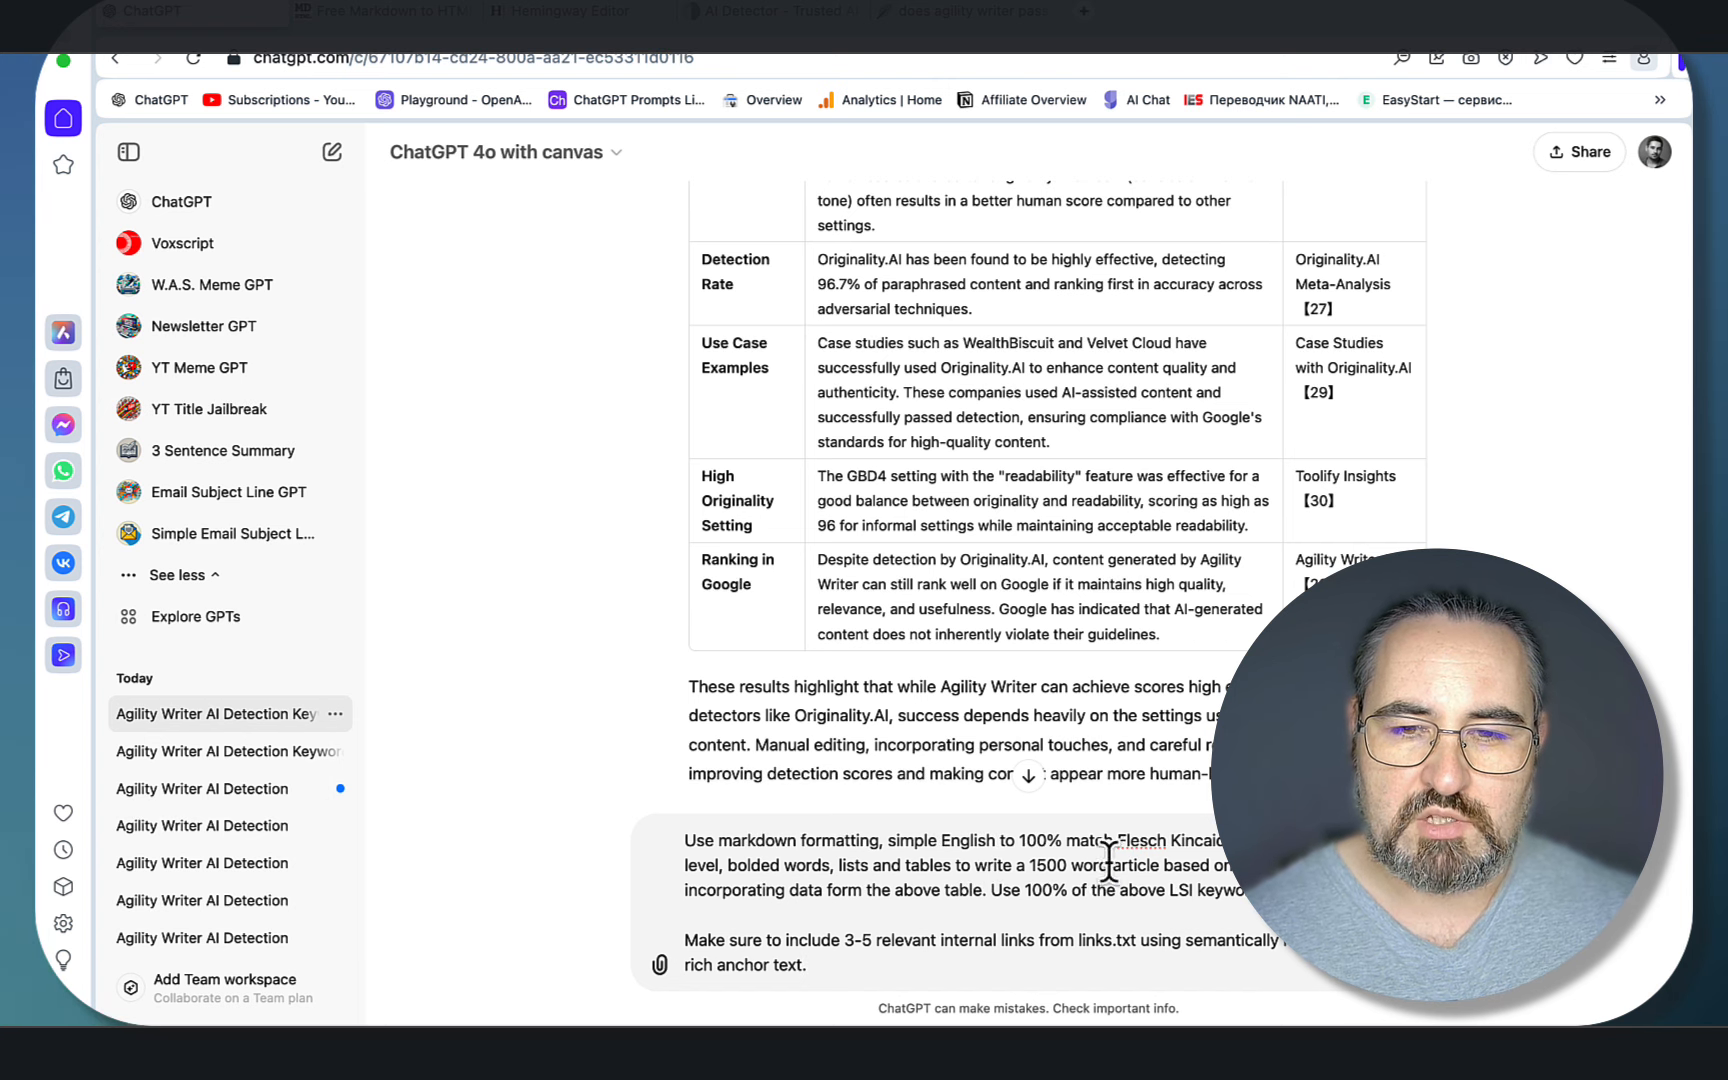
mouse_move(1108, 689)
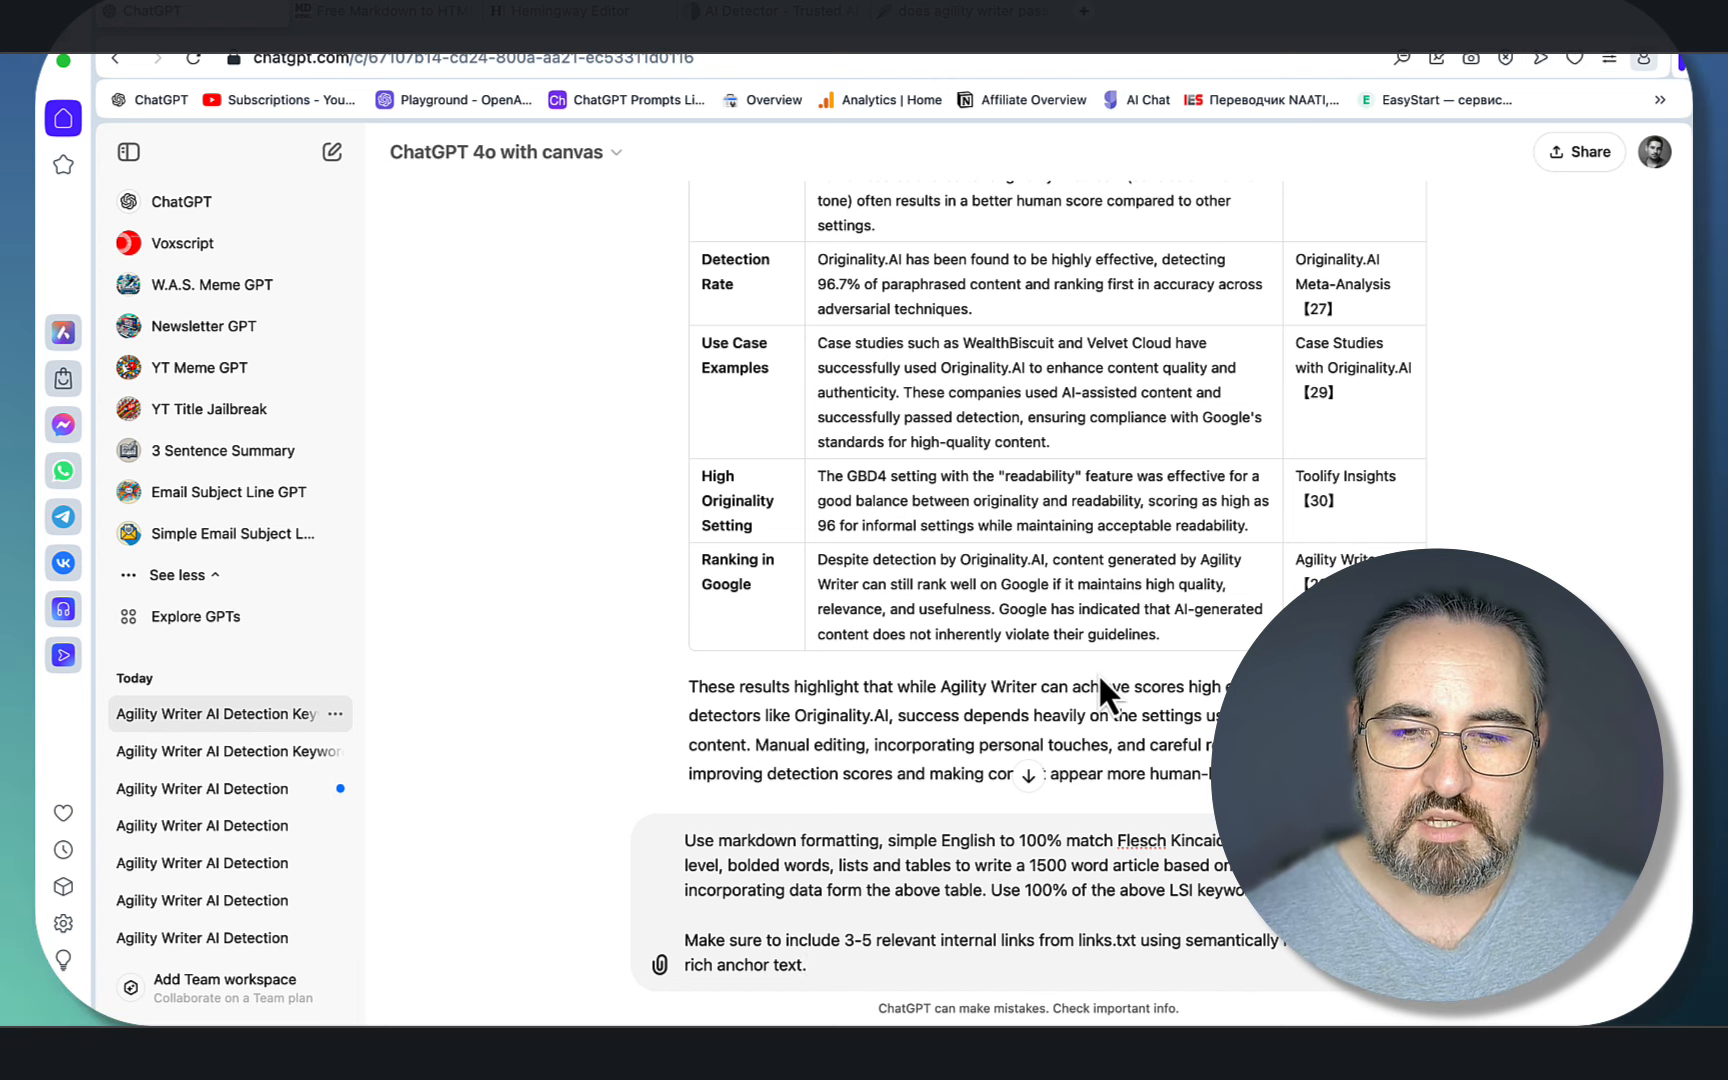
mouse_move(659, 964)
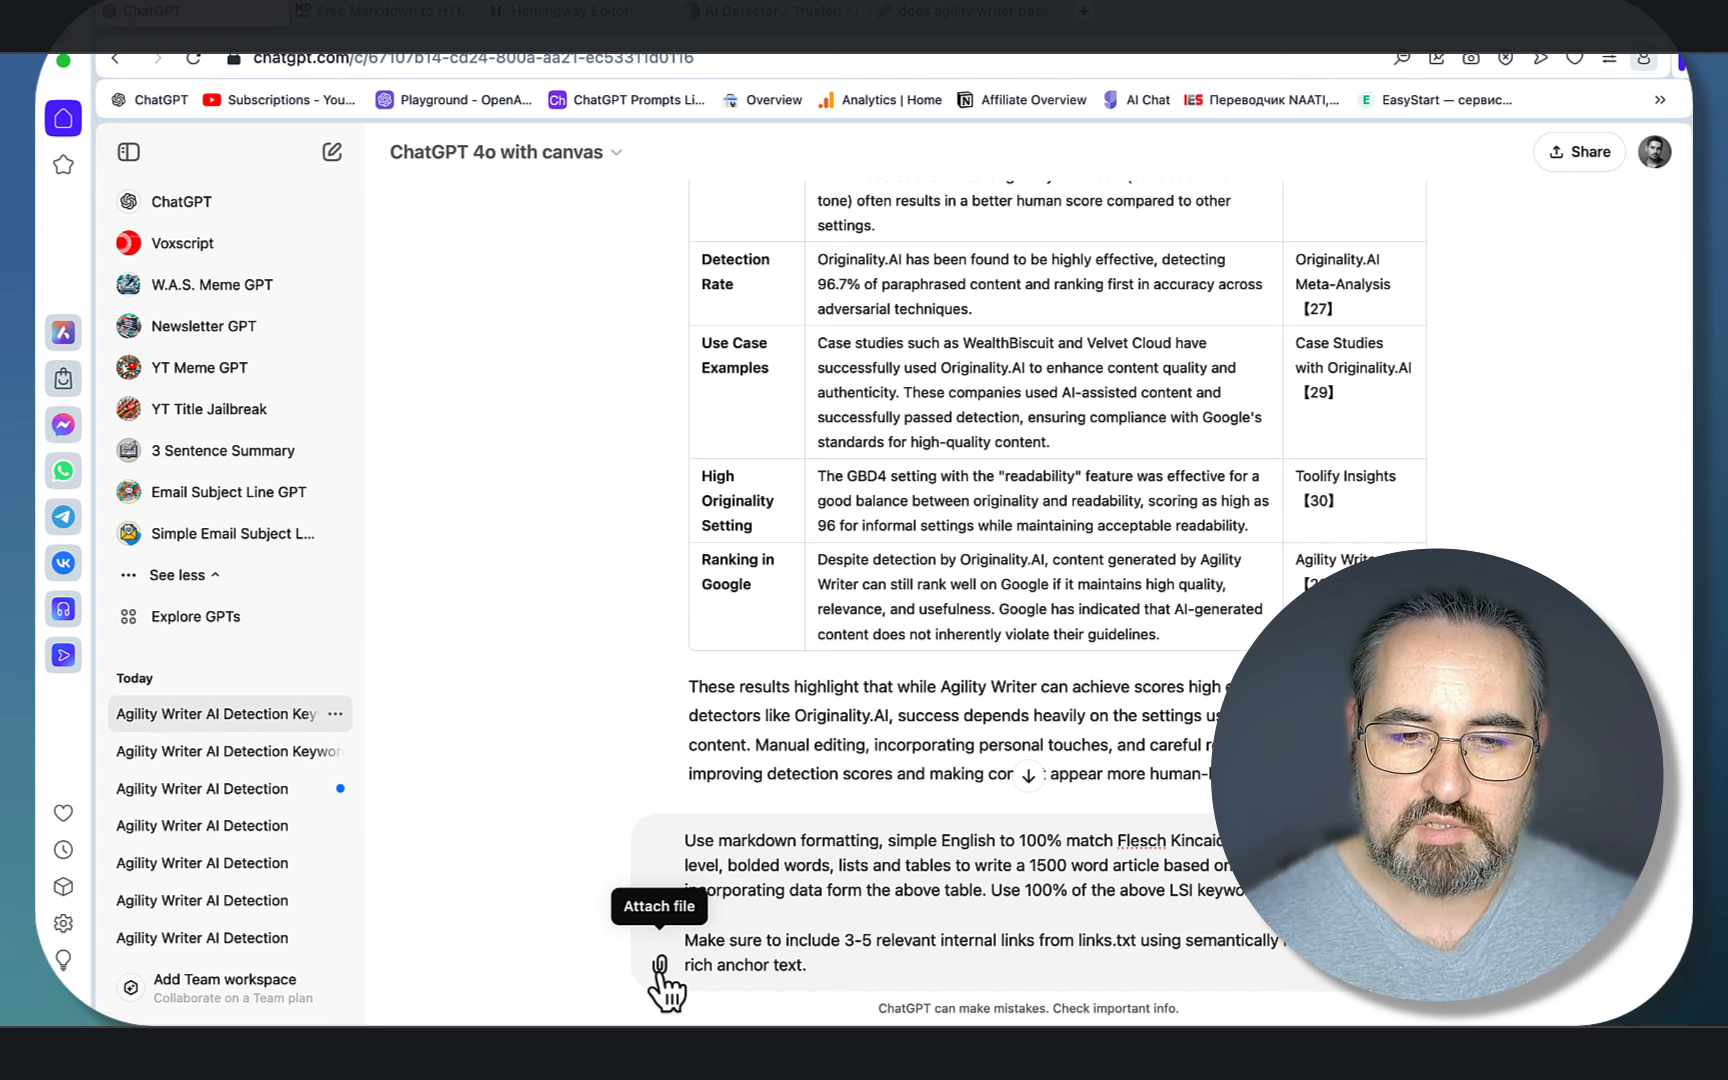
Step: Attach links.txt from Recents to the 1500-word simple article request
left_click(662, 964)
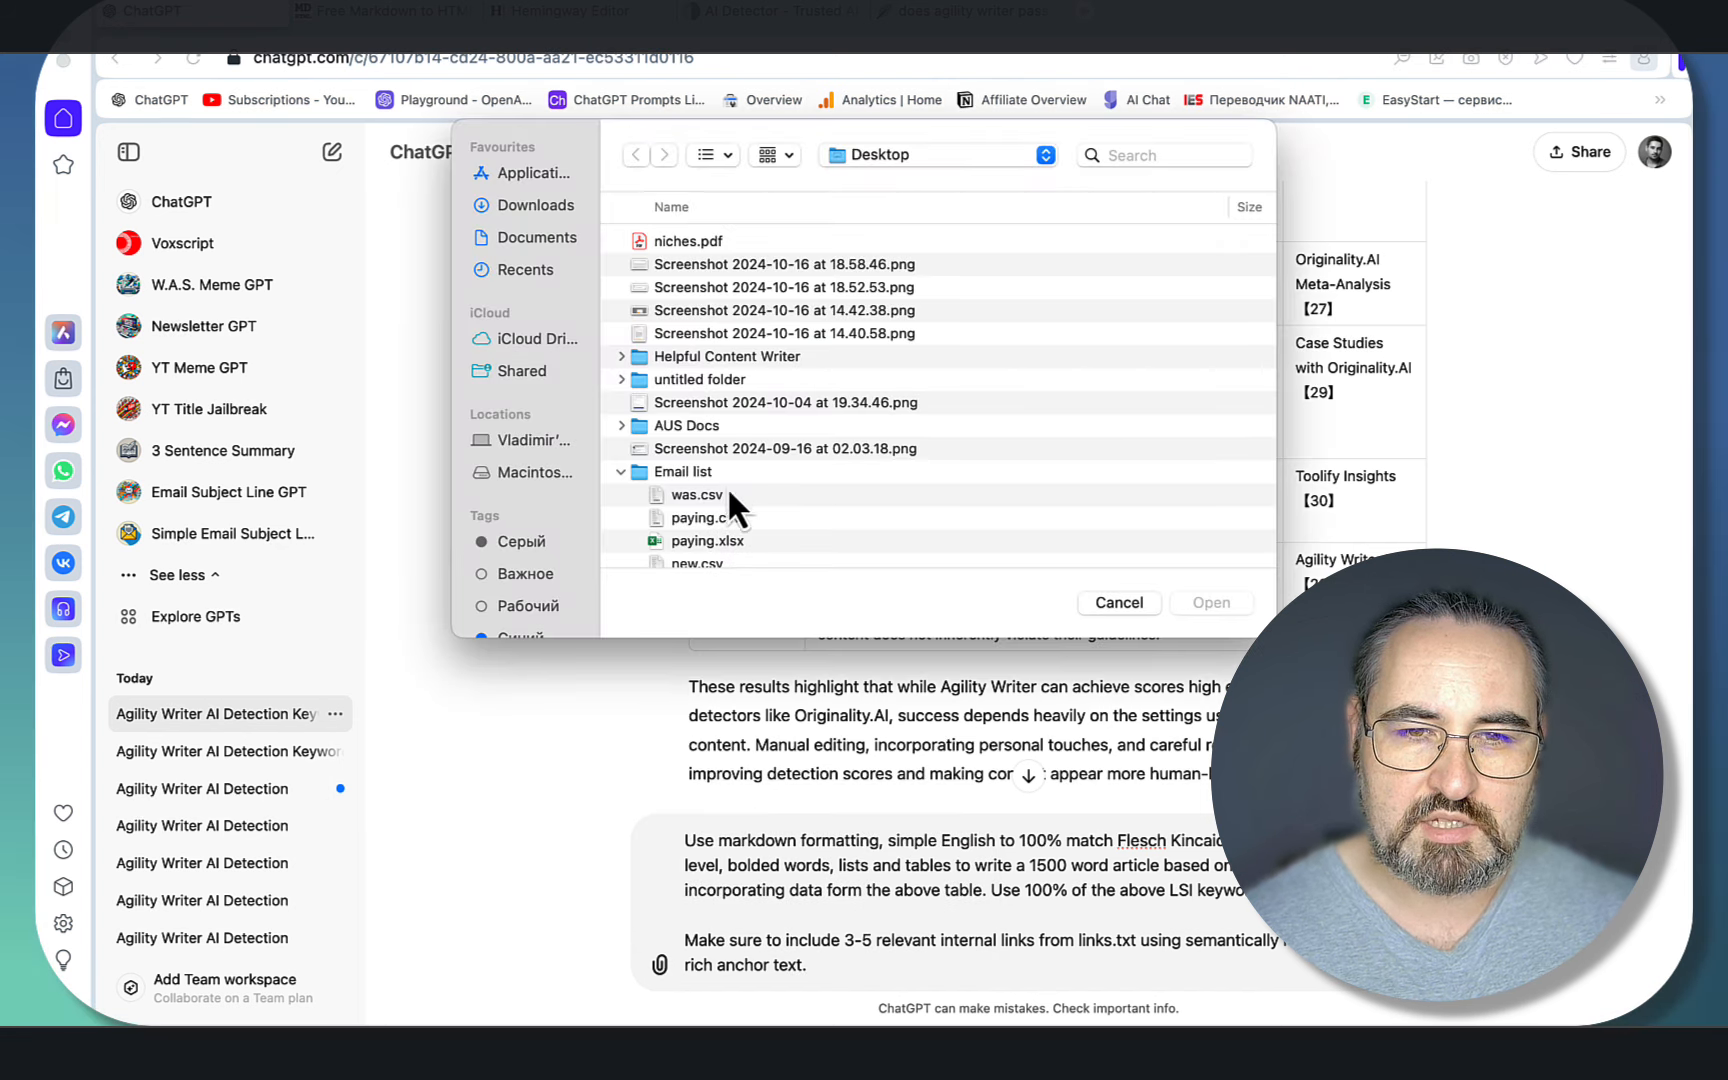
left_click(526, 269)
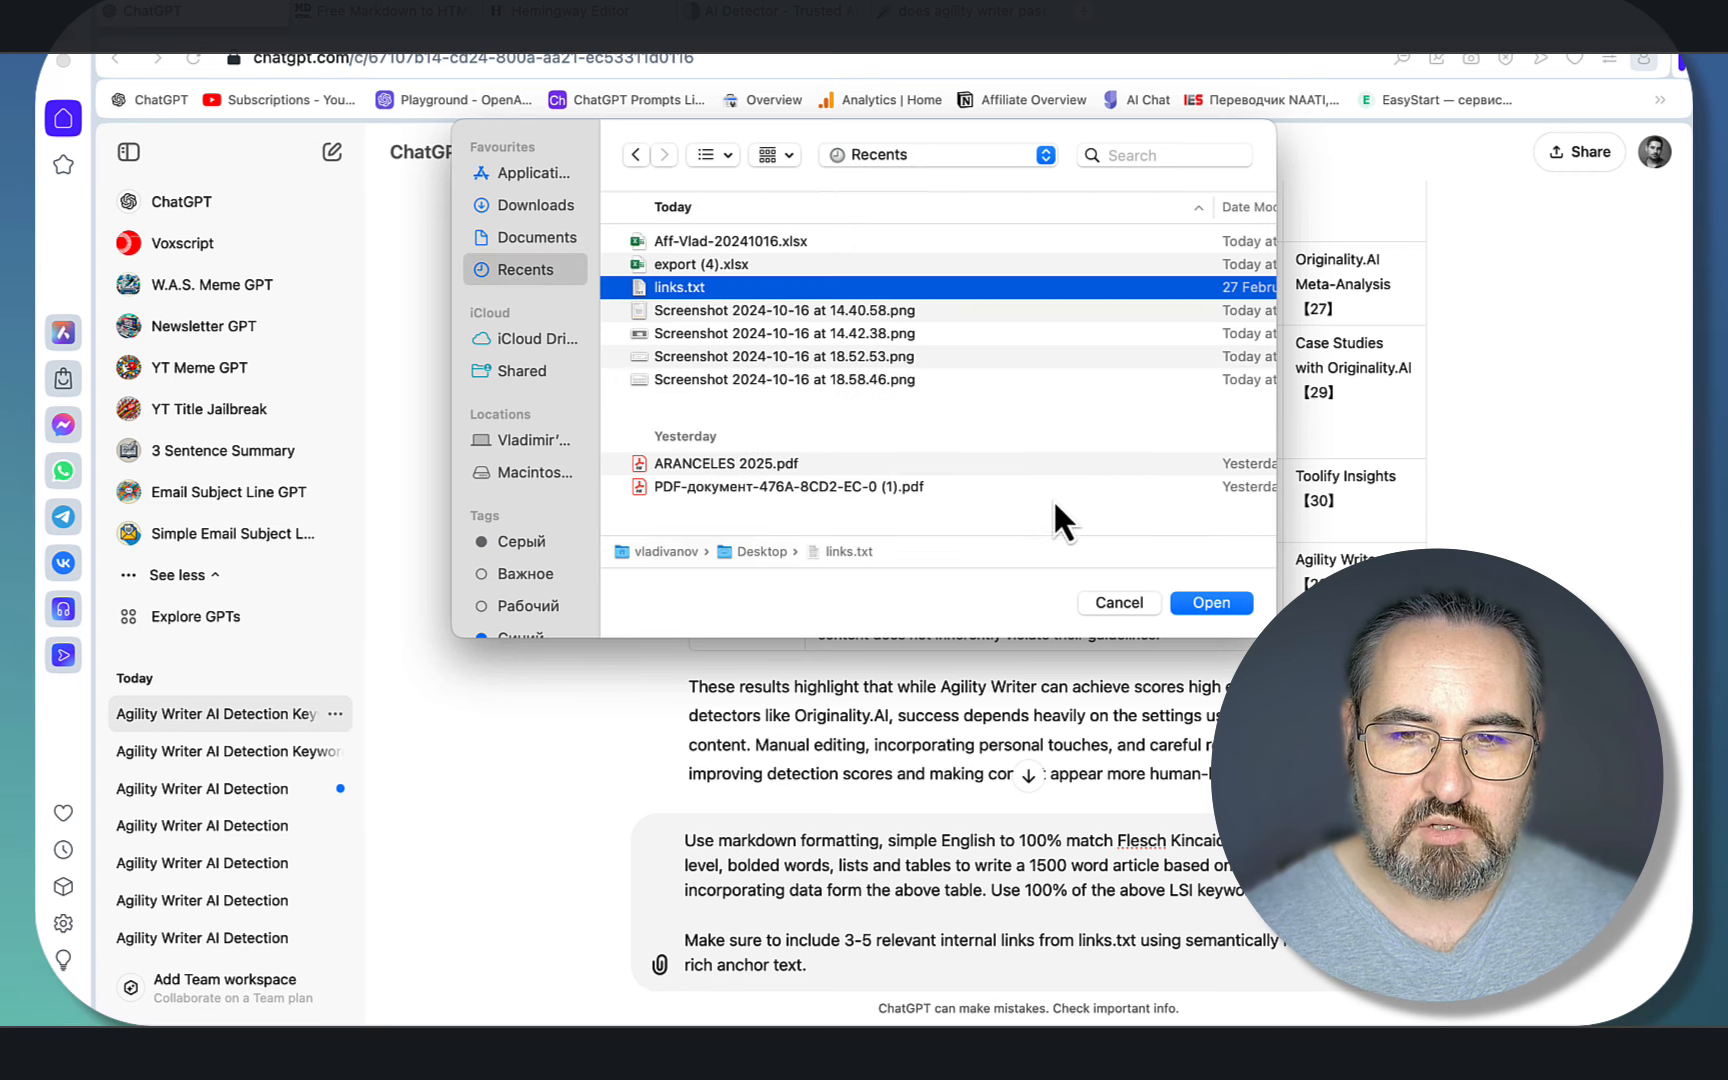
left_click(1210, 603)
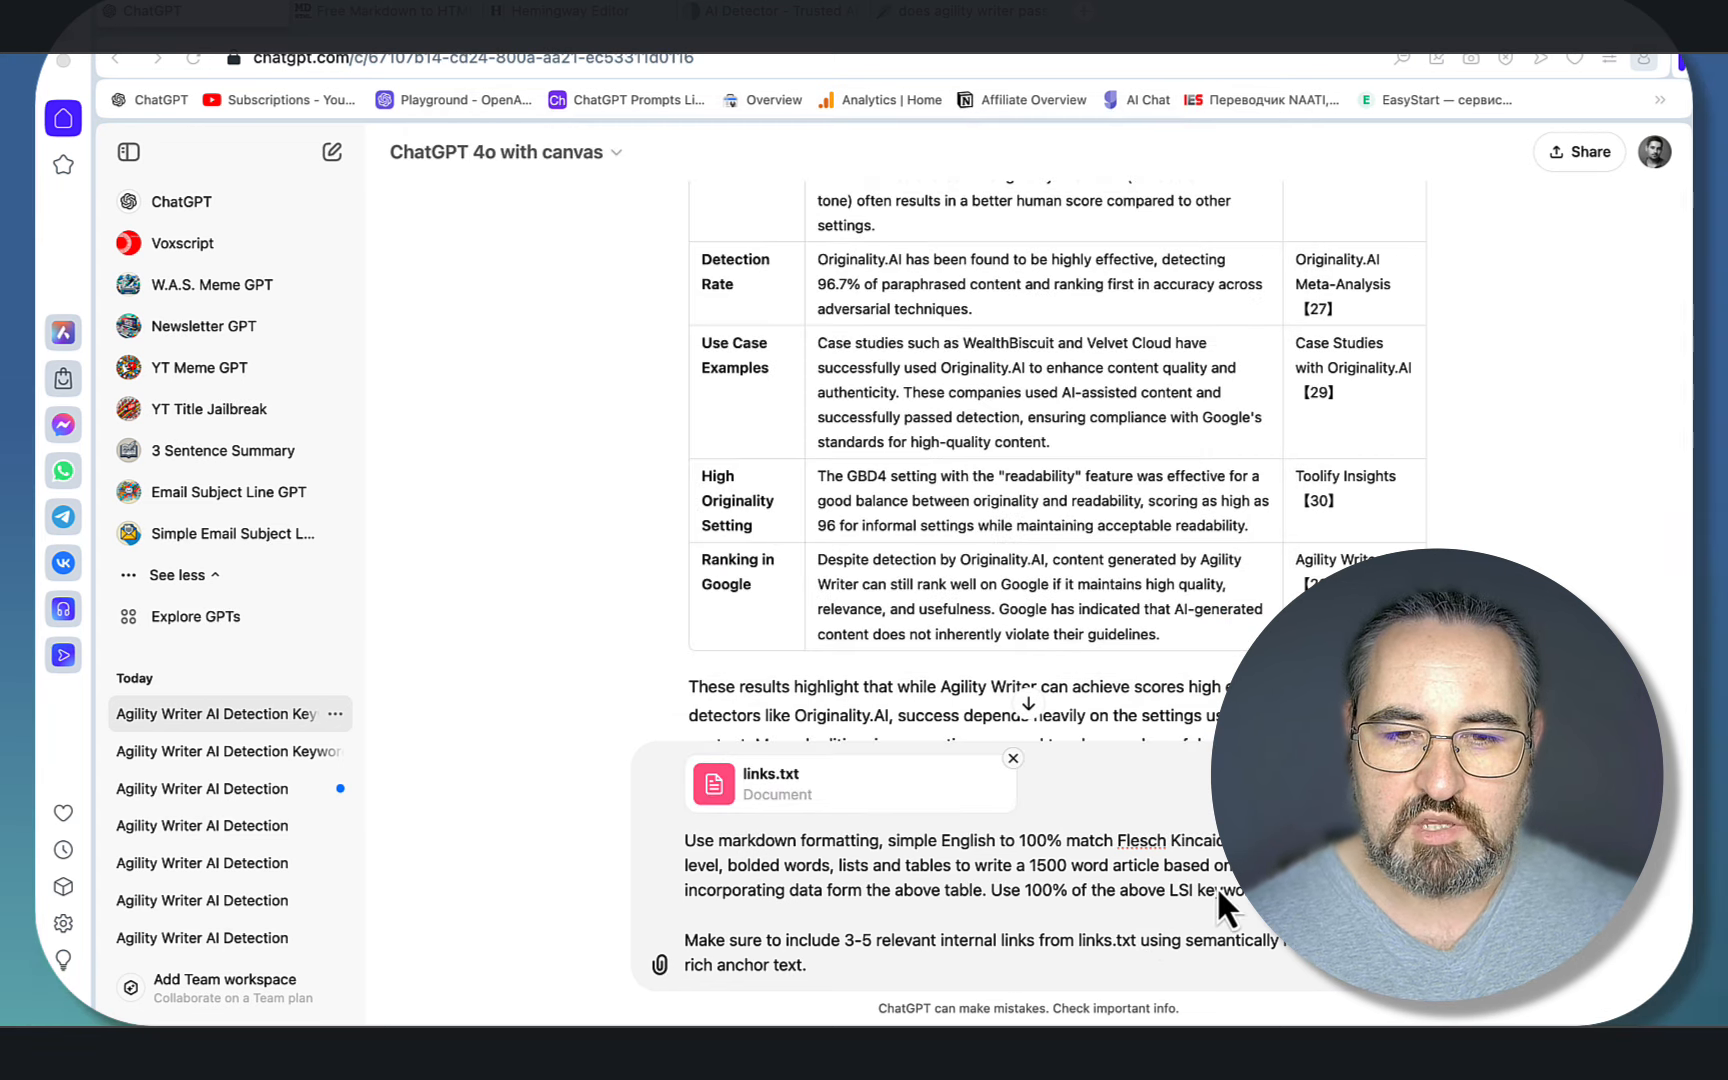
mouse_move(1130, 959)
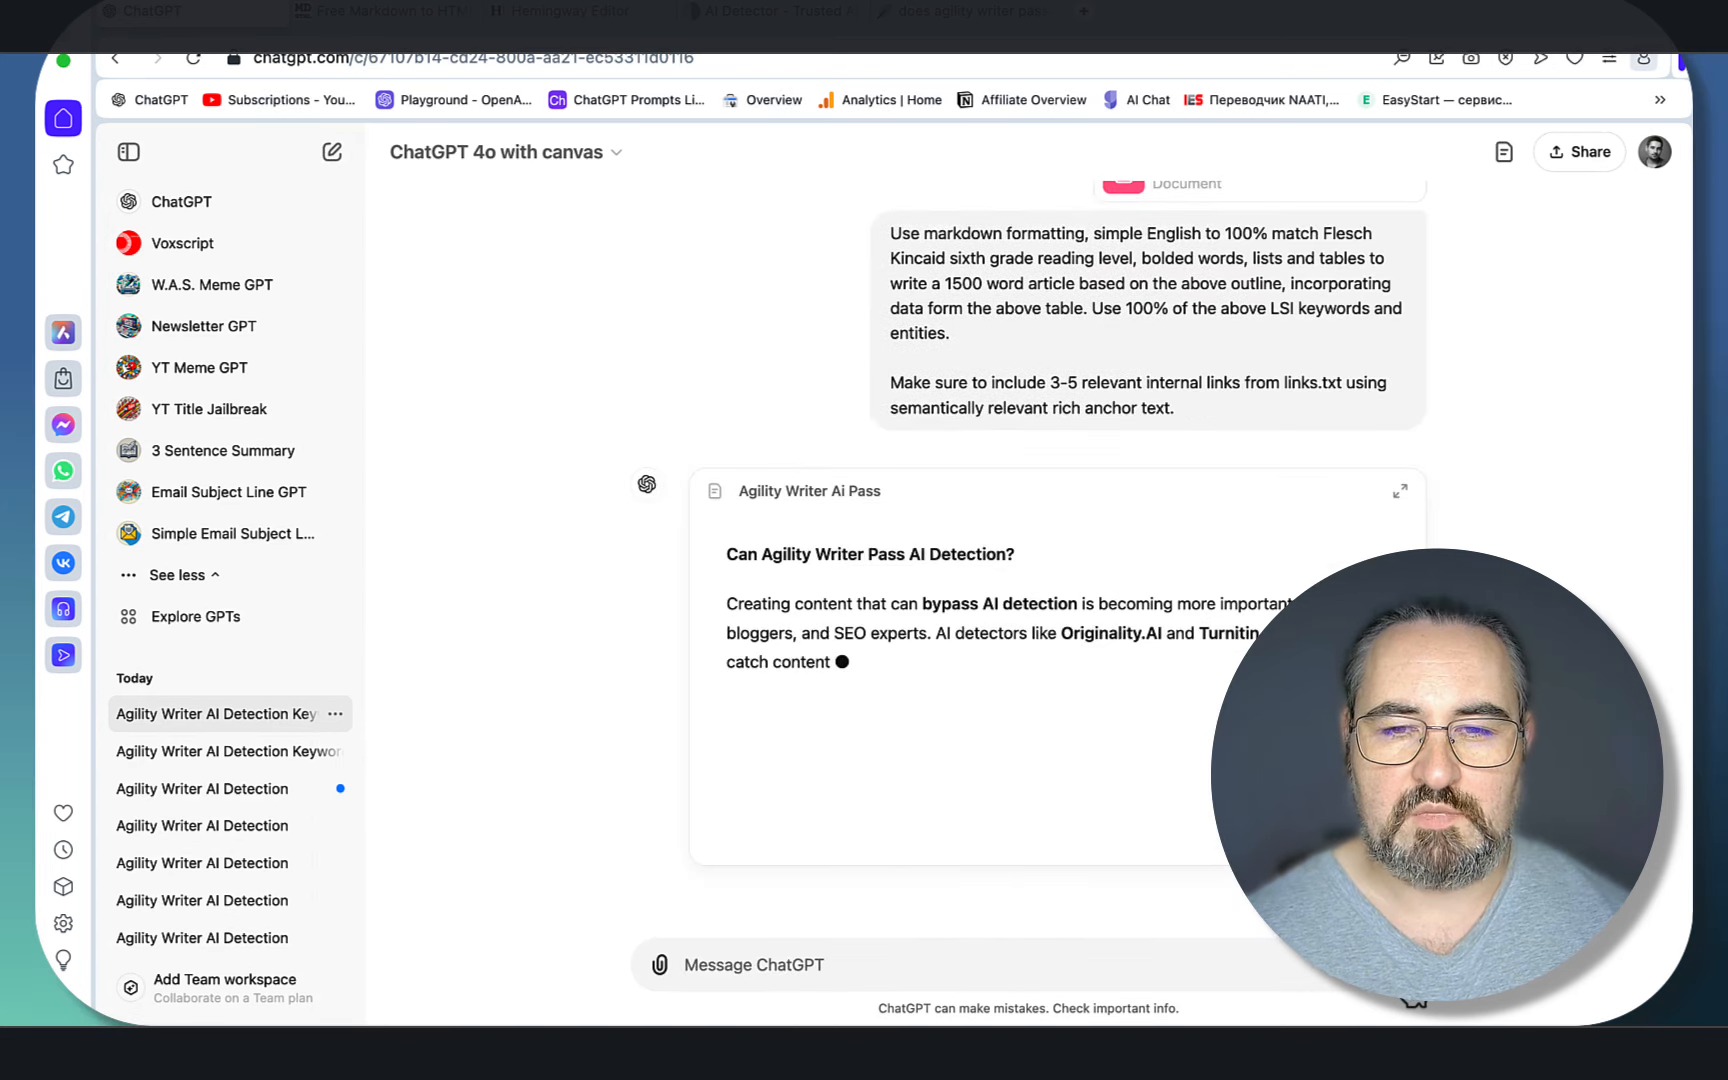
Step: Open the 'Agility Writer Ai Pass' article in canvas and follow its generation
left_click(1401, 490)
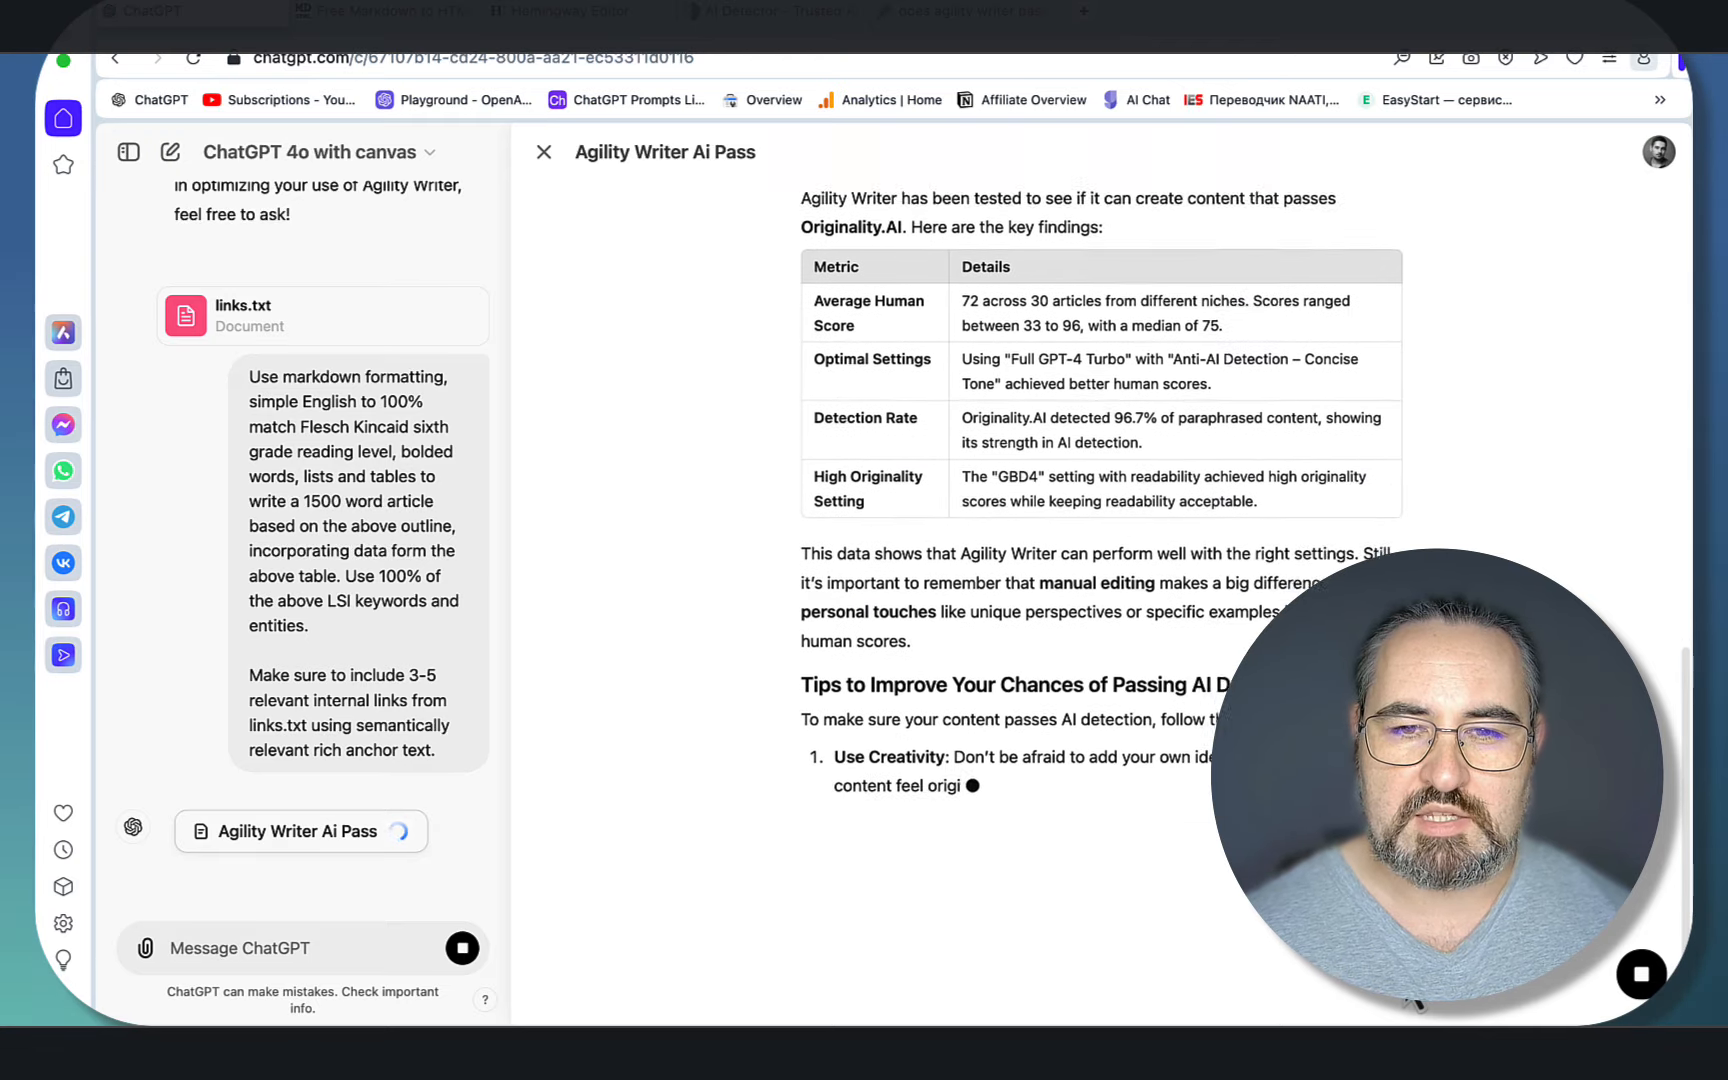
scroll("down", 3)
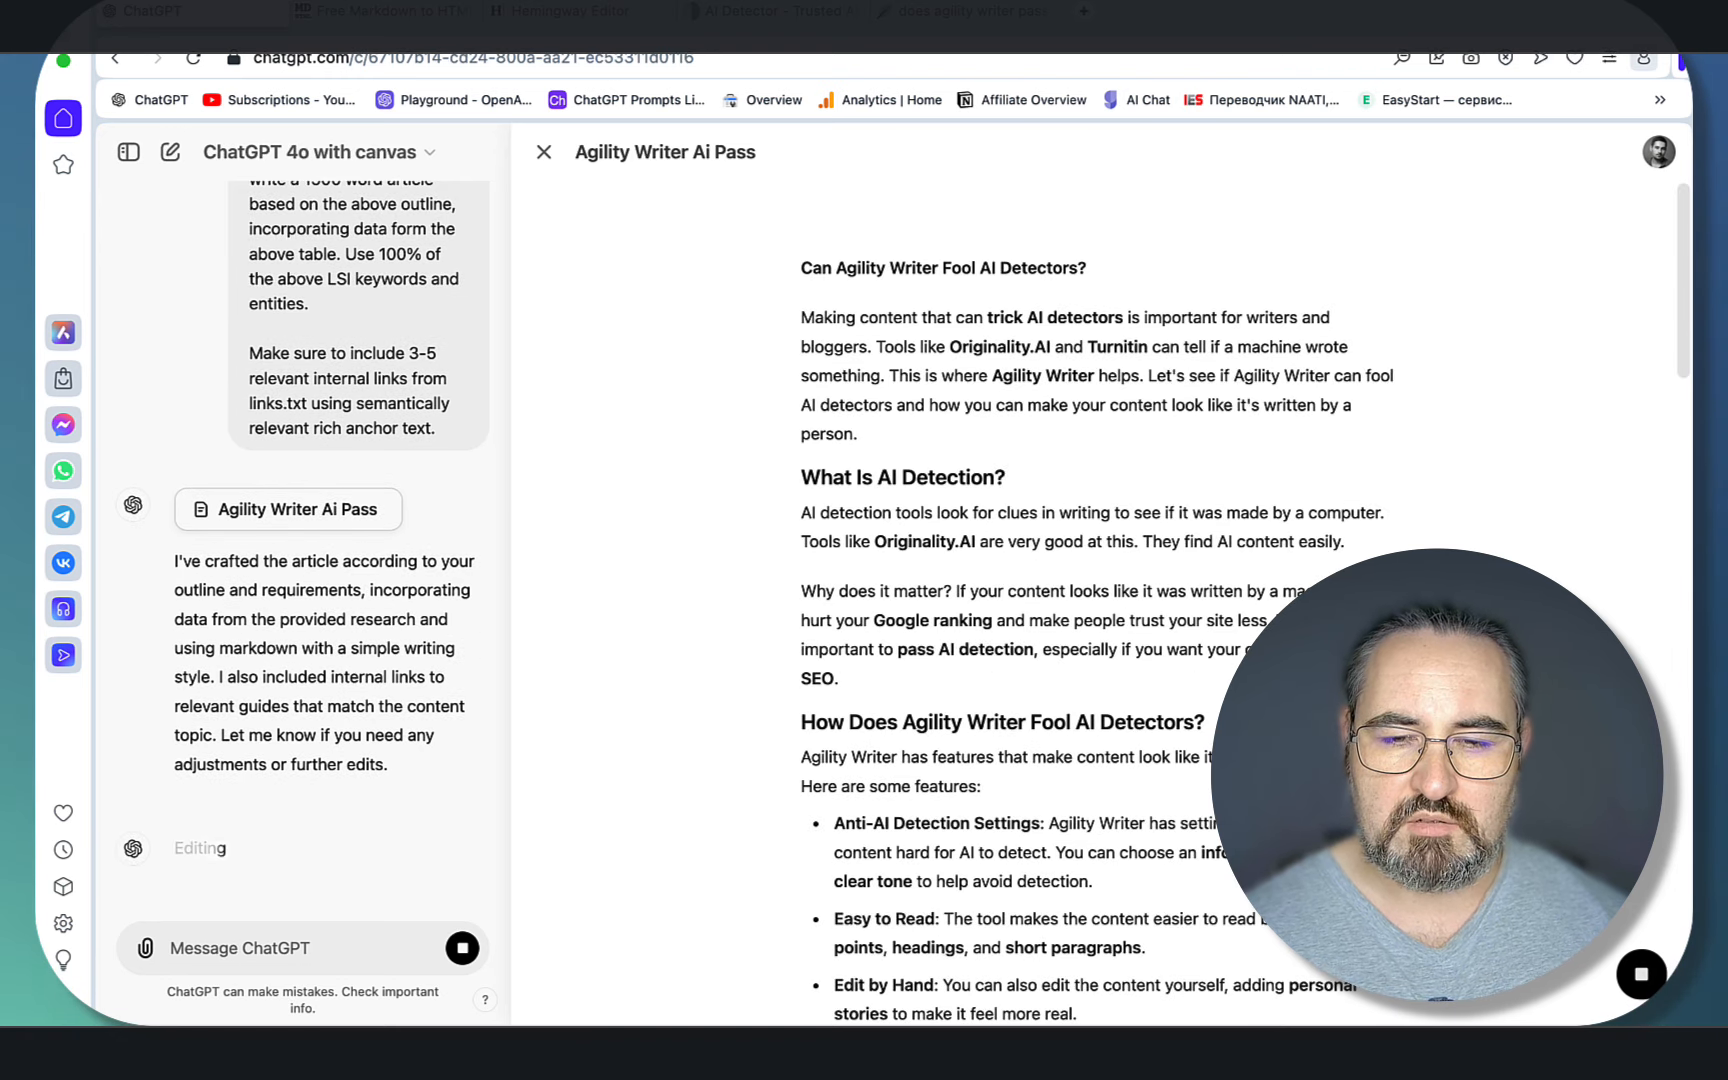
Step: Review the canvas article after the kindergarten-level rewrite and final grammar polish
scroll("down", 3)
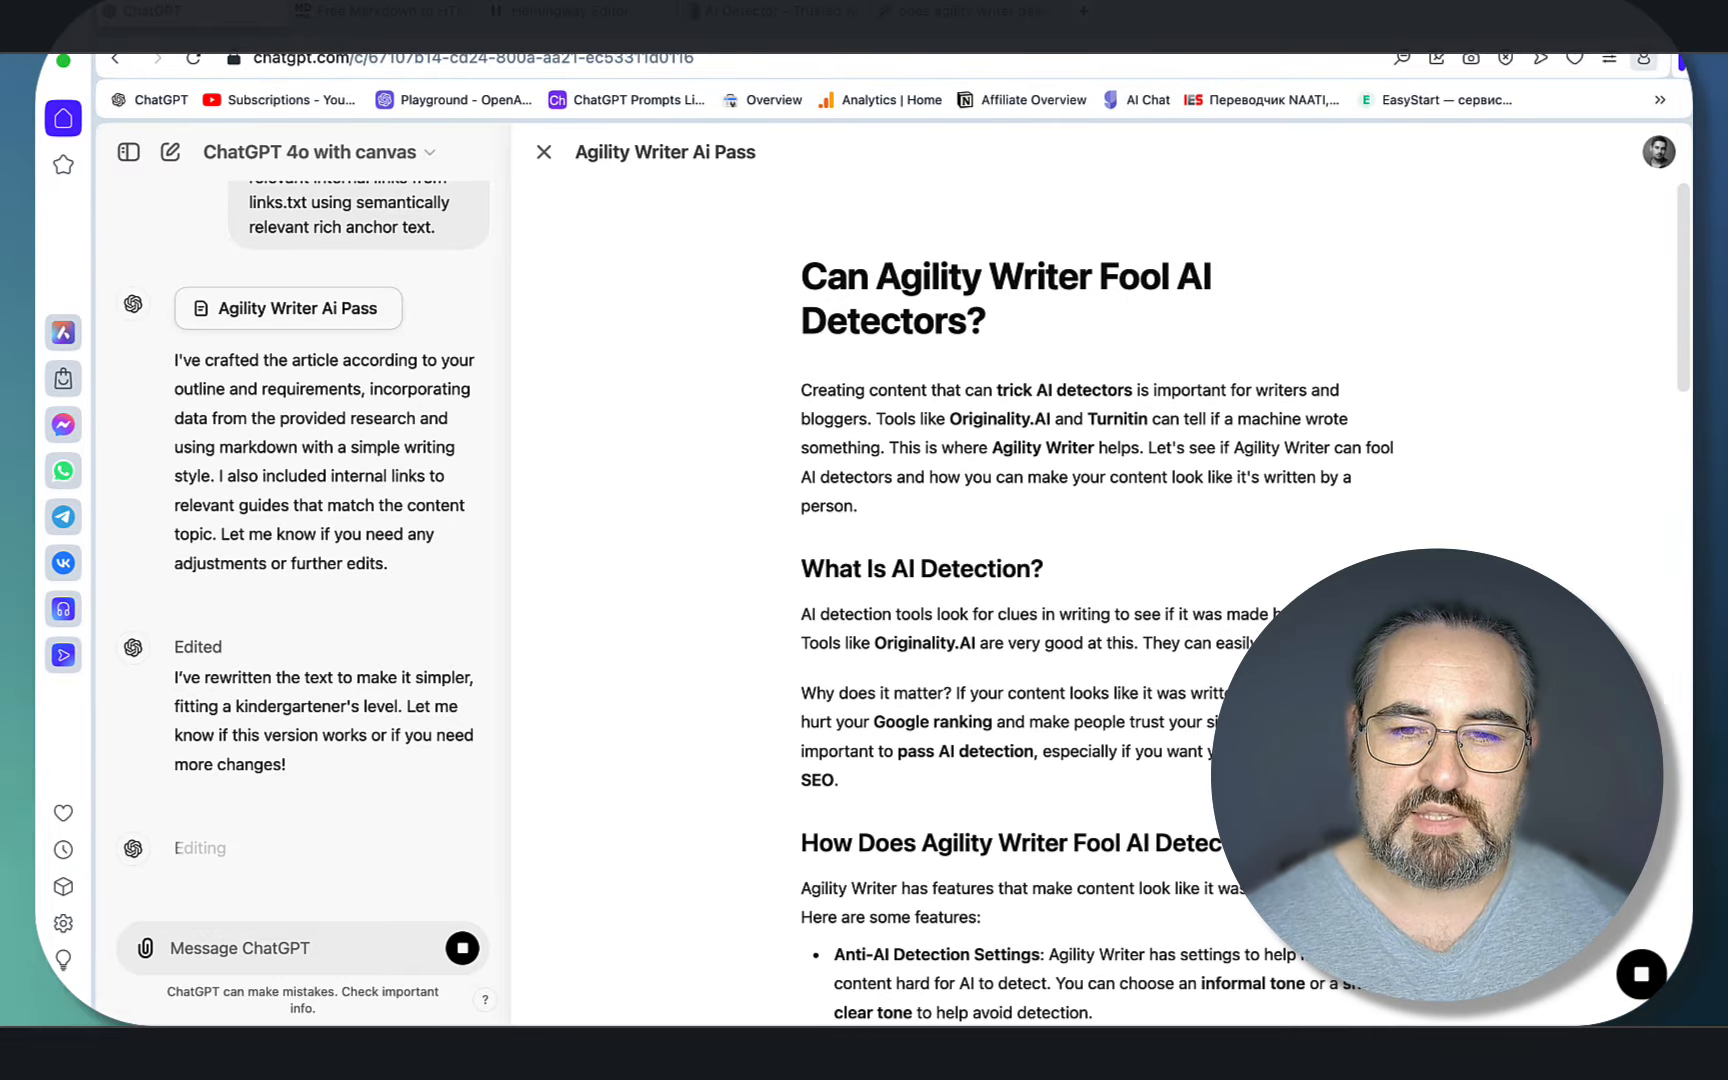
scroll("down", 3)
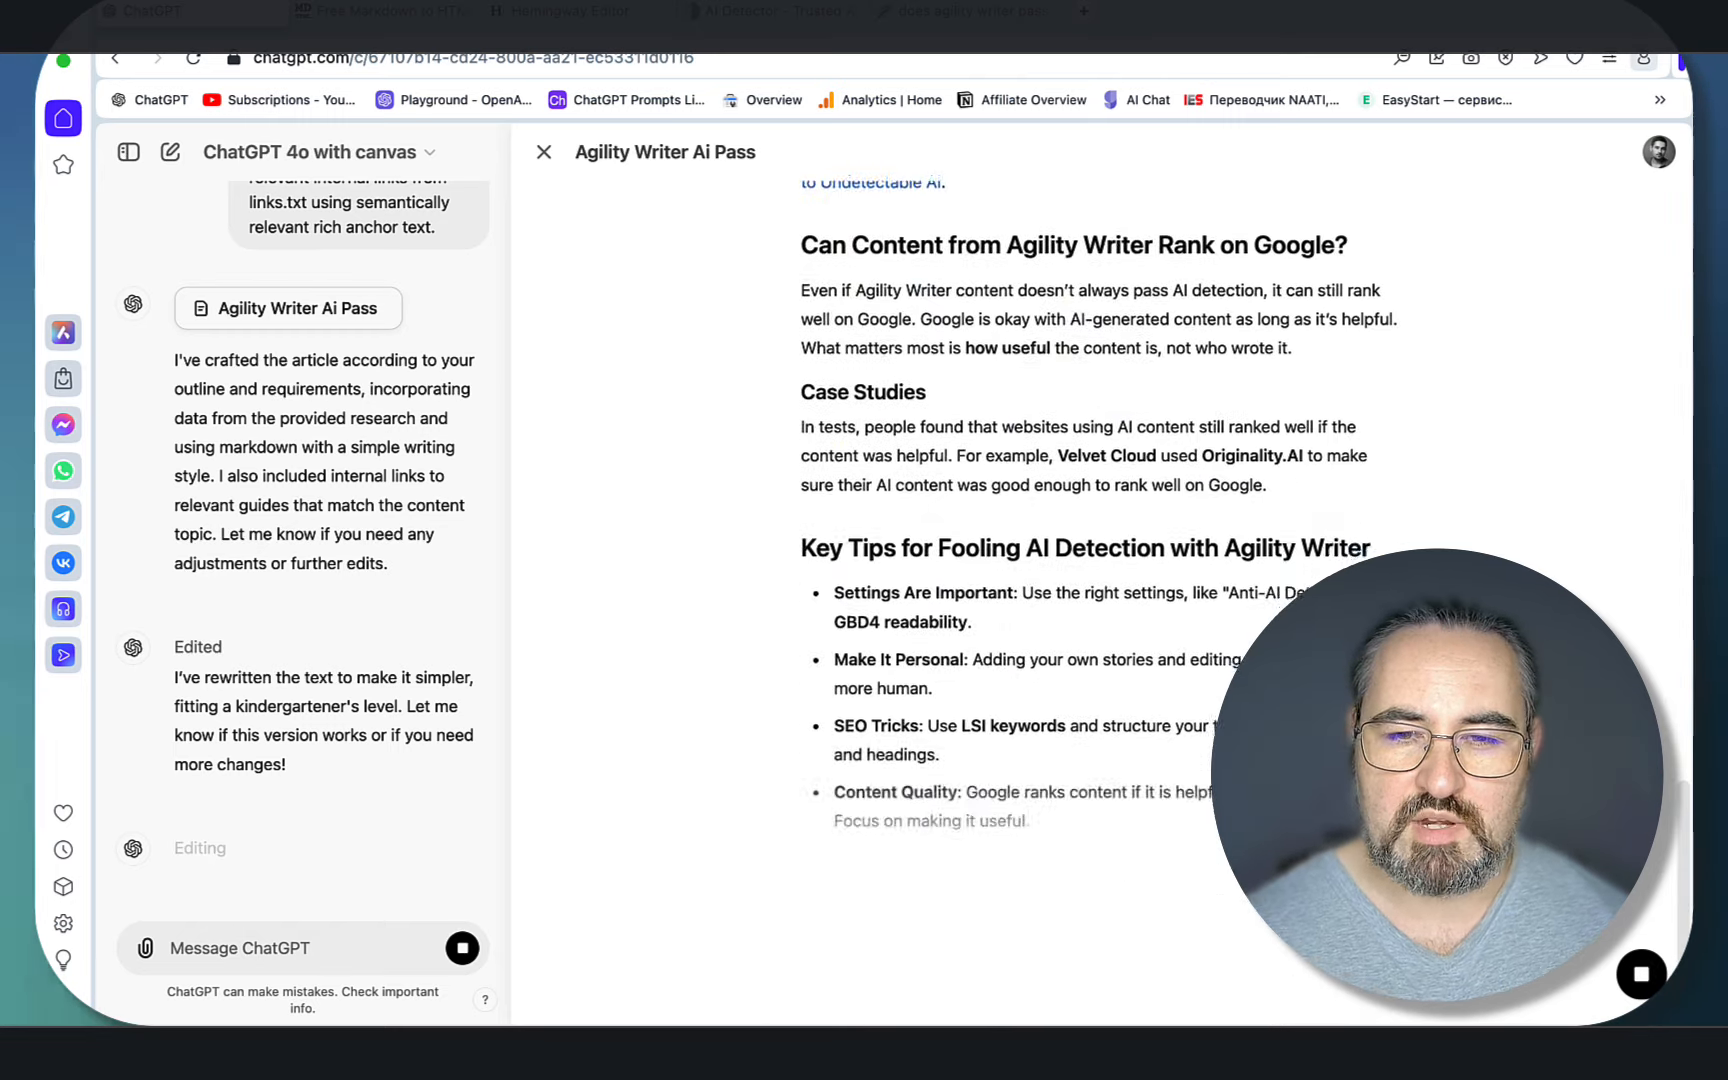
scroll("down", 3)
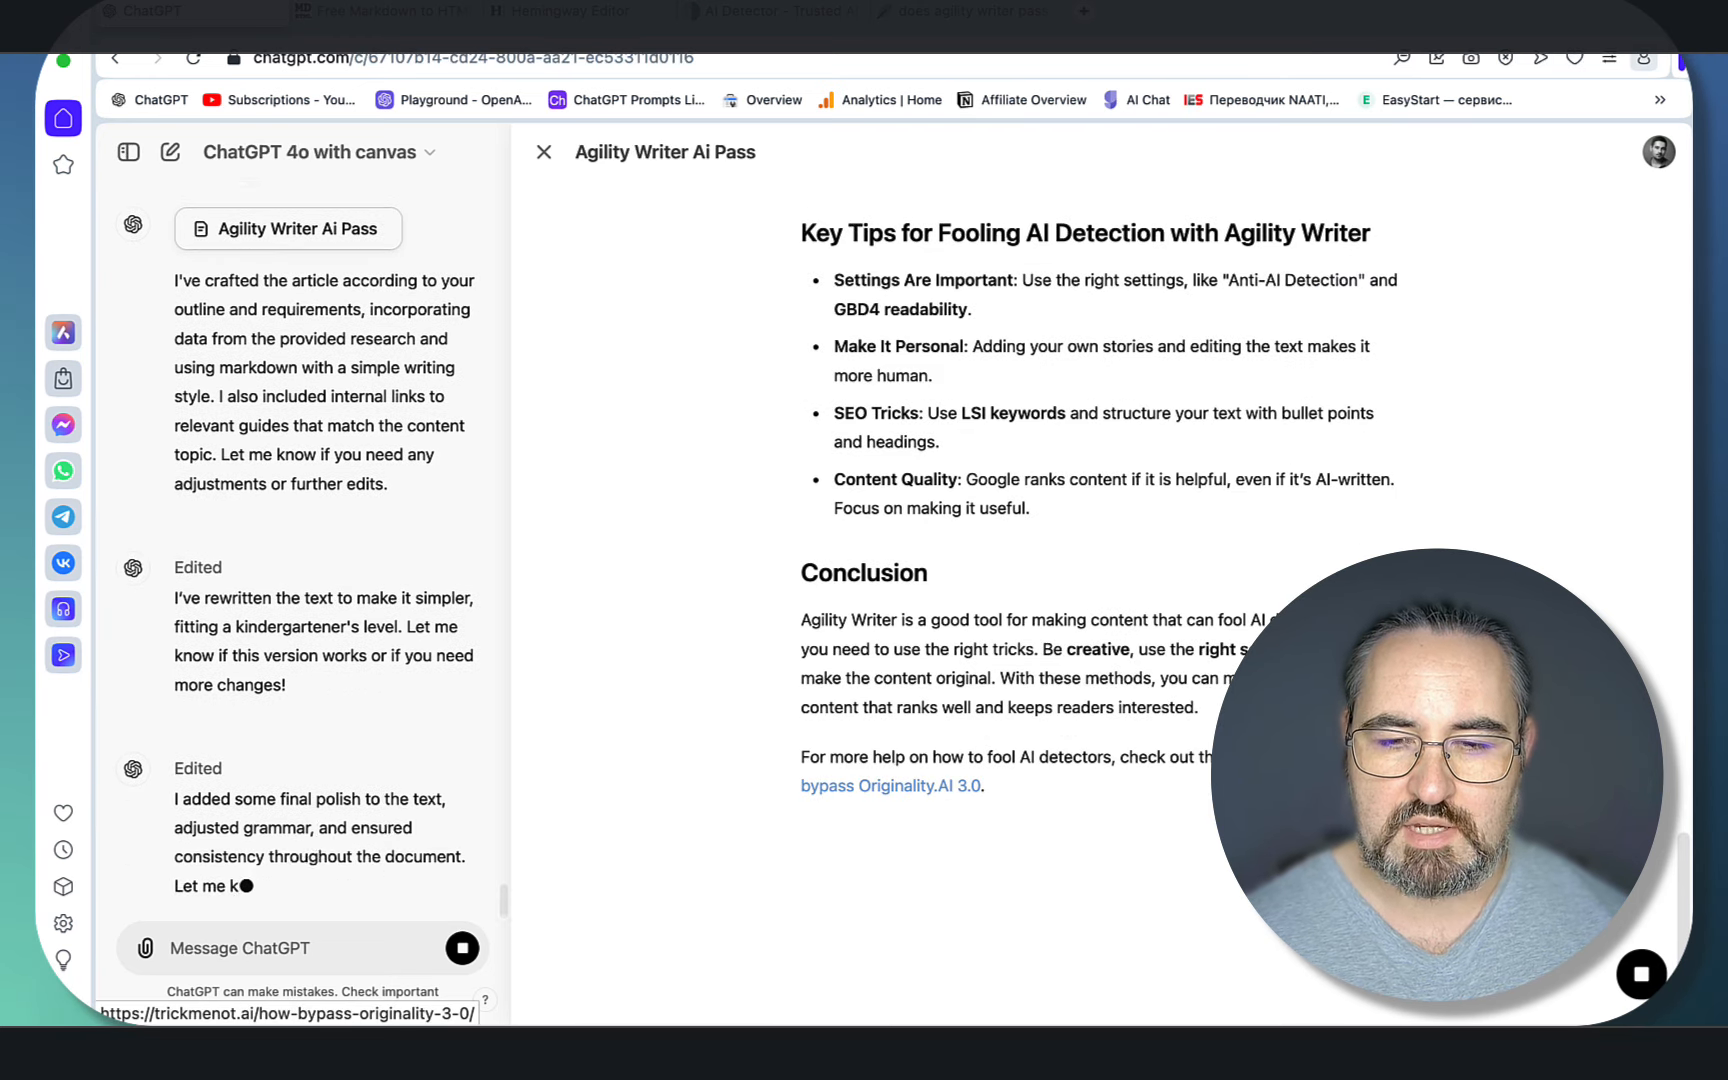
scroll("down", 3)
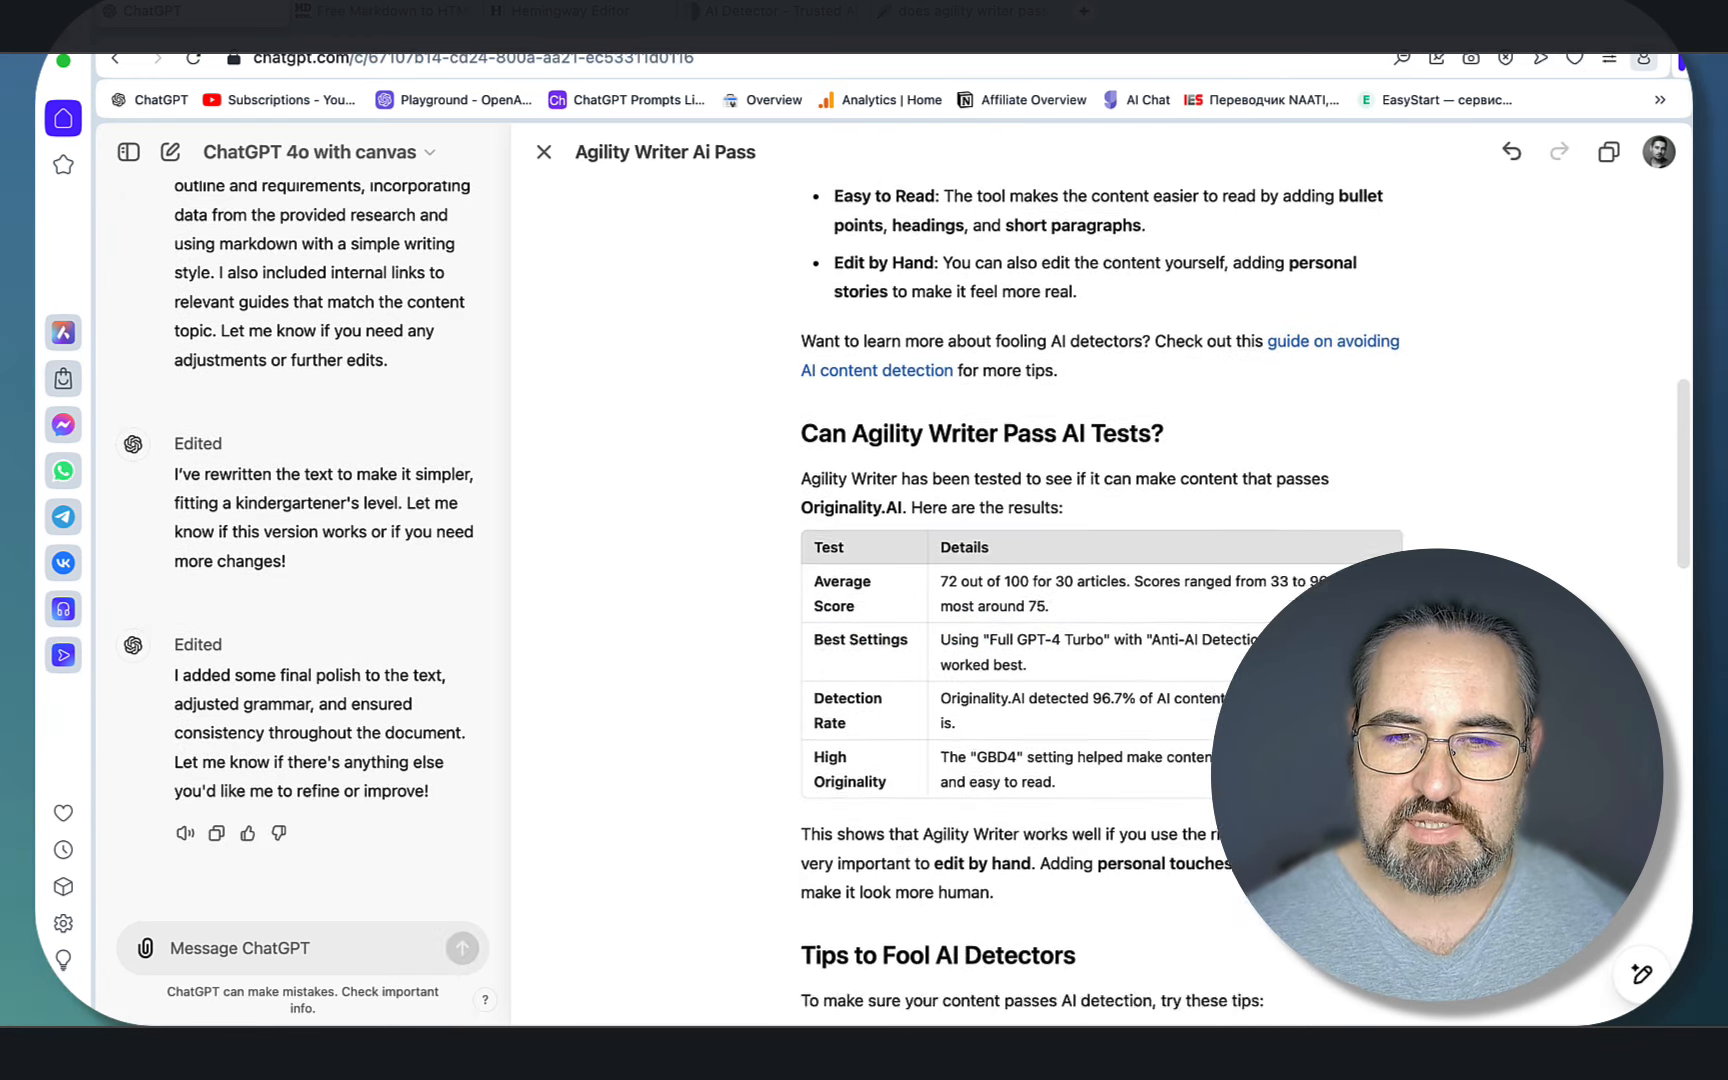
scroll("down", 3)
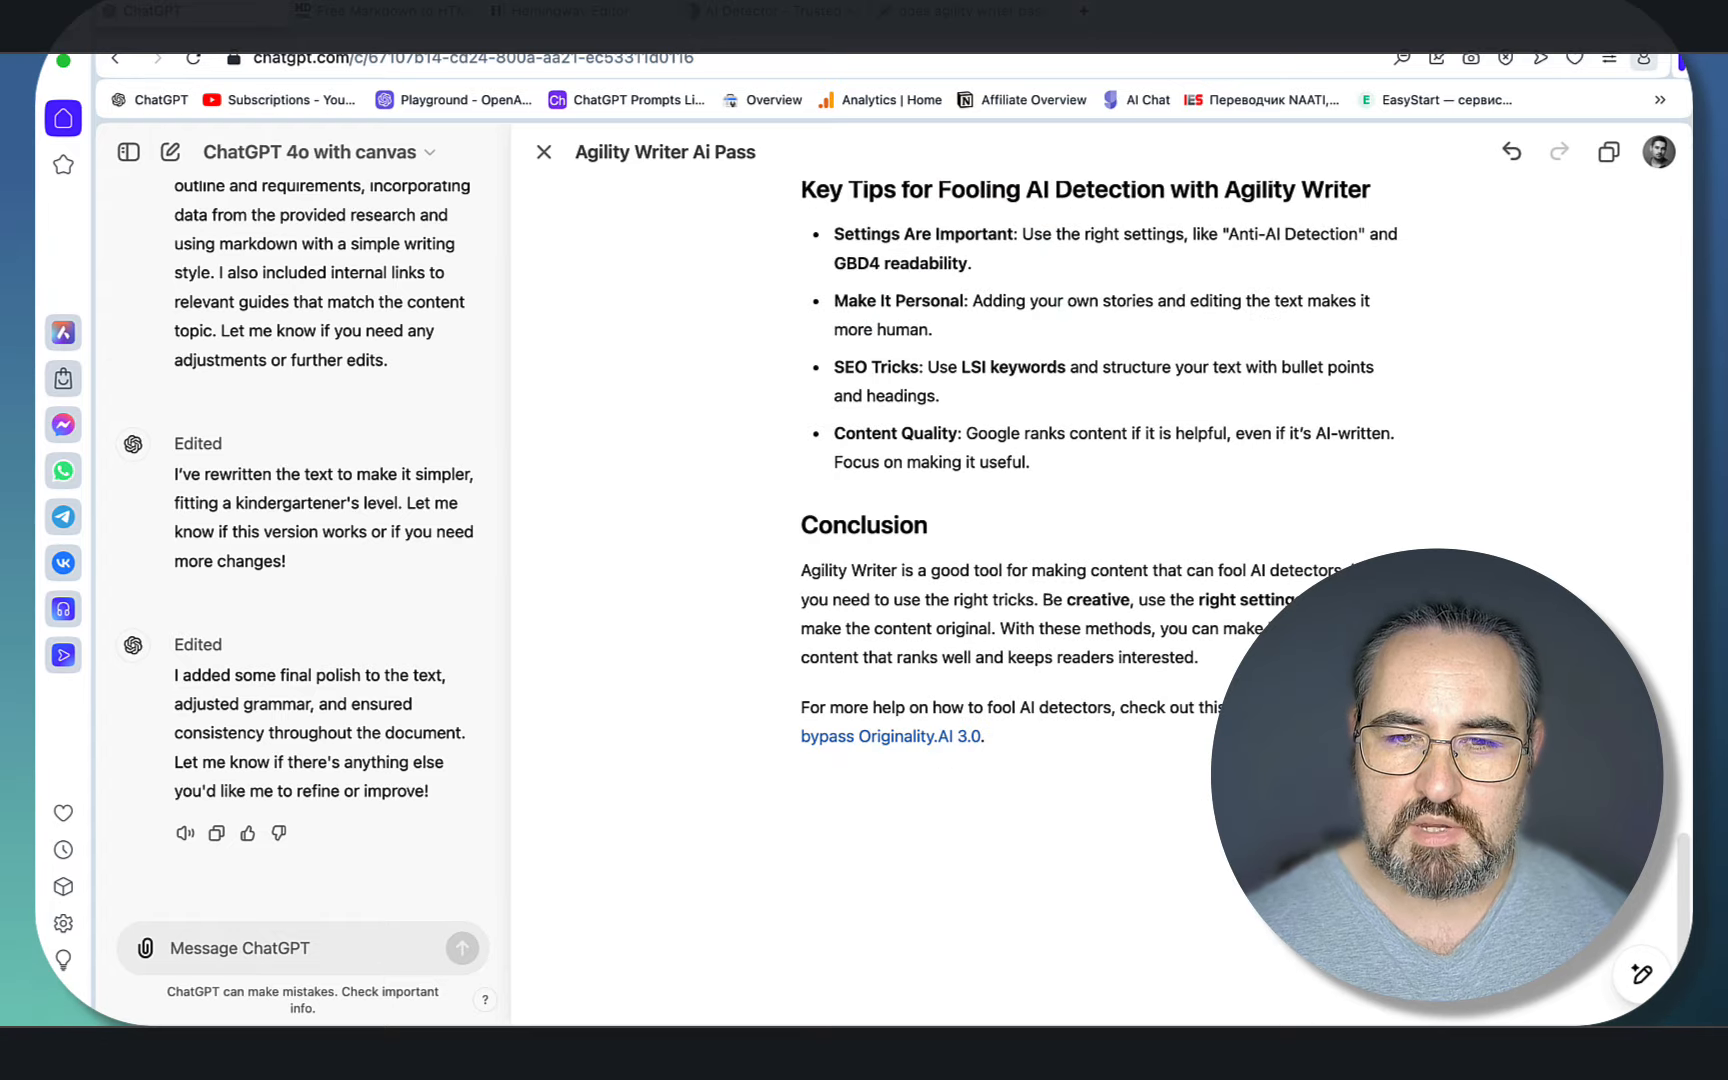
scroll("down", 3)
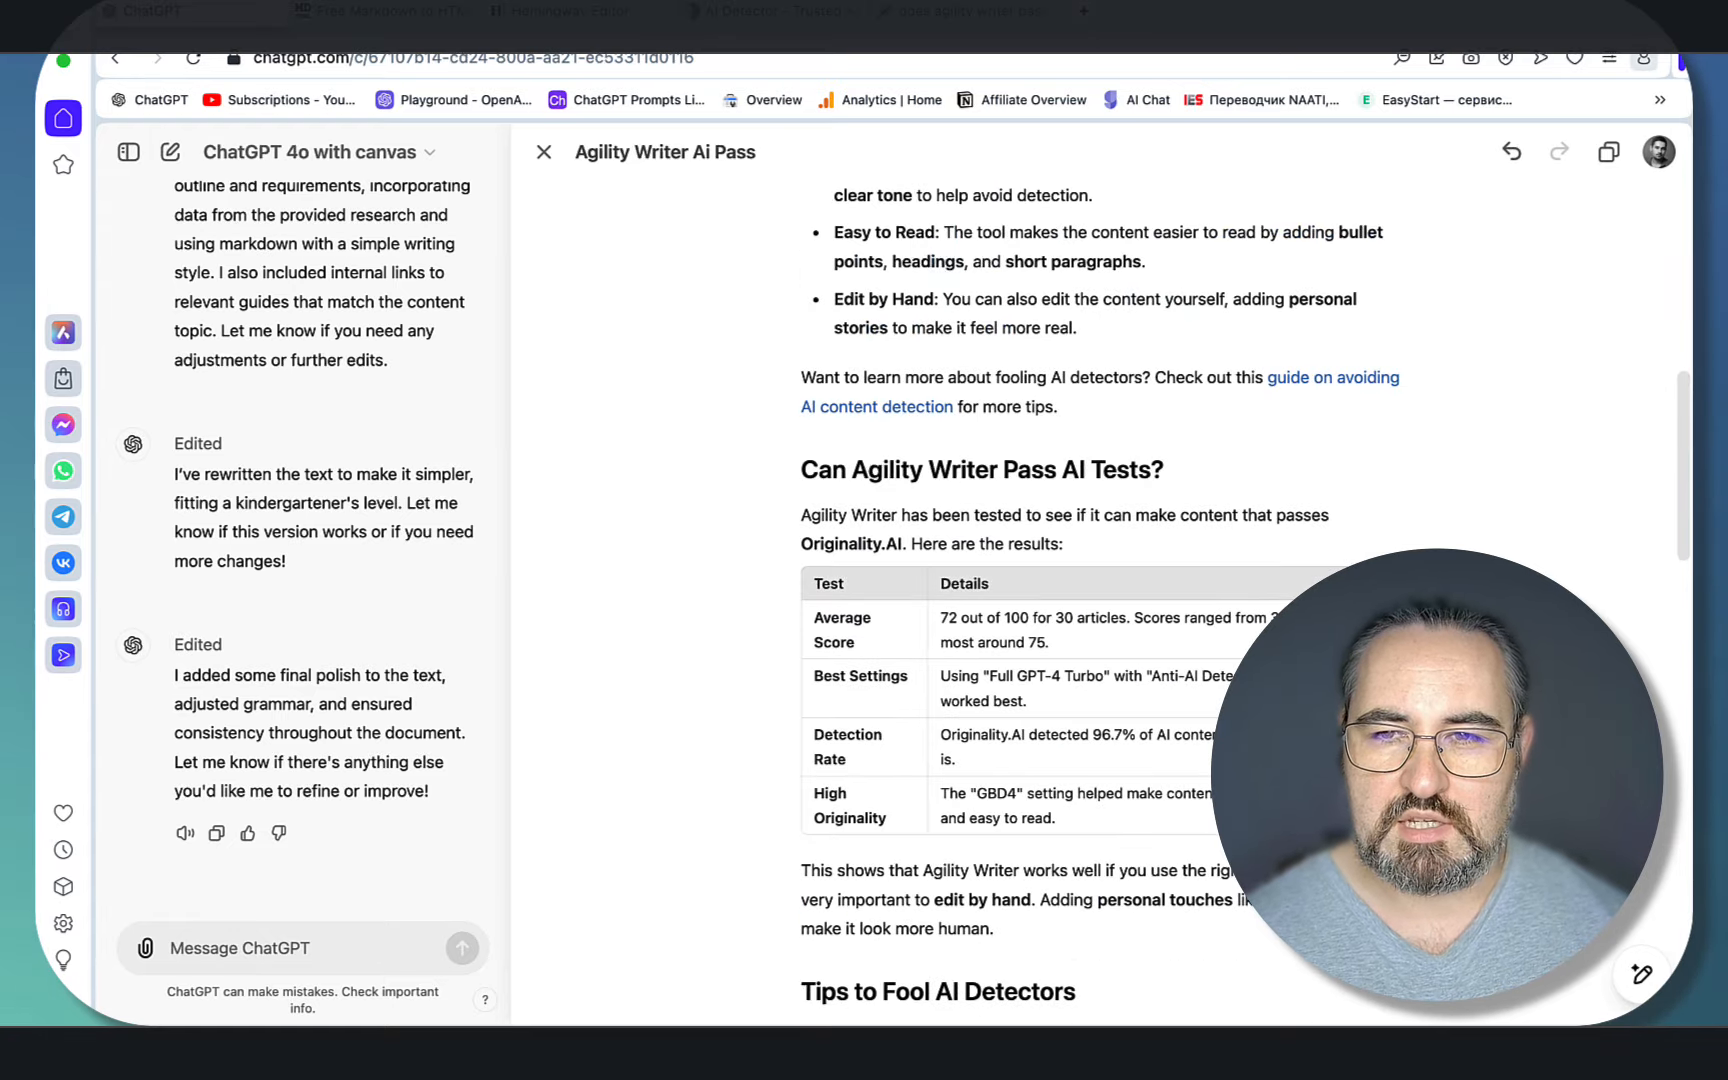
scroll("down", 3)
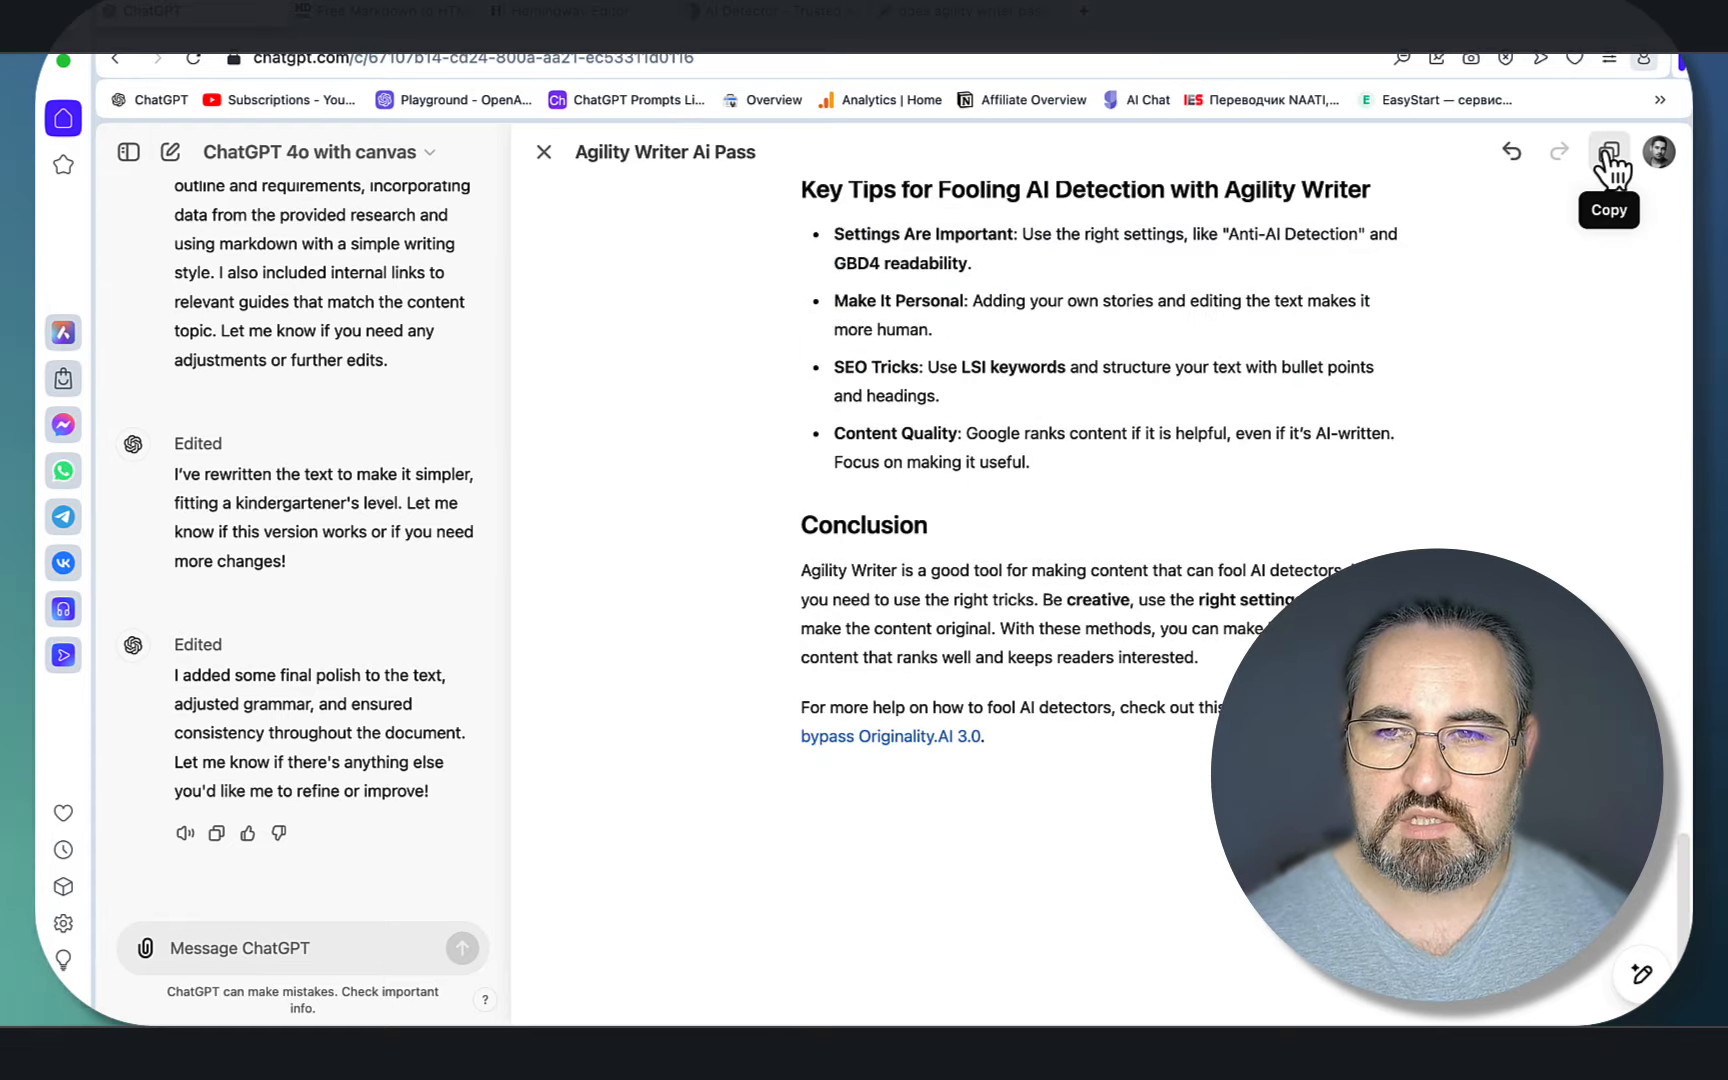
Step: Copy the finished article and run ZeroGPT's Detect Text on it
left_click(1608, 152)
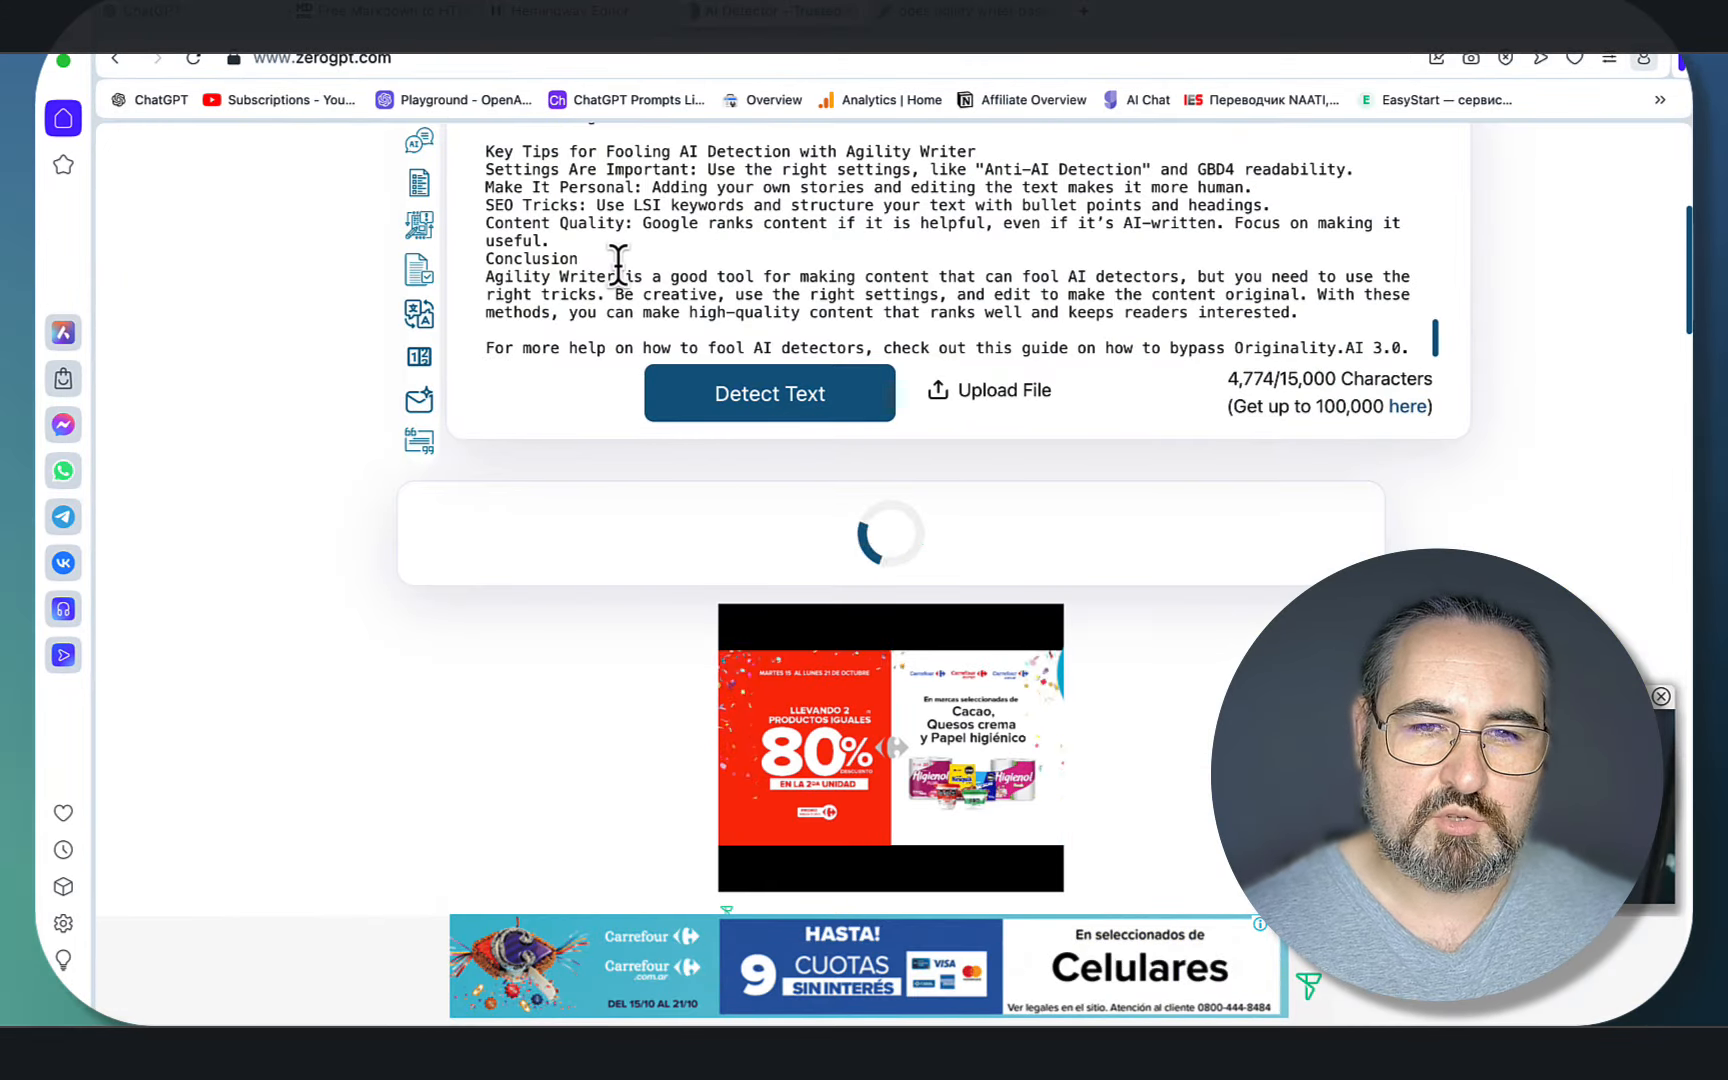
left_click(769, 393)
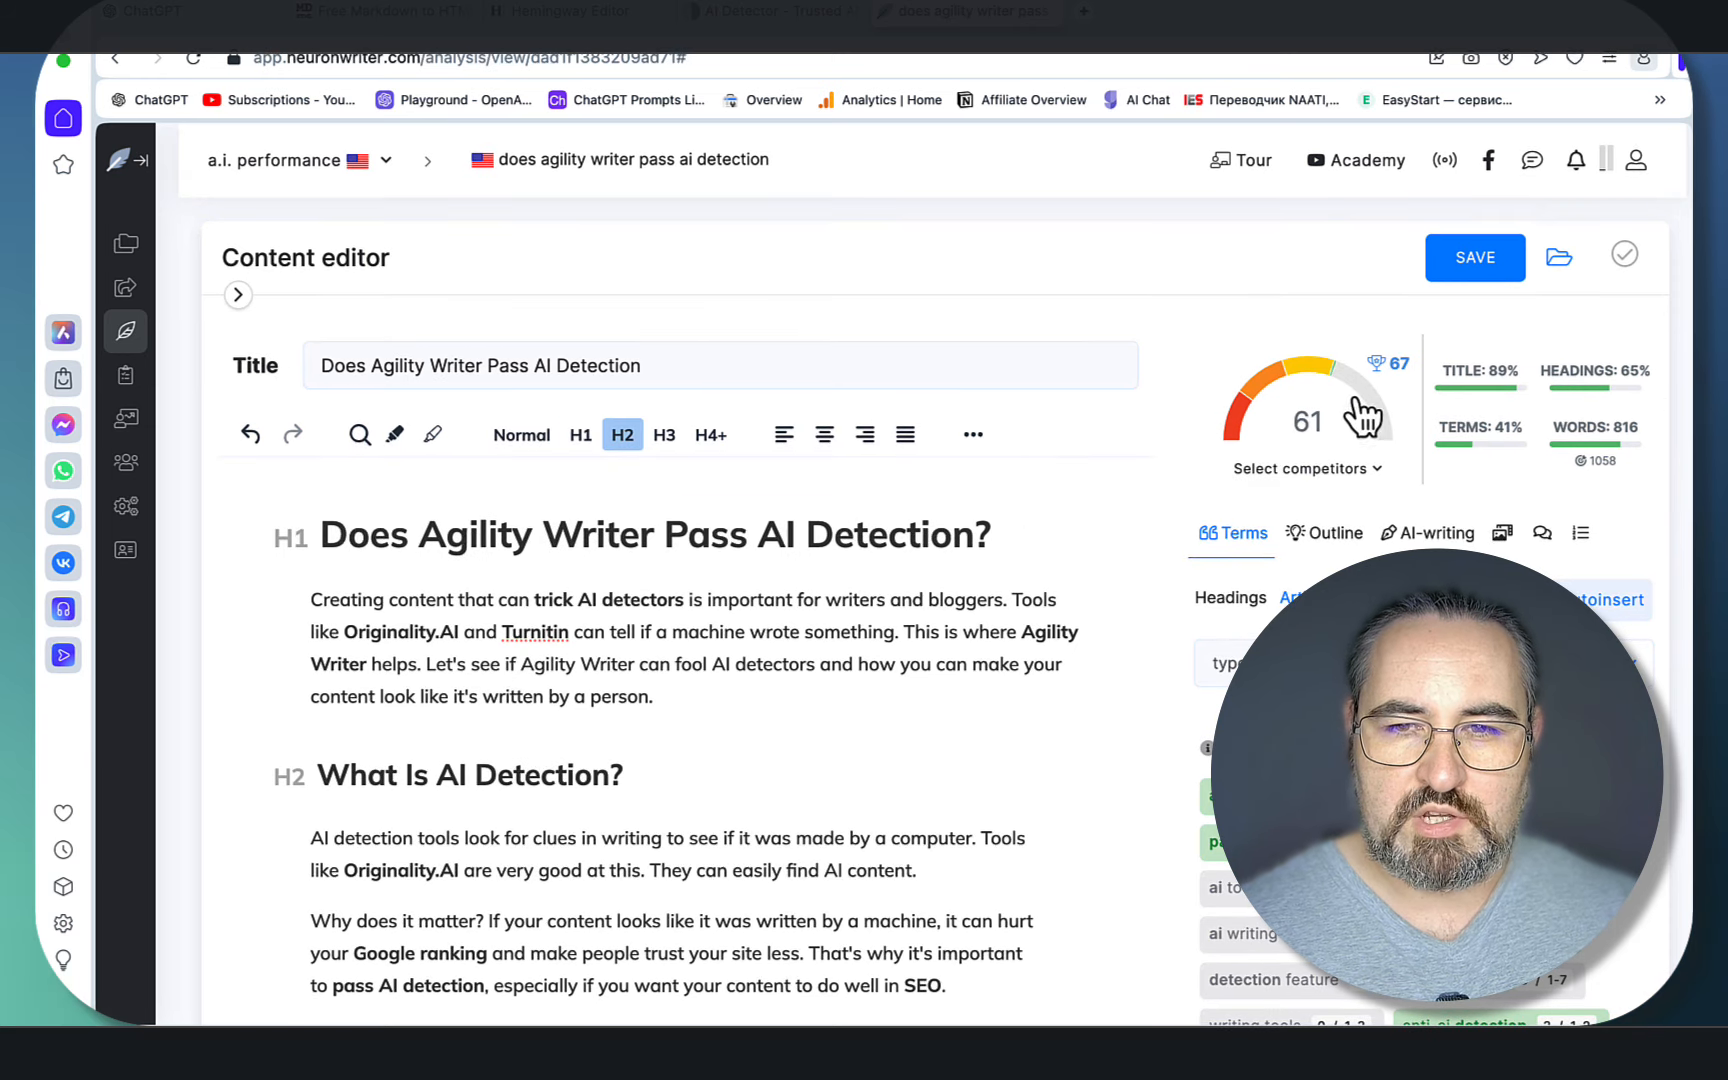
mouse_move(1328, 455)
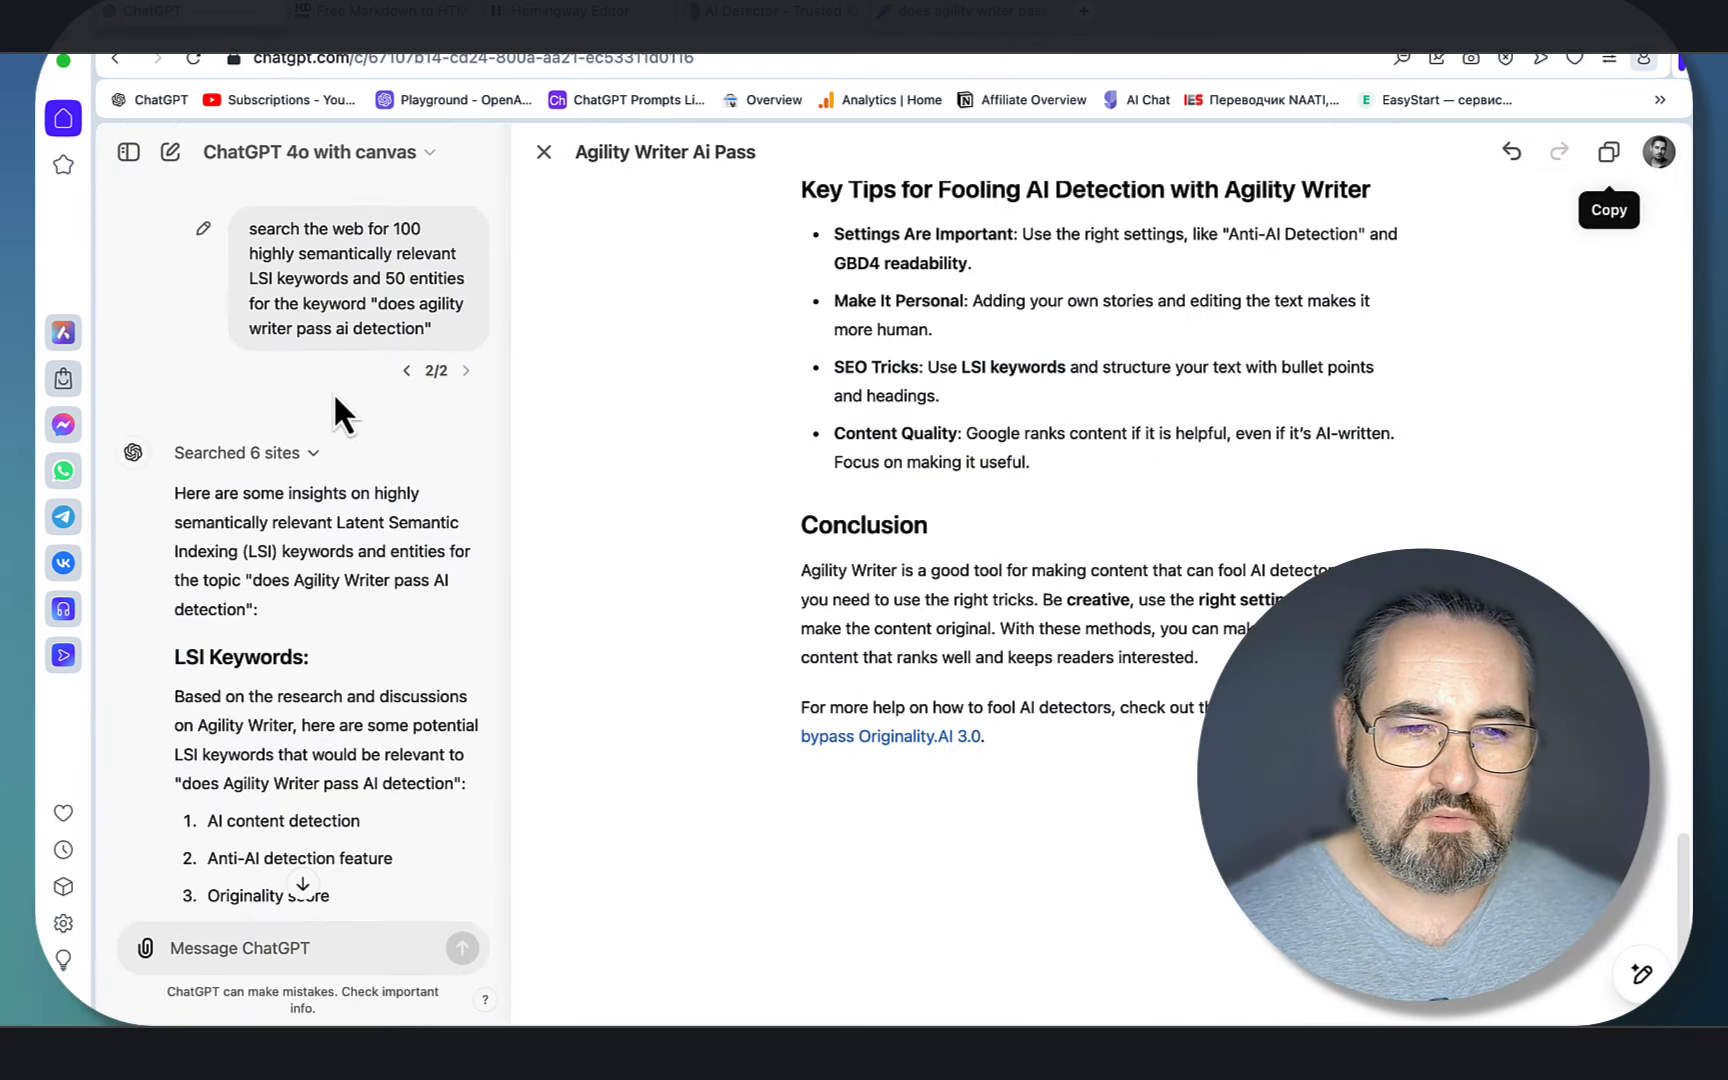
scroll("down", 3)
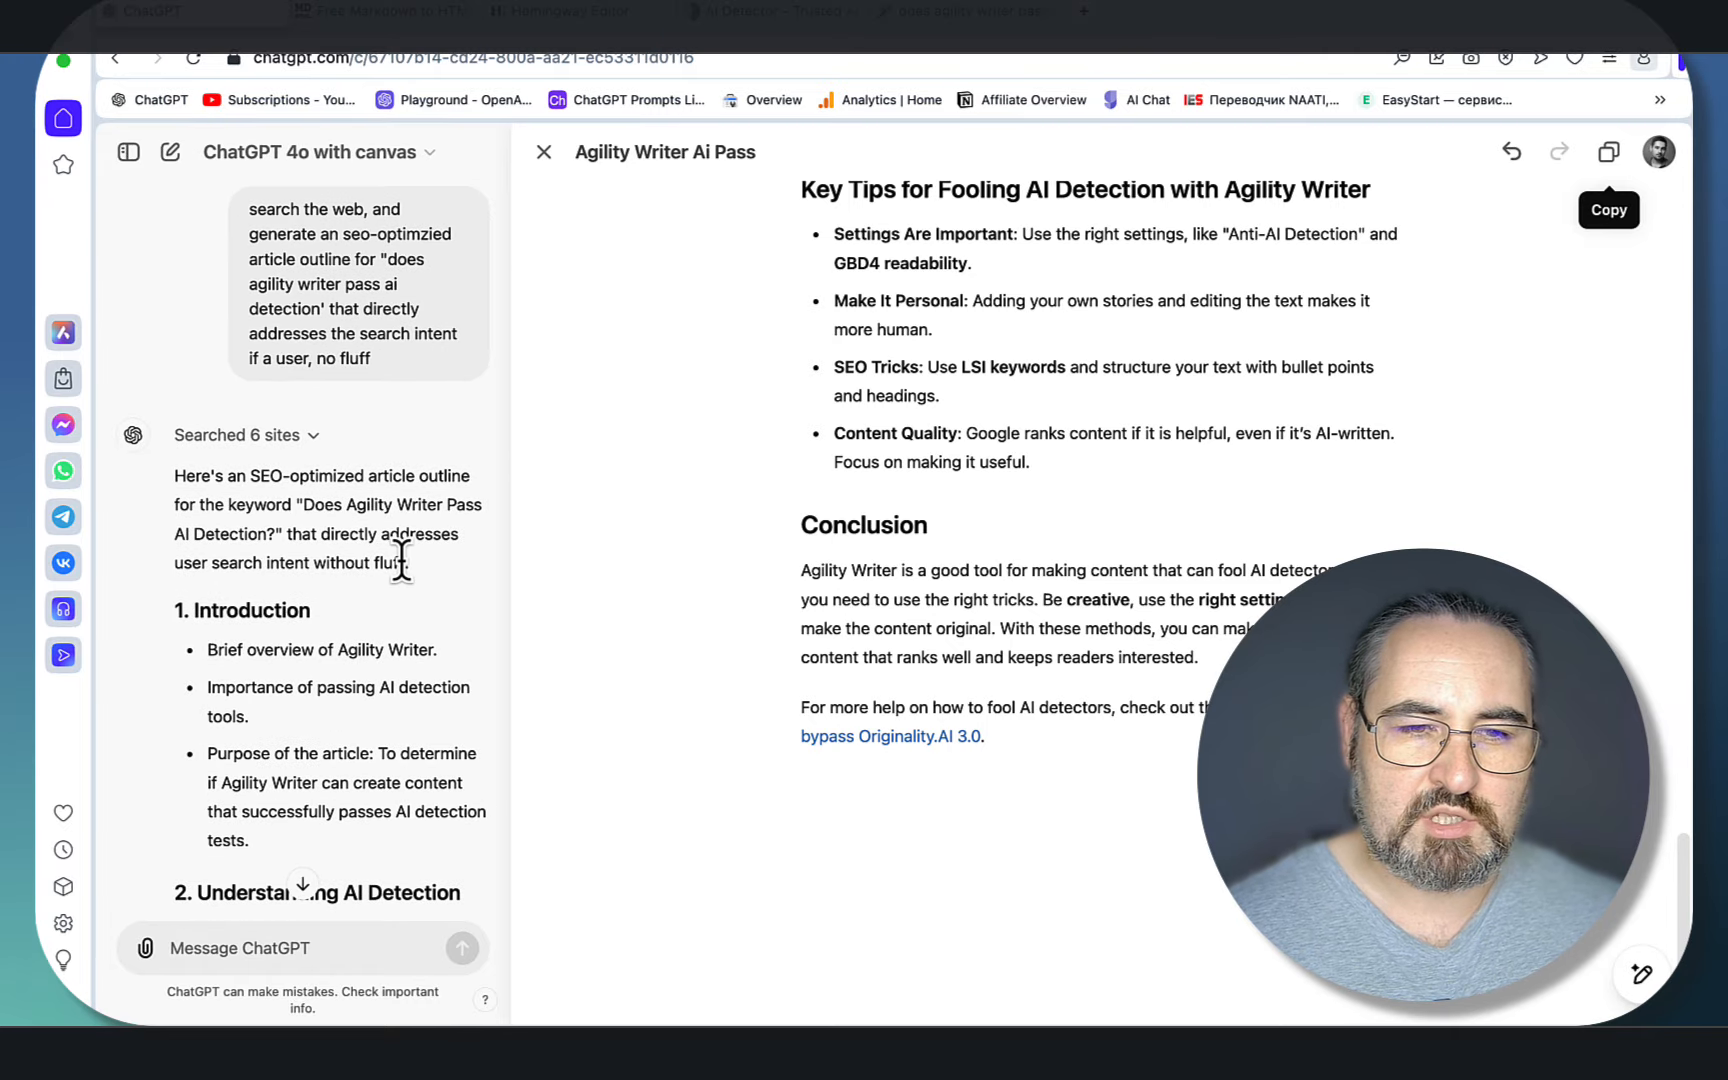
scroll("down", 3)
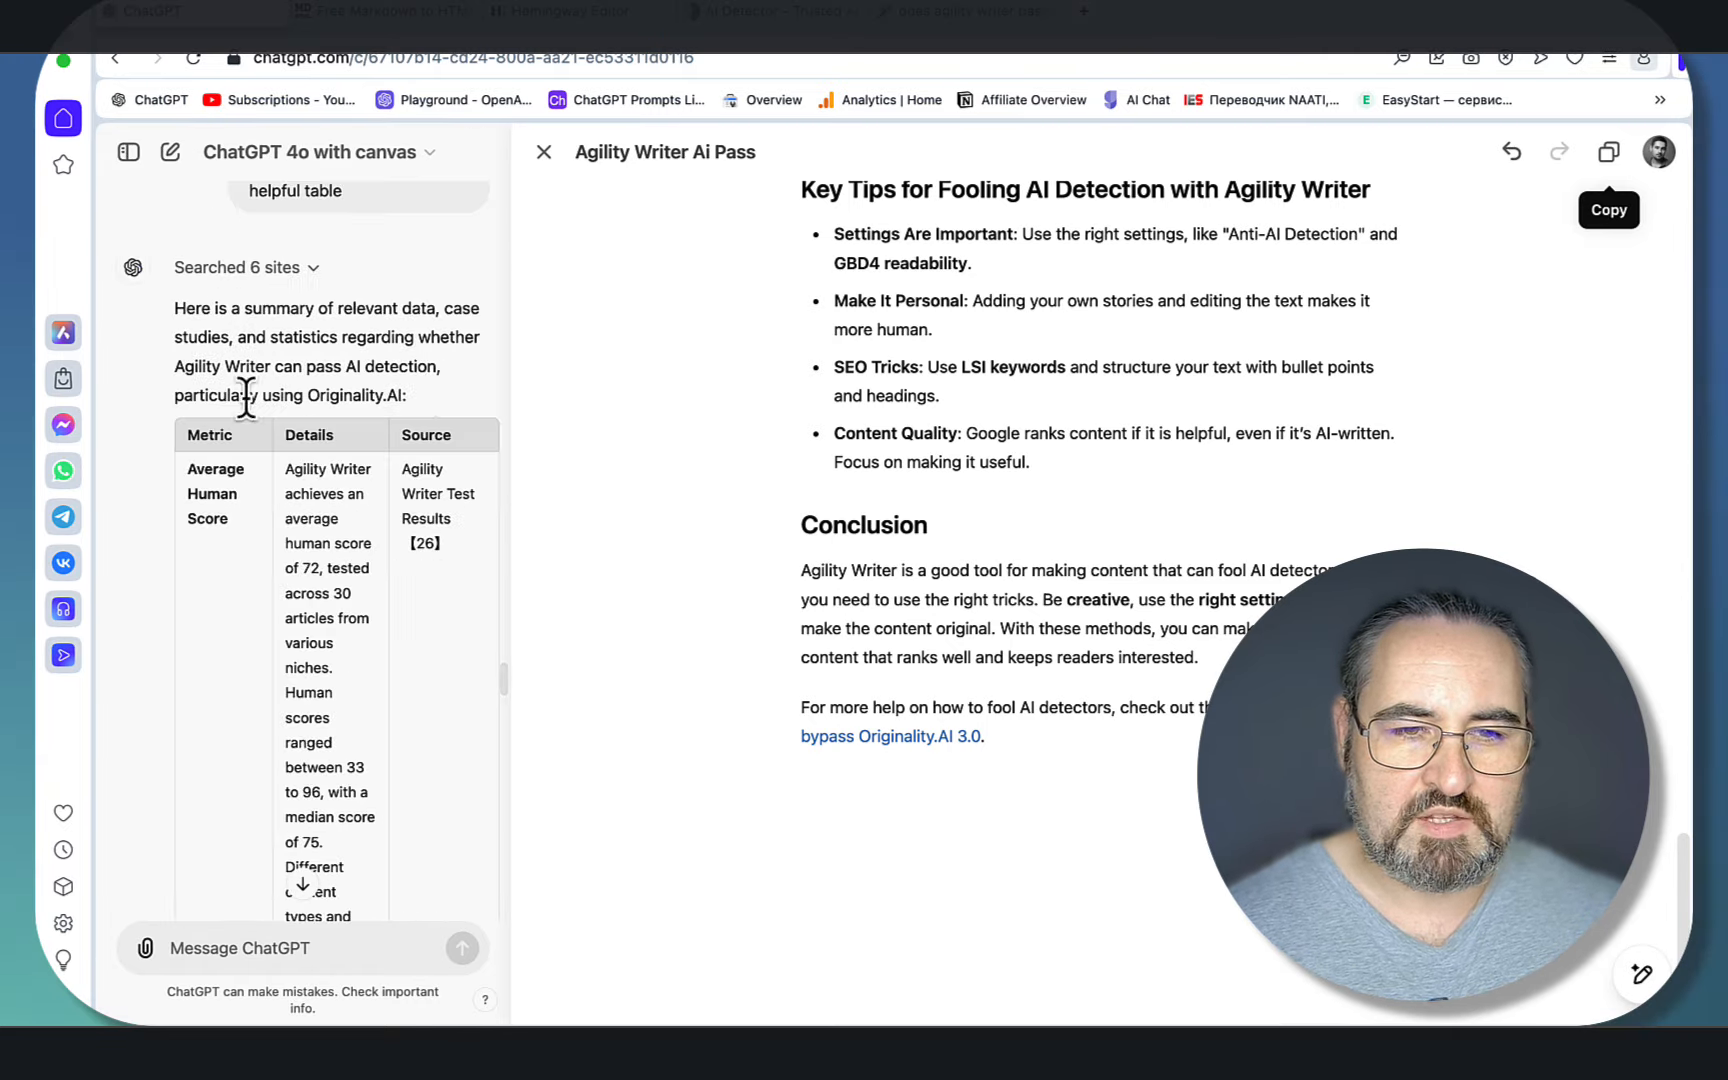
scroll("down", 3)
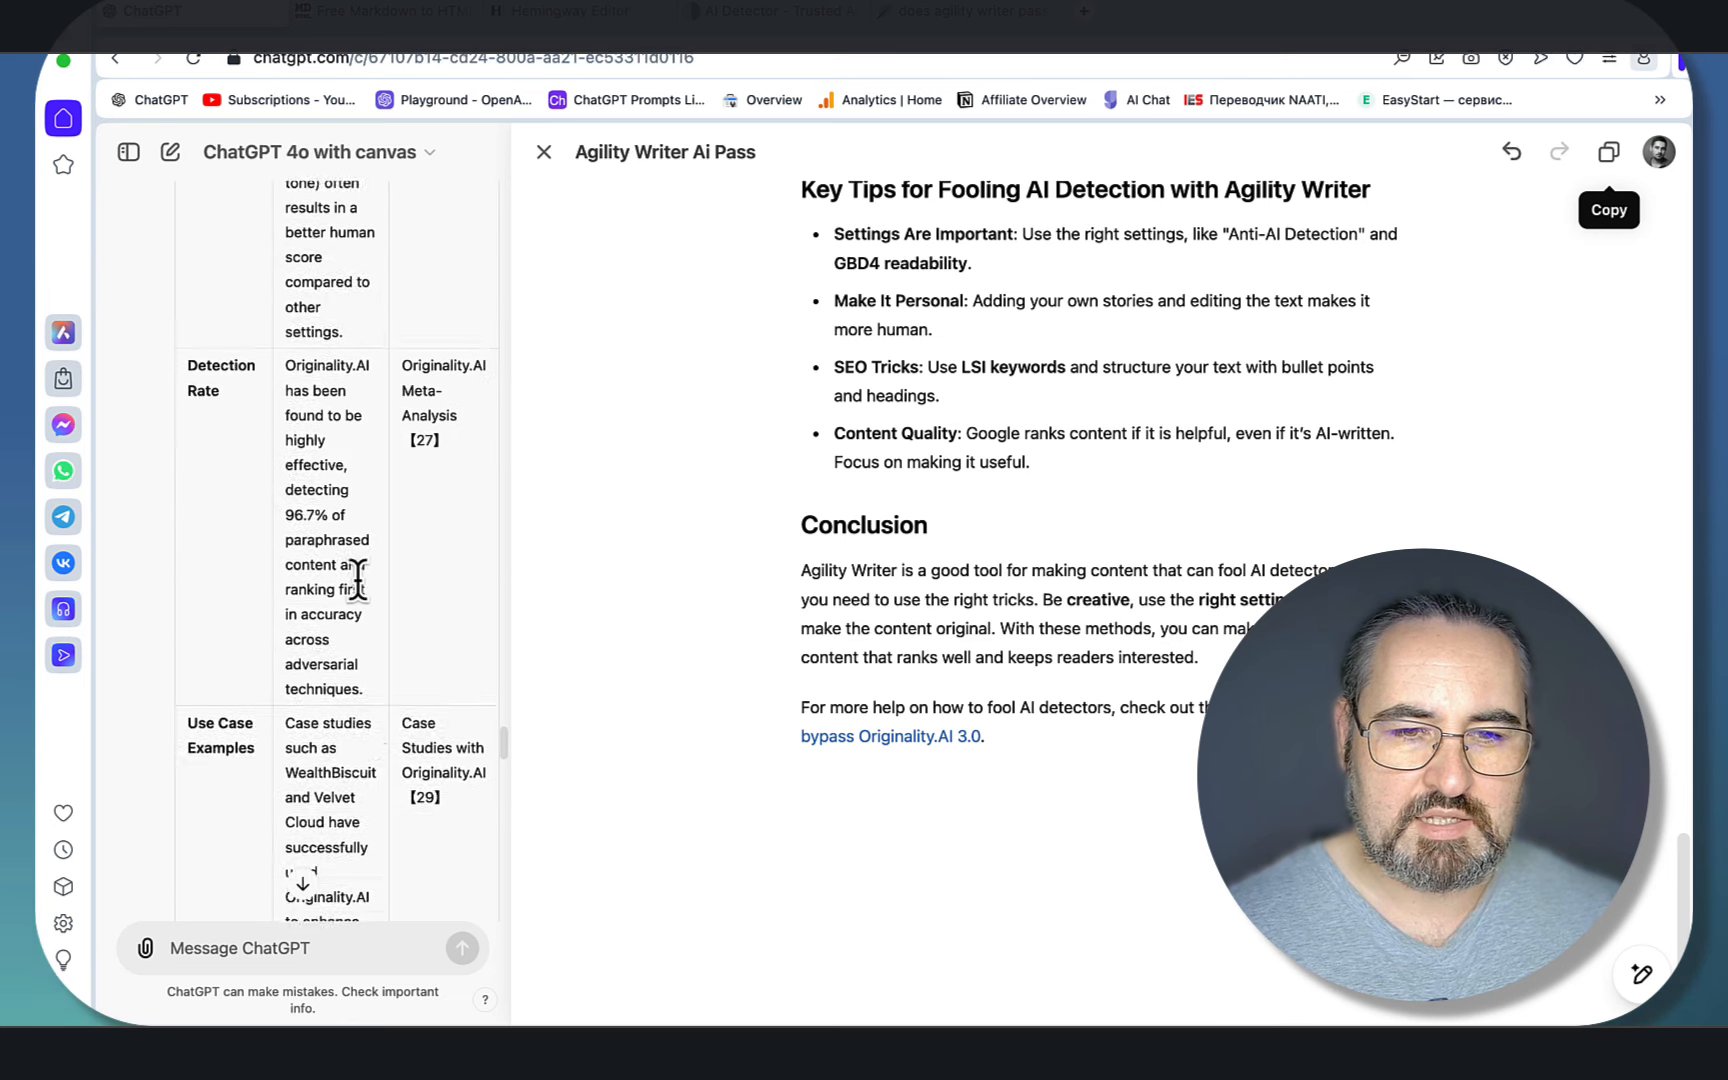
scroll("down", 3)
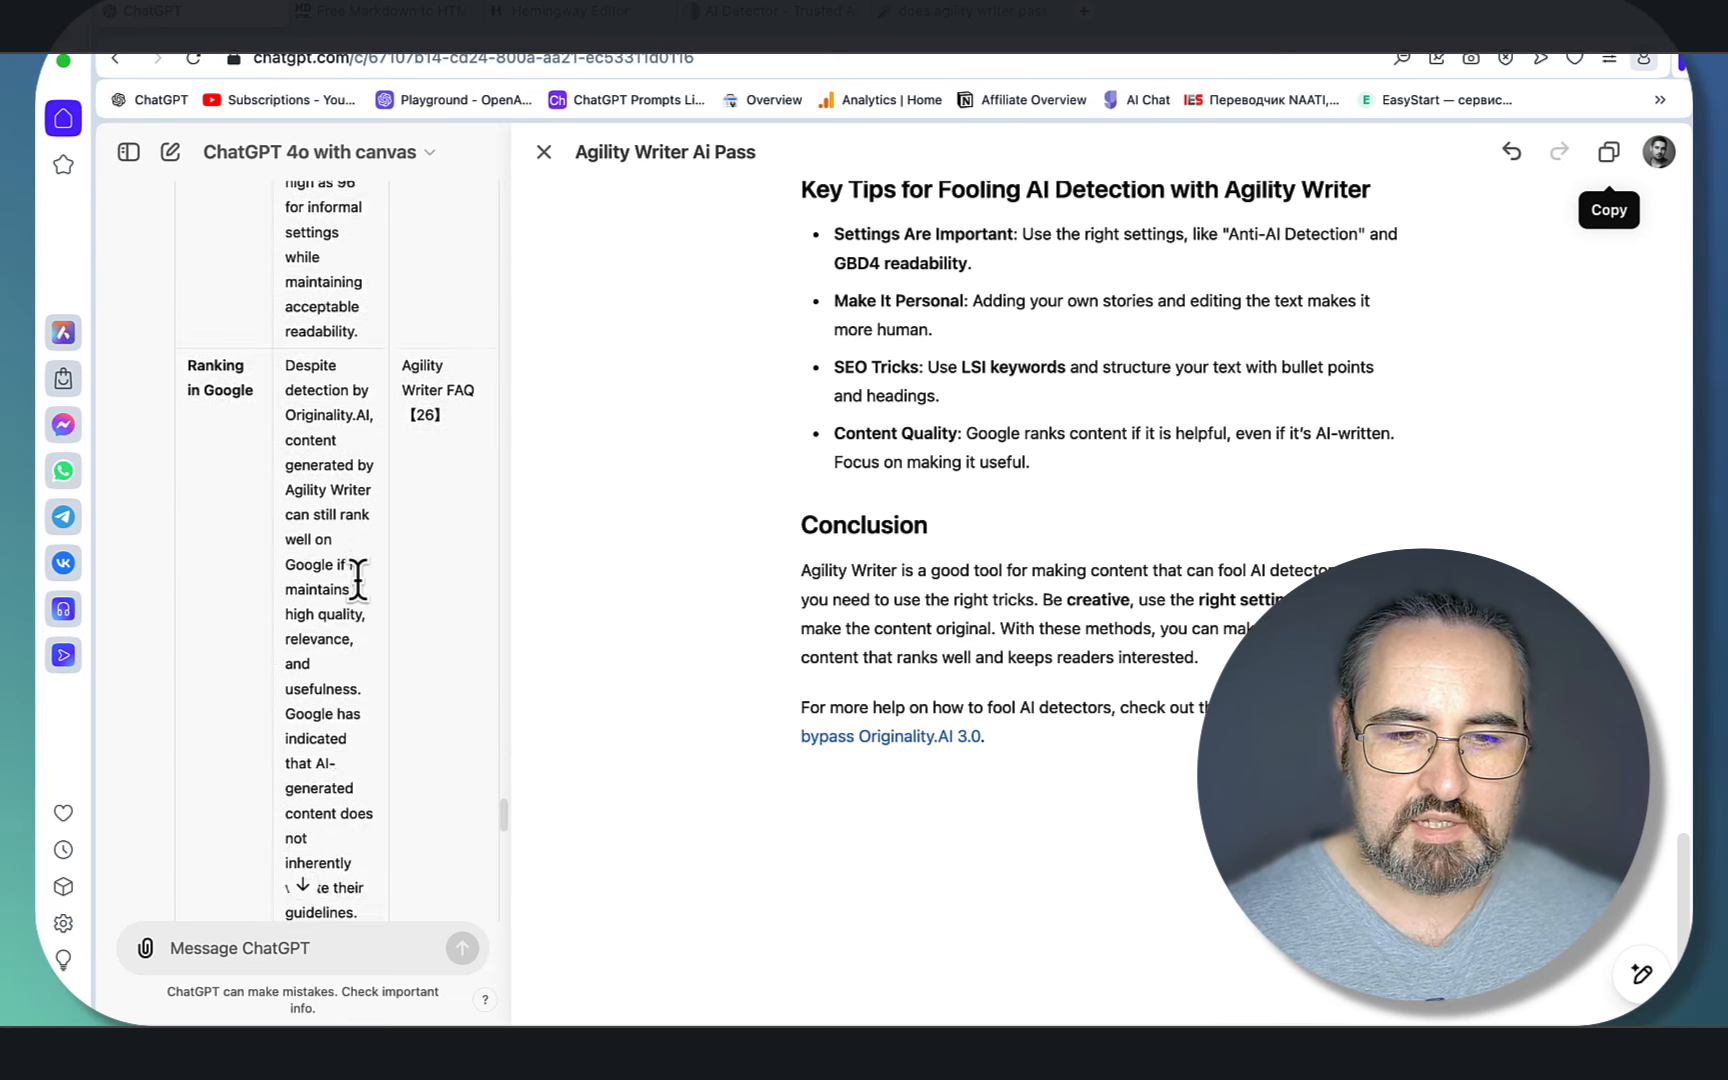
scroll("down", 3)
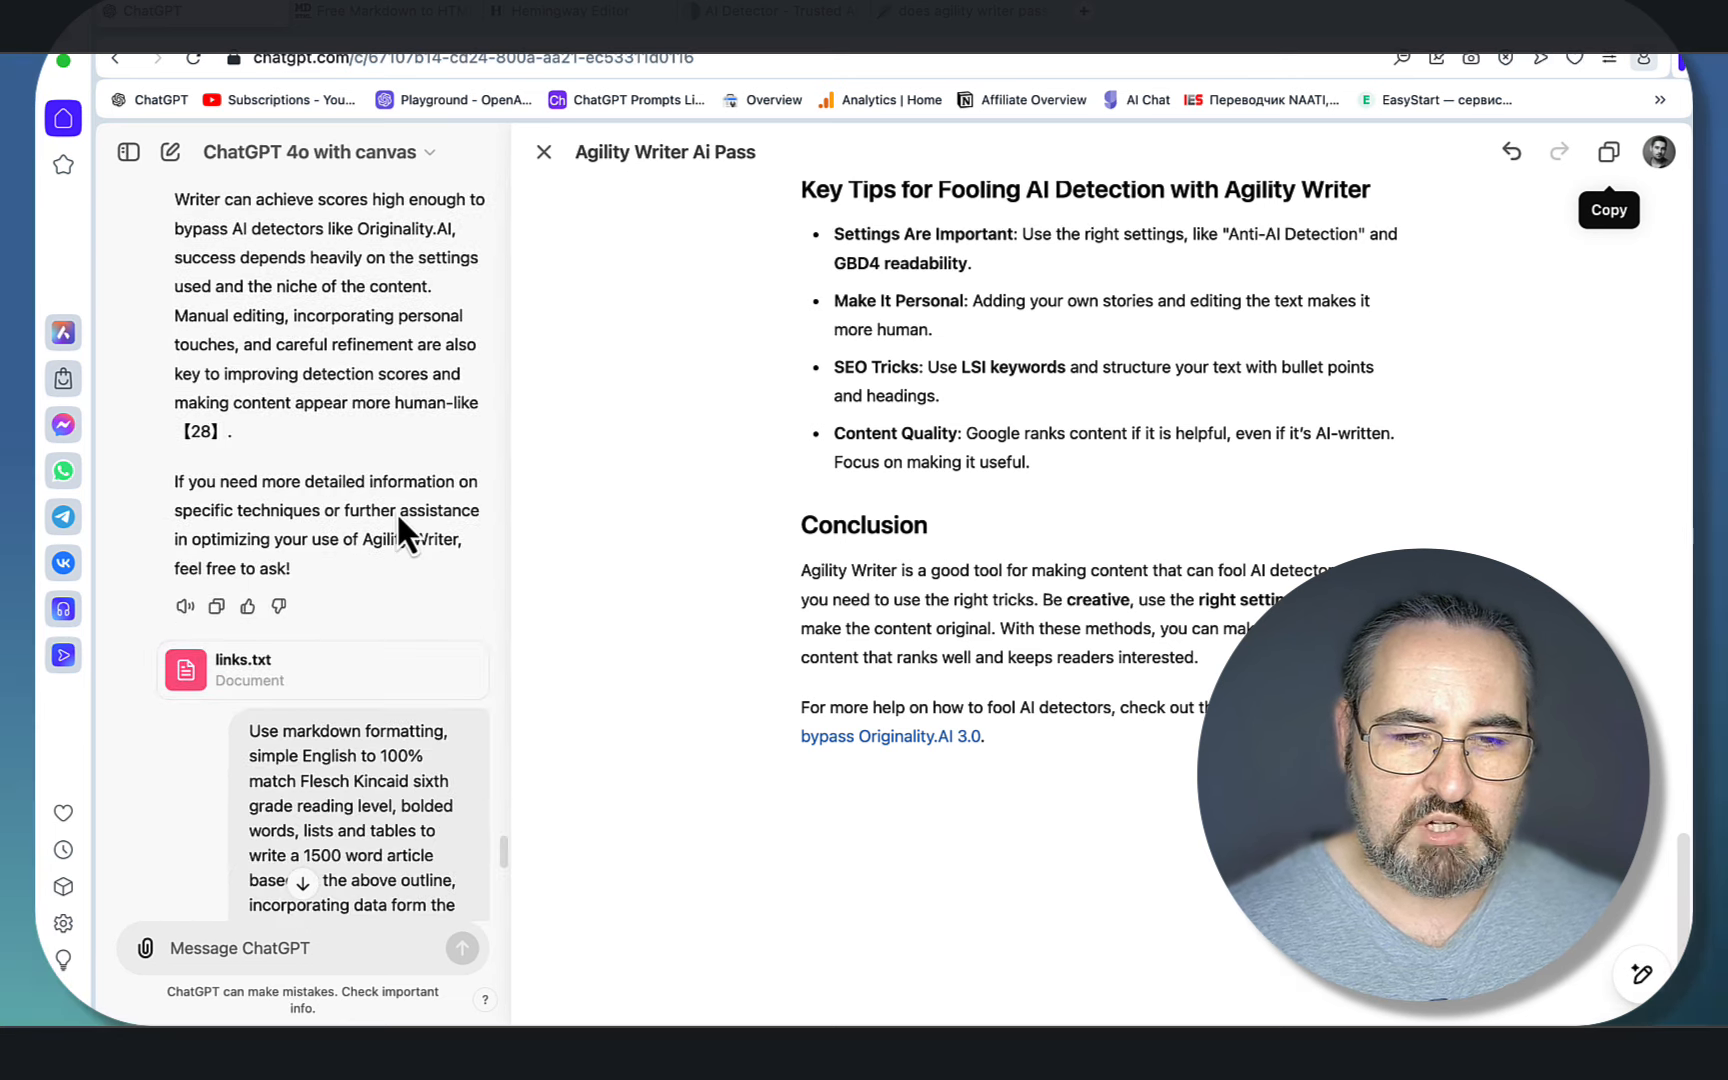
scroll("down", 3)
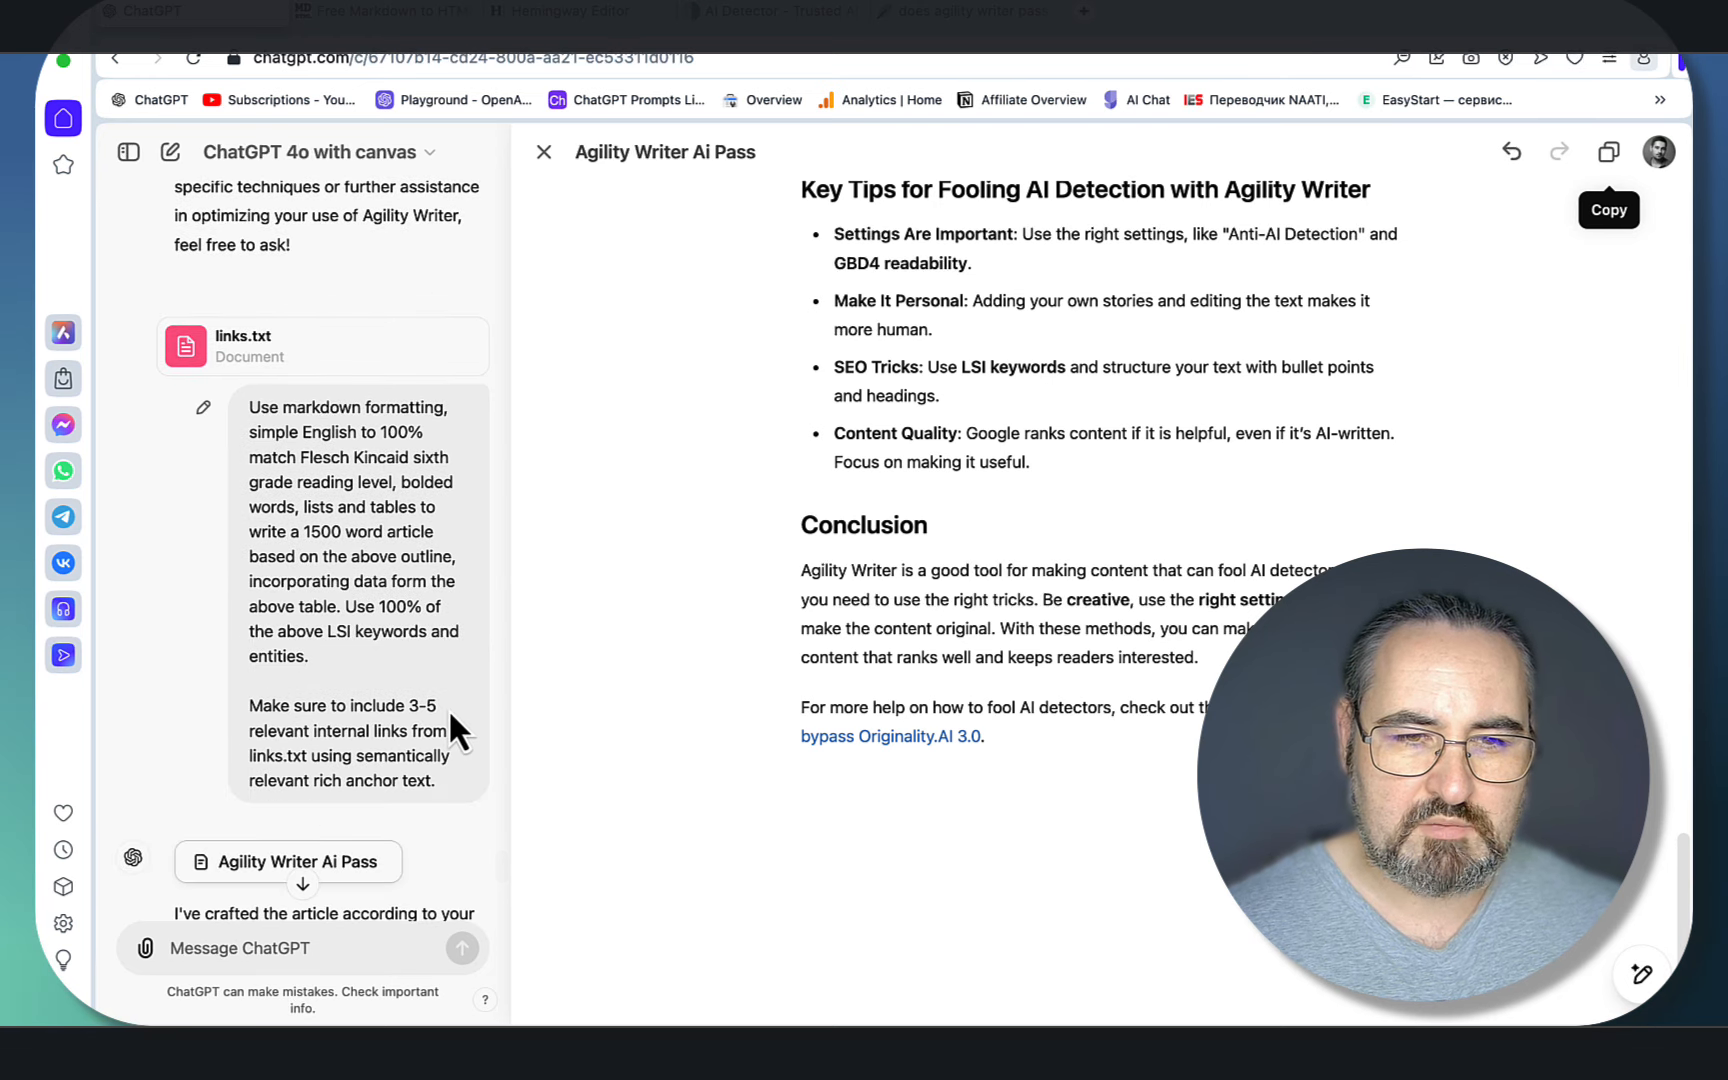